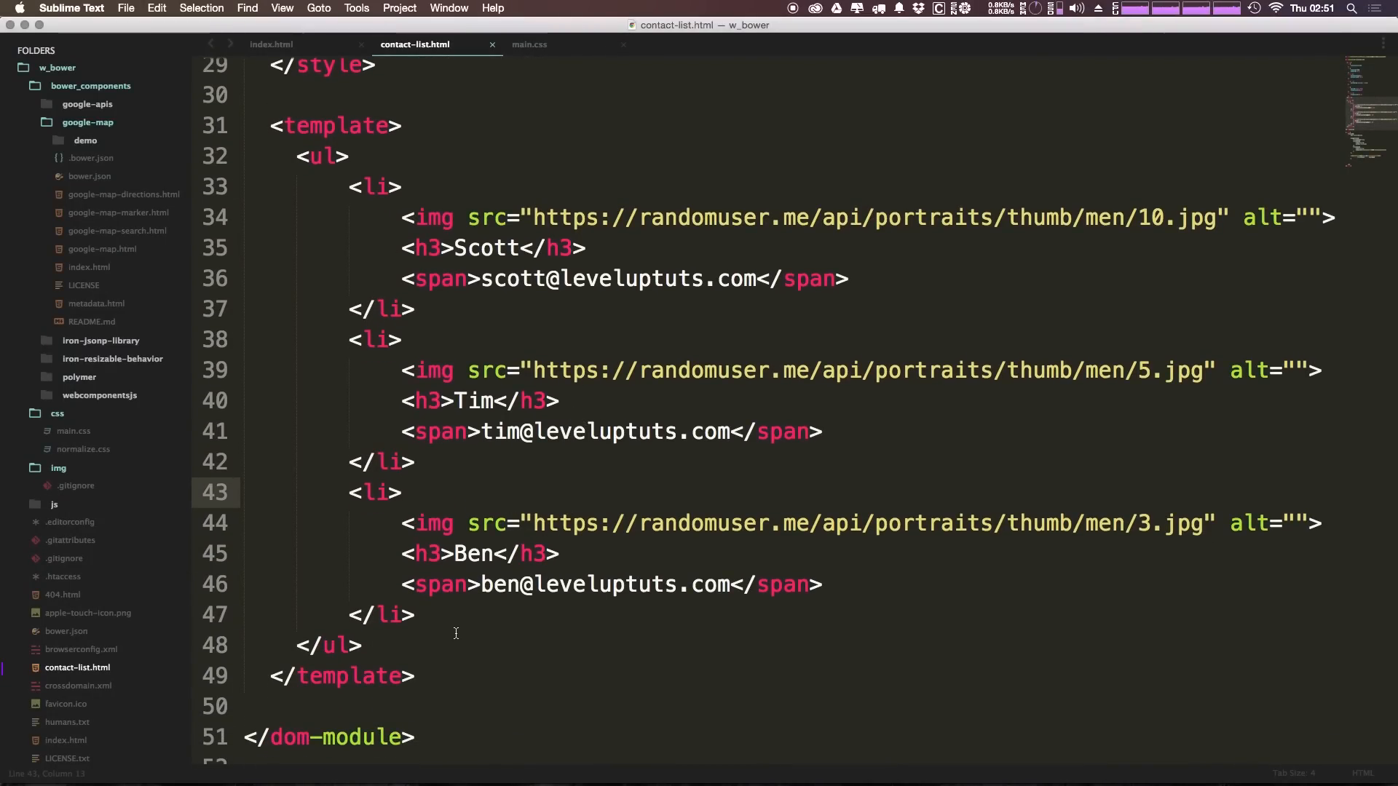
mouse_move(411, 631)
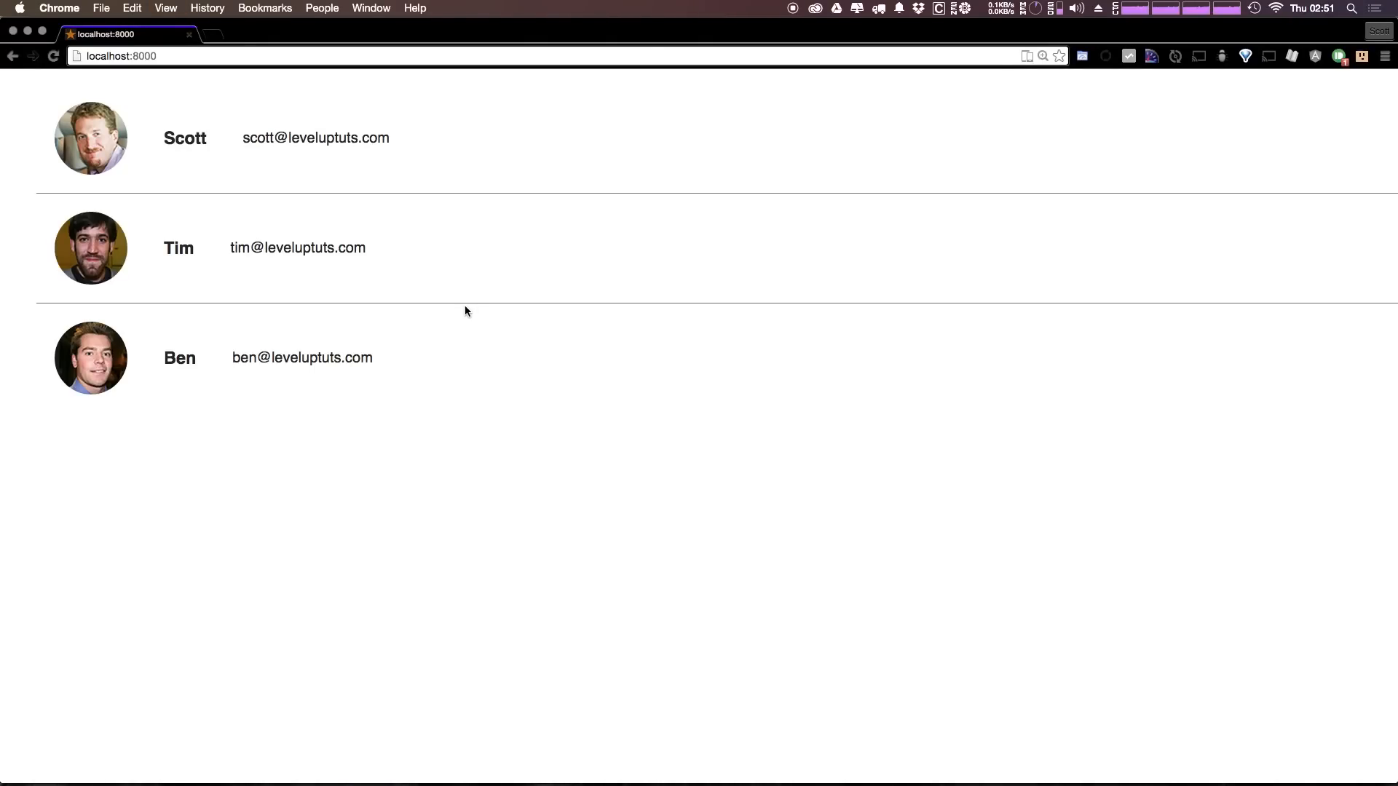
mouse_move(221, 309)
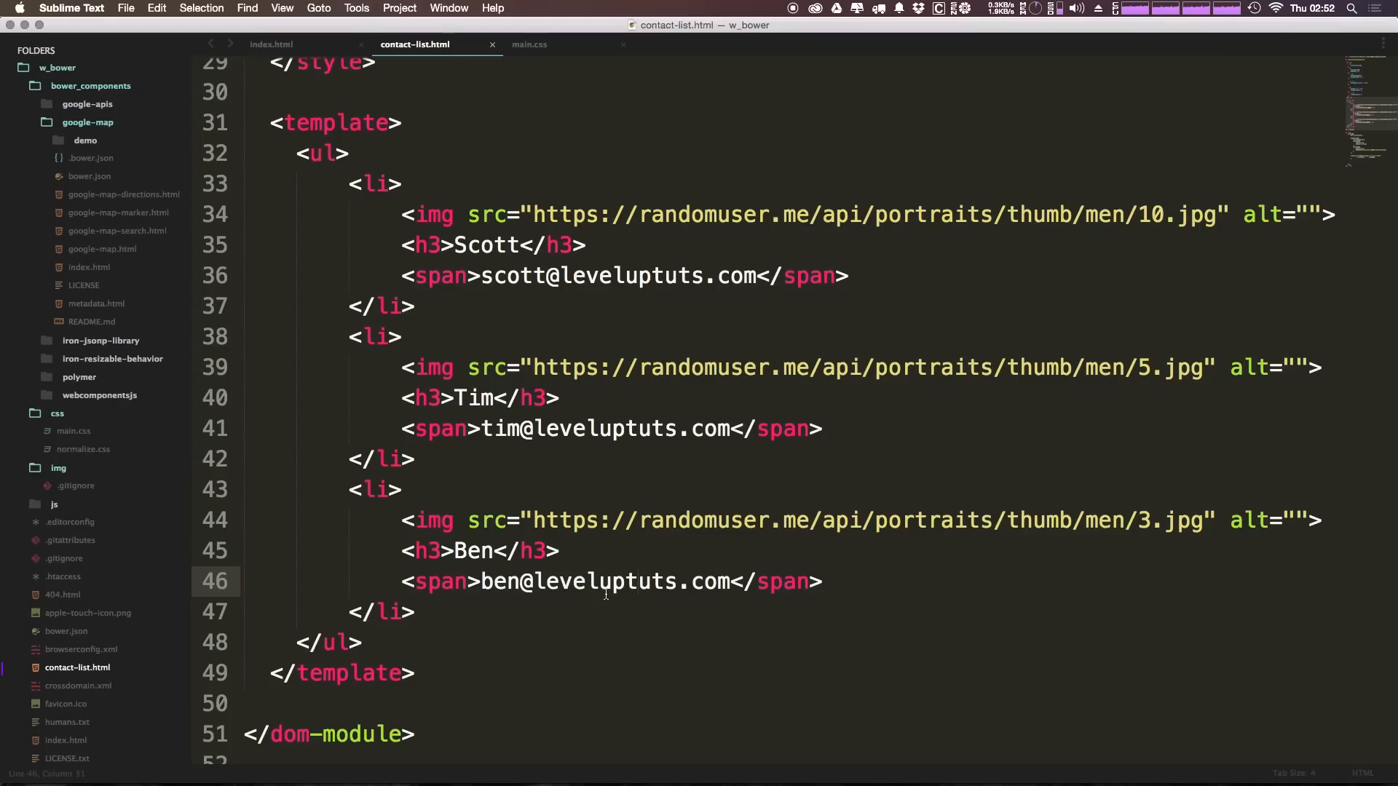
Remove the old name properties and computeFullName function from the script.
scroll(down, 3)
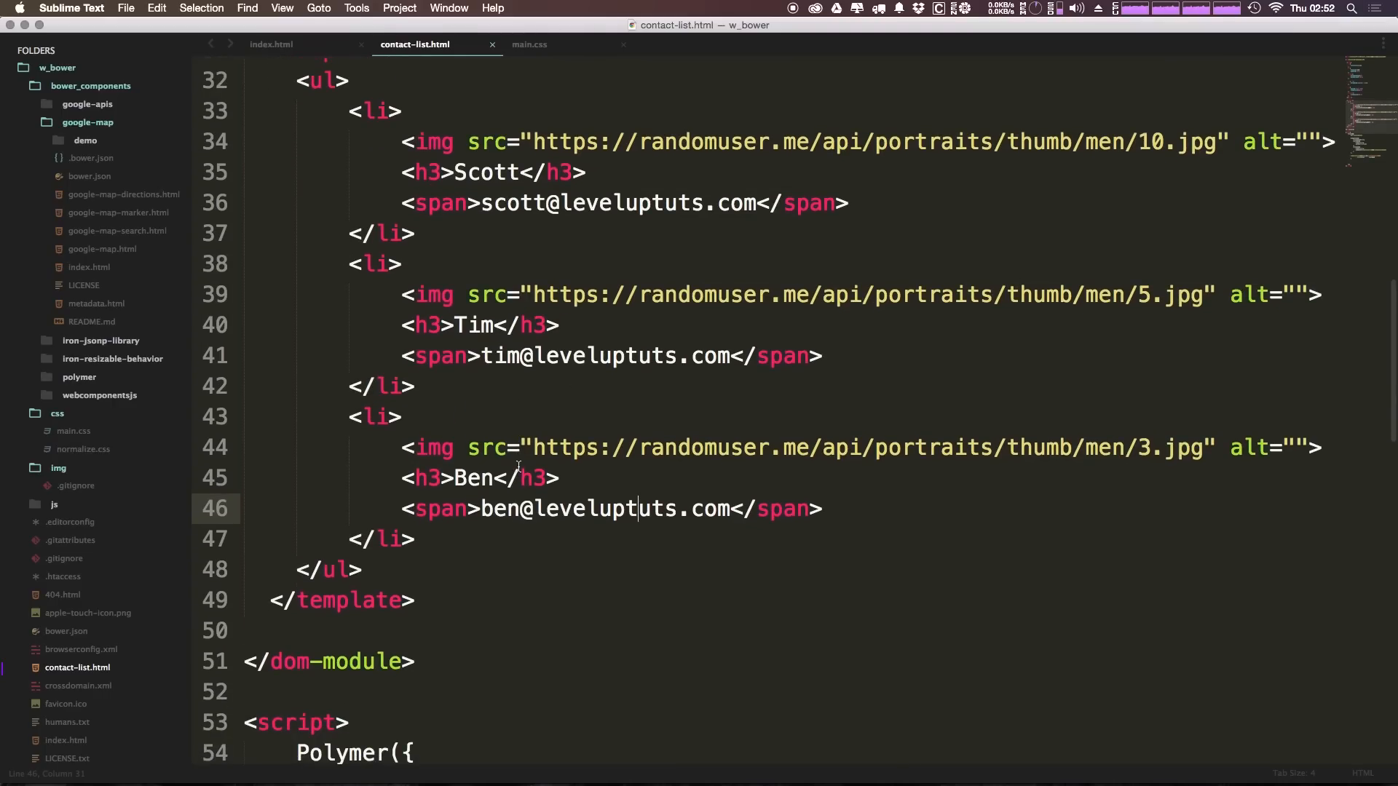
scroll(down, 3)
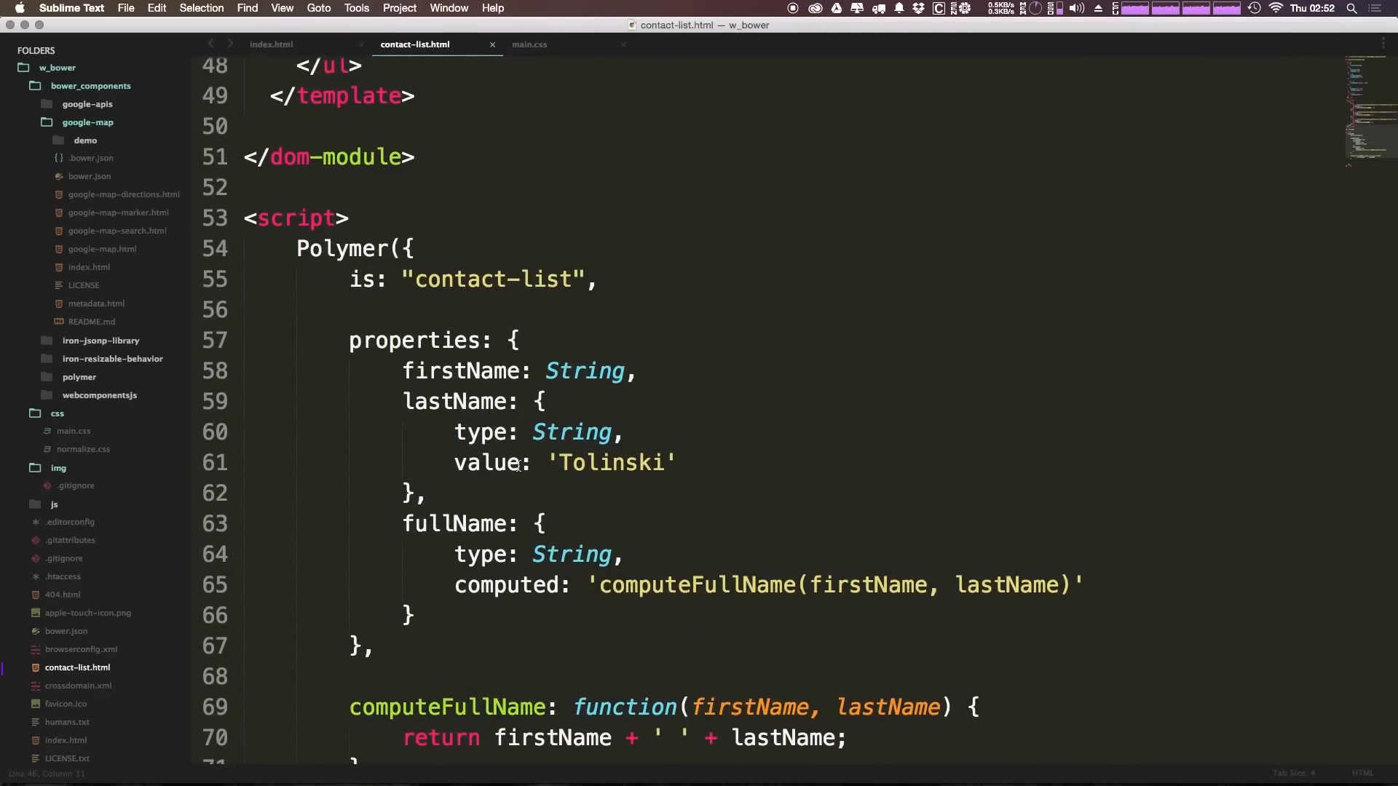
mouse_move(460, 643)
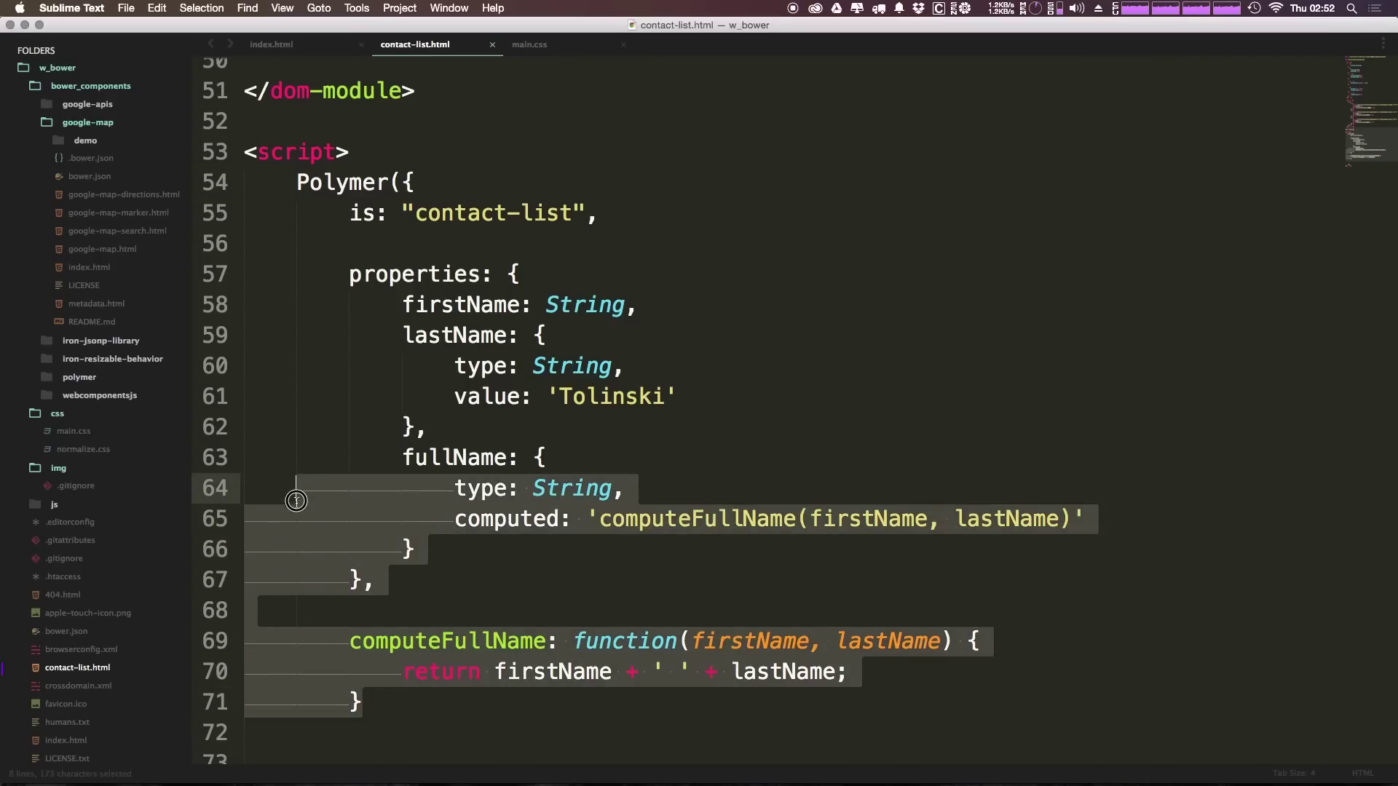
key(delete)
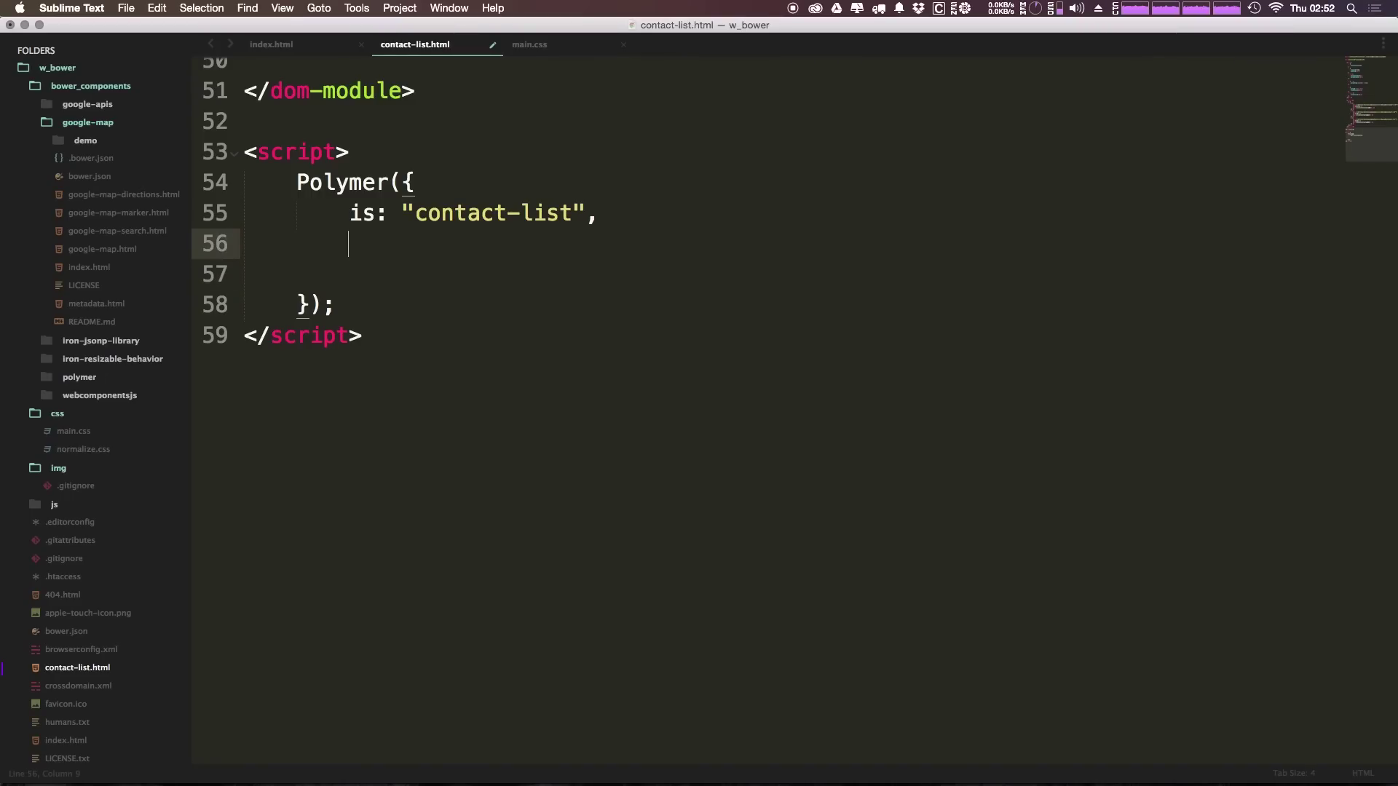
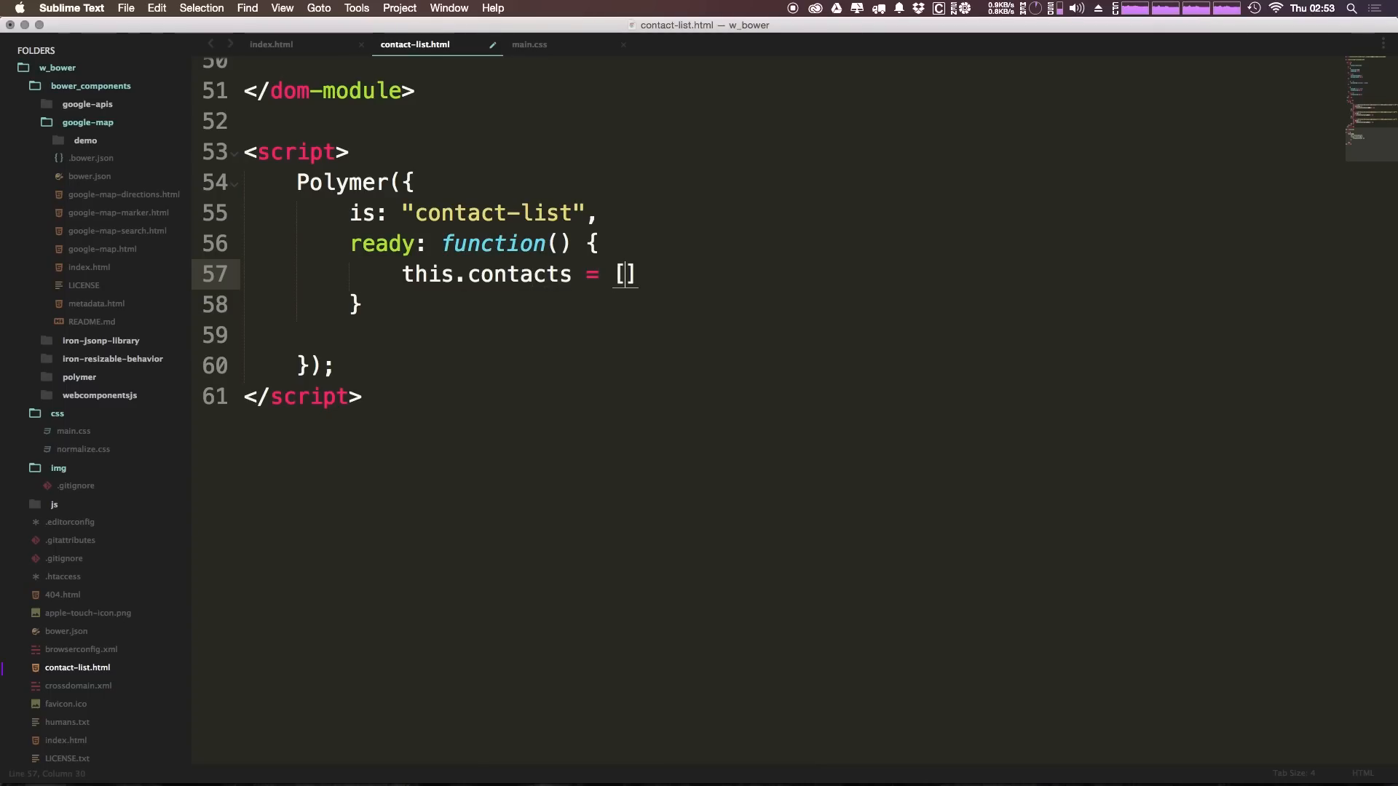
Write a ready function that assigns this.contacts an empty array.
key(Return)
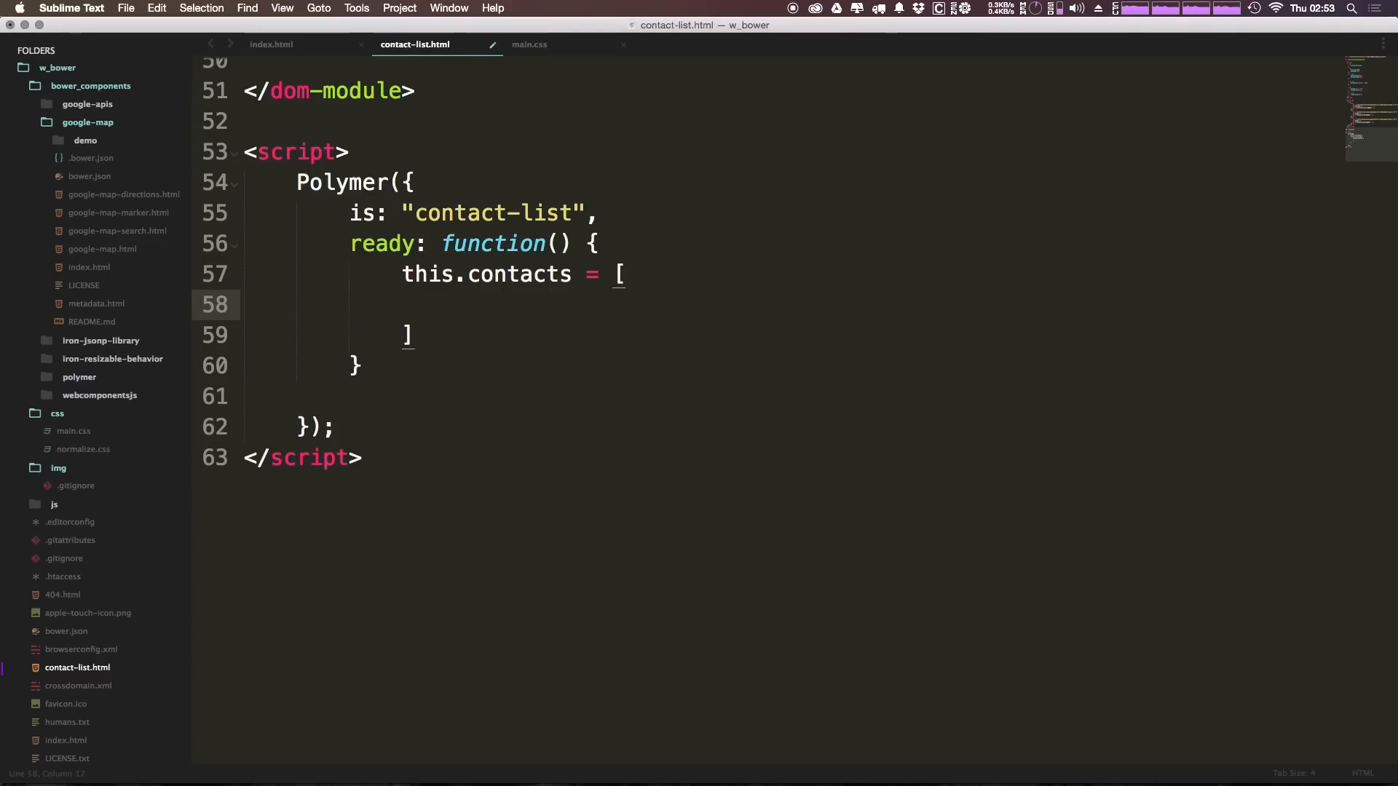
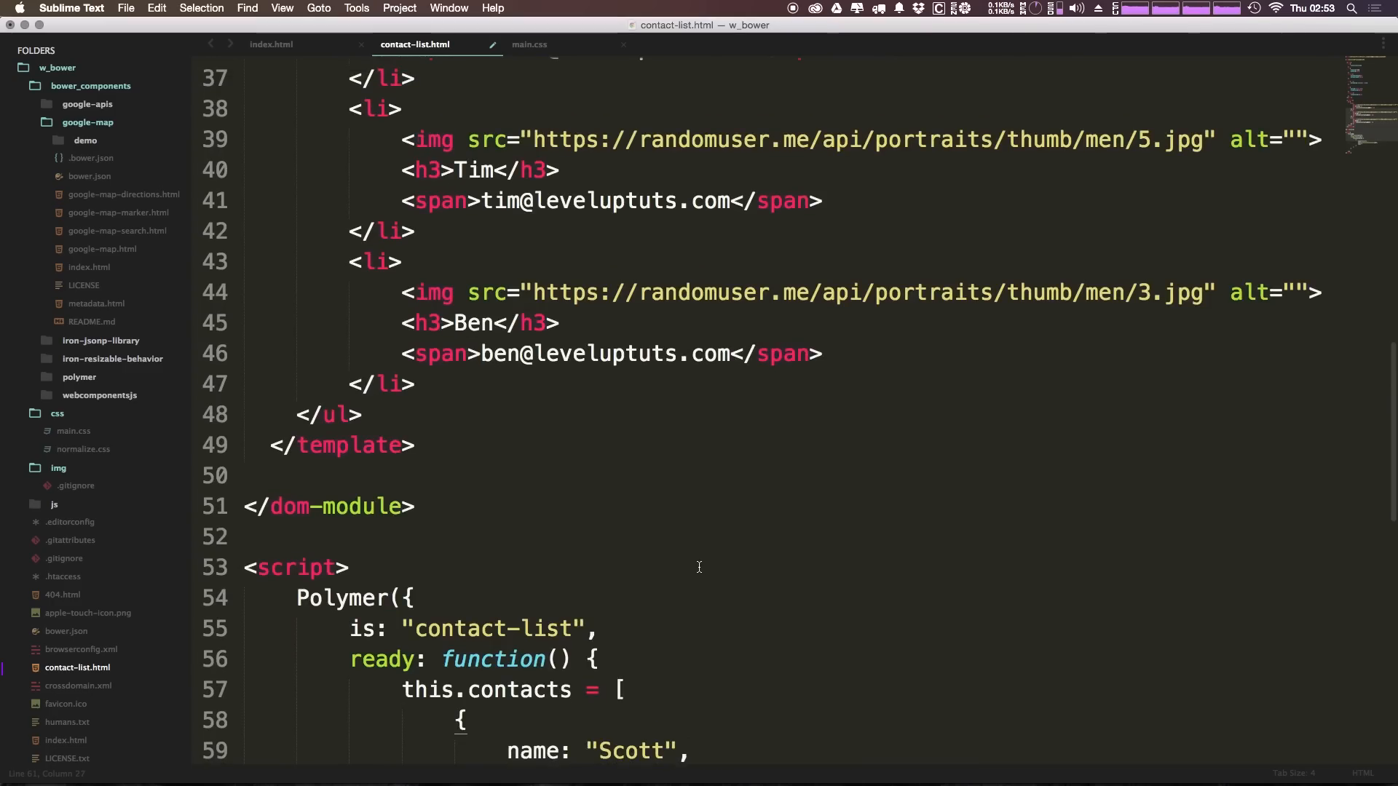
scroll(up, 3)
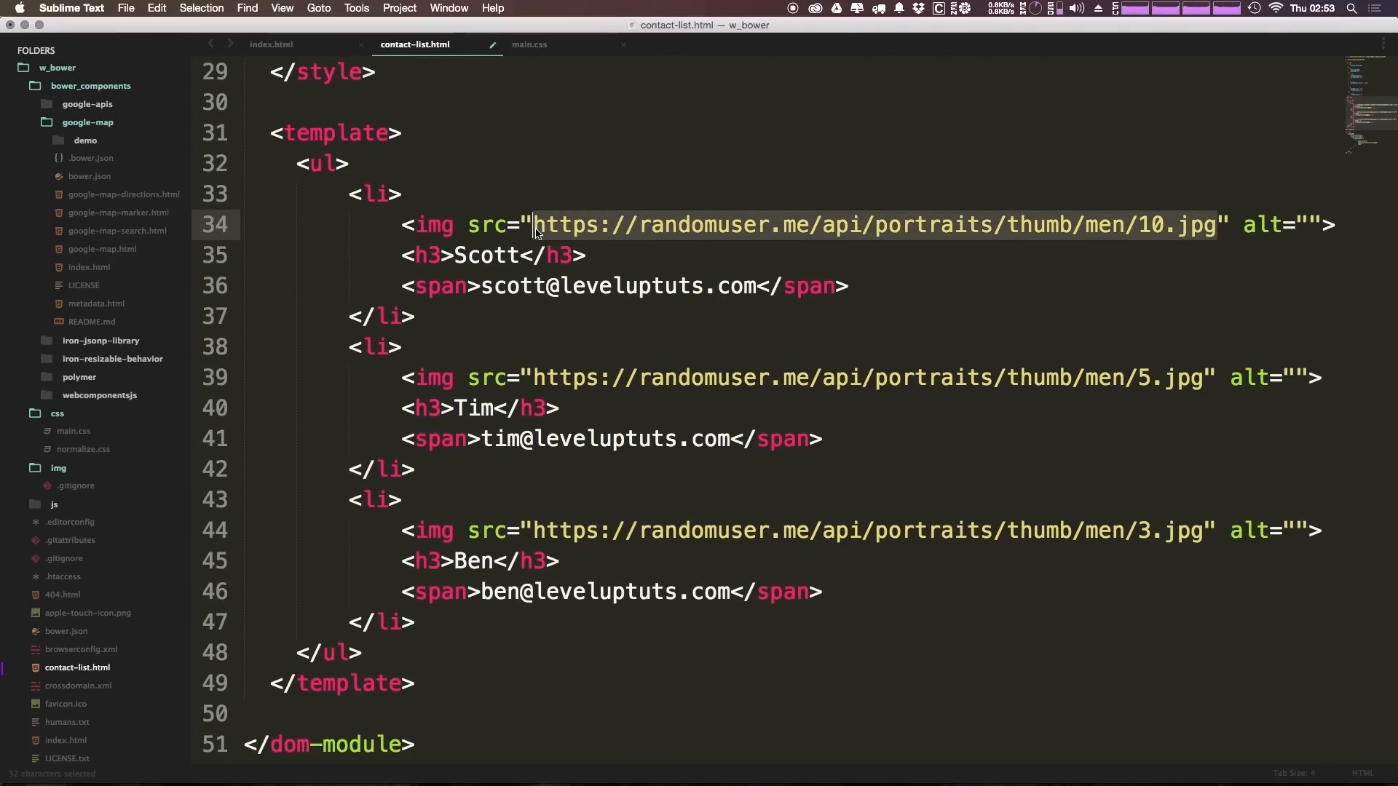
scroll(down, 3)
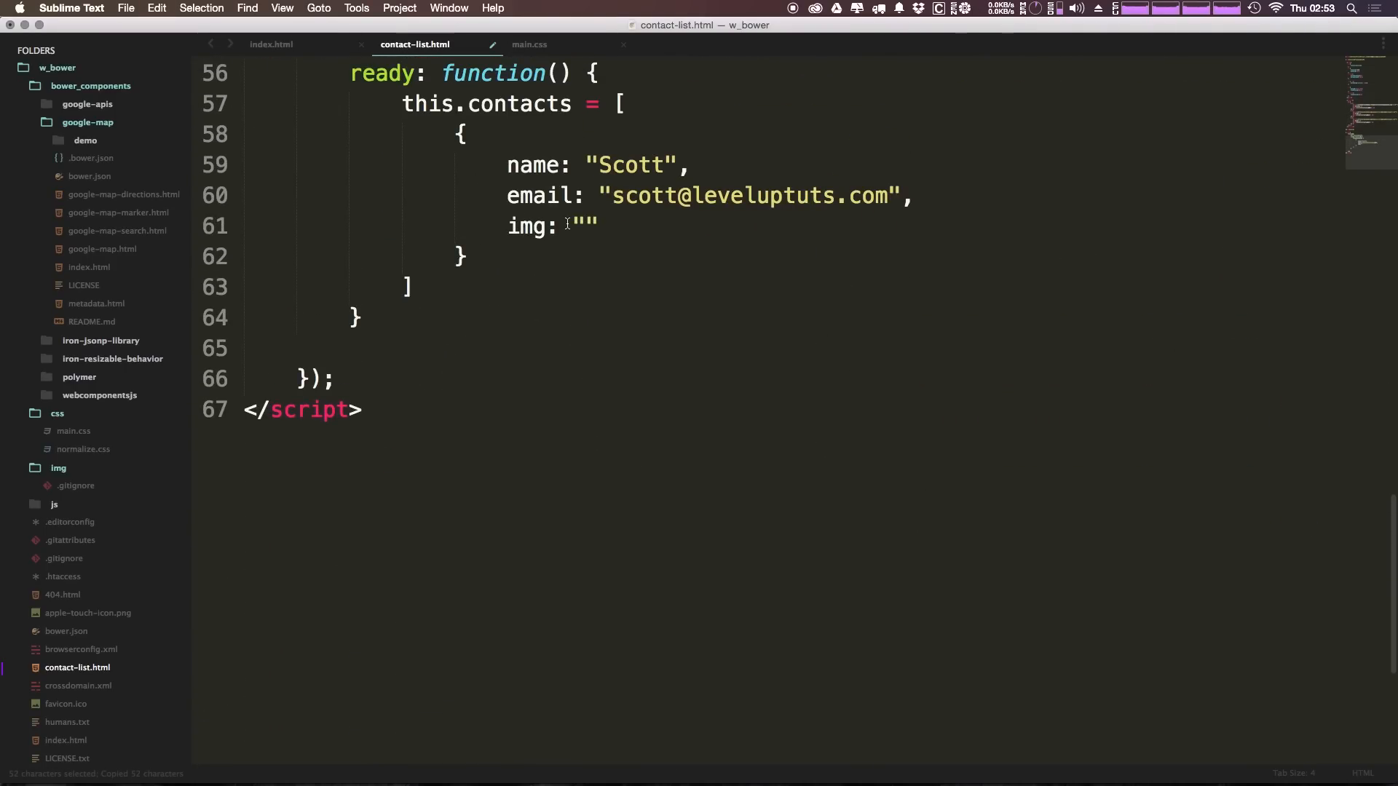
text(https://randomuser.me/api/portraits/thumb/men/10.jpg)
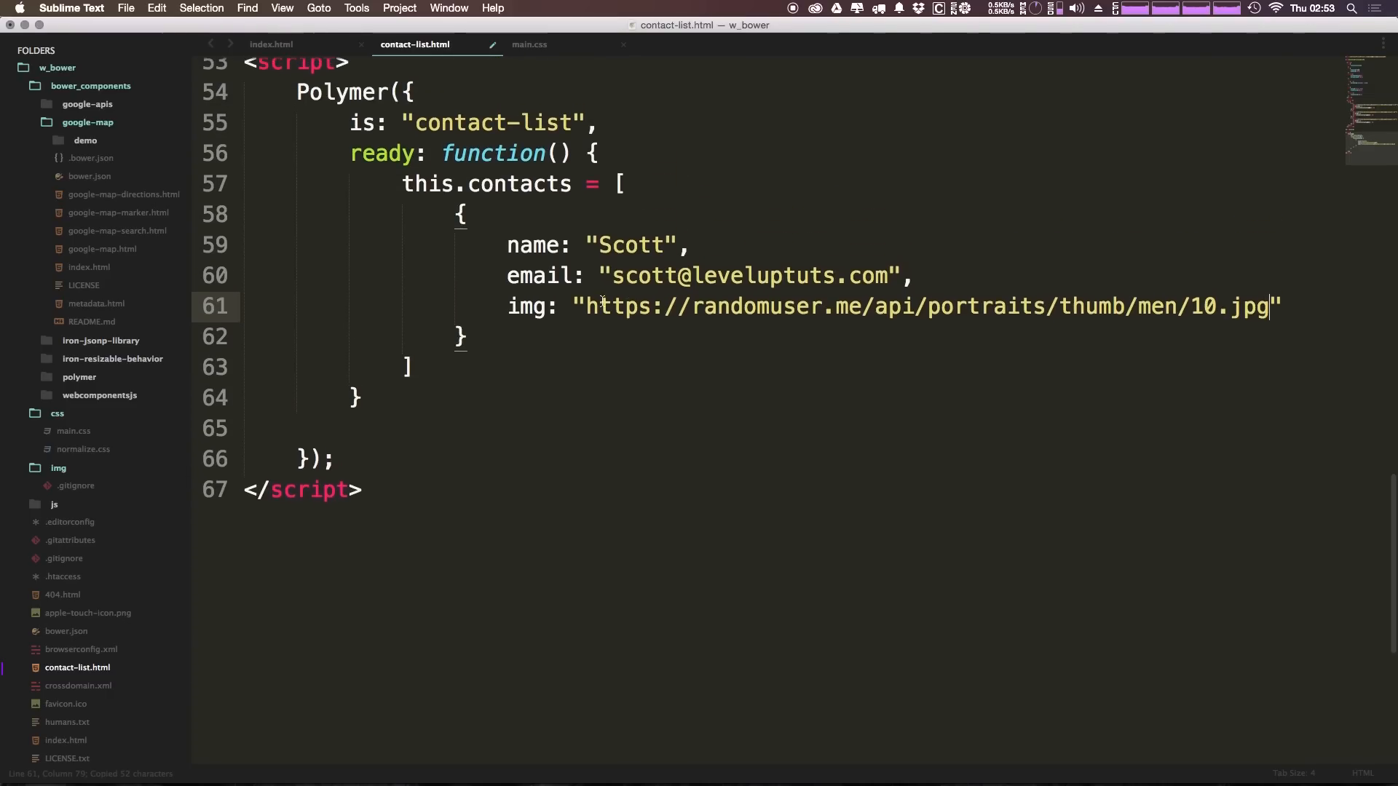
scroll(up, 3)
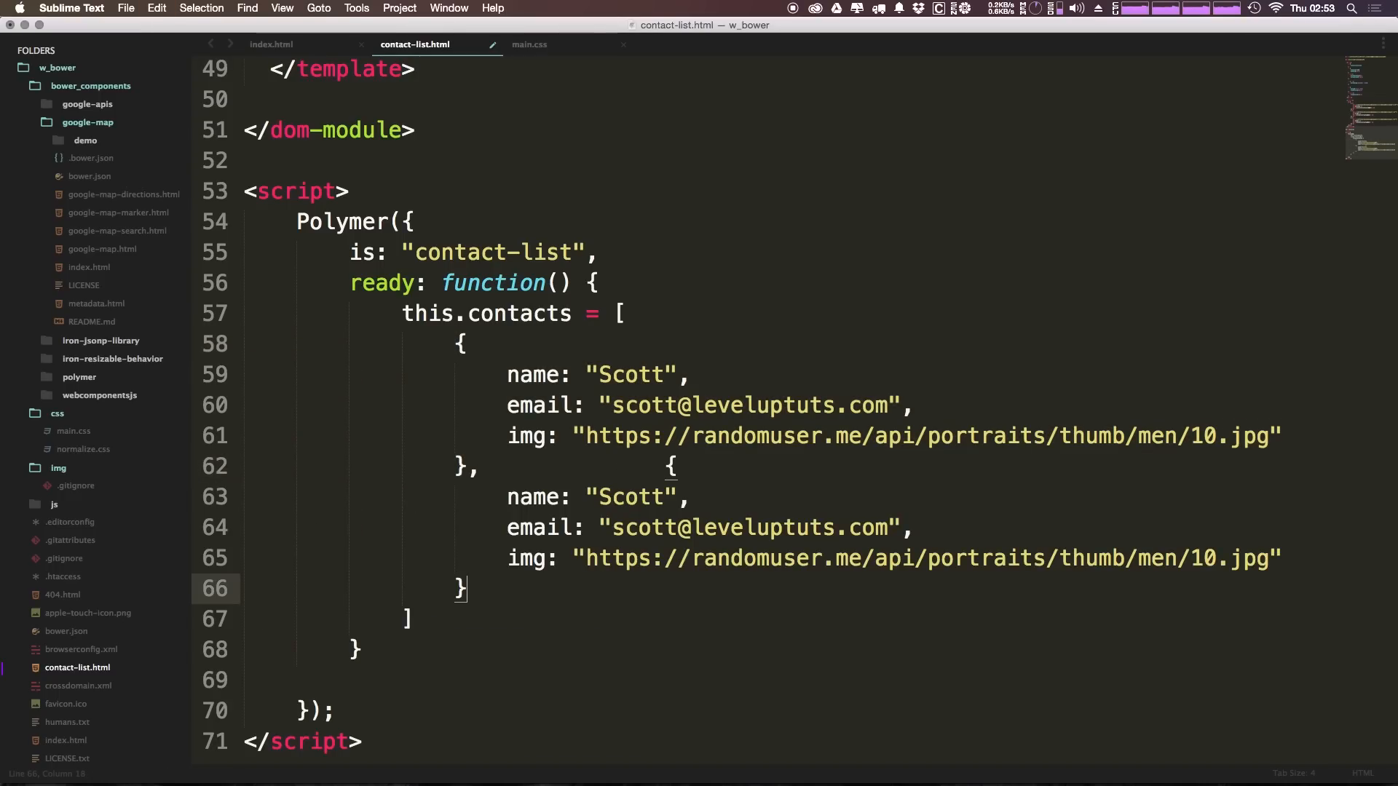
Expand the array to Scott, Tim and Ben with portrait numbers 10, 15 and 4, and save.
text(.,)
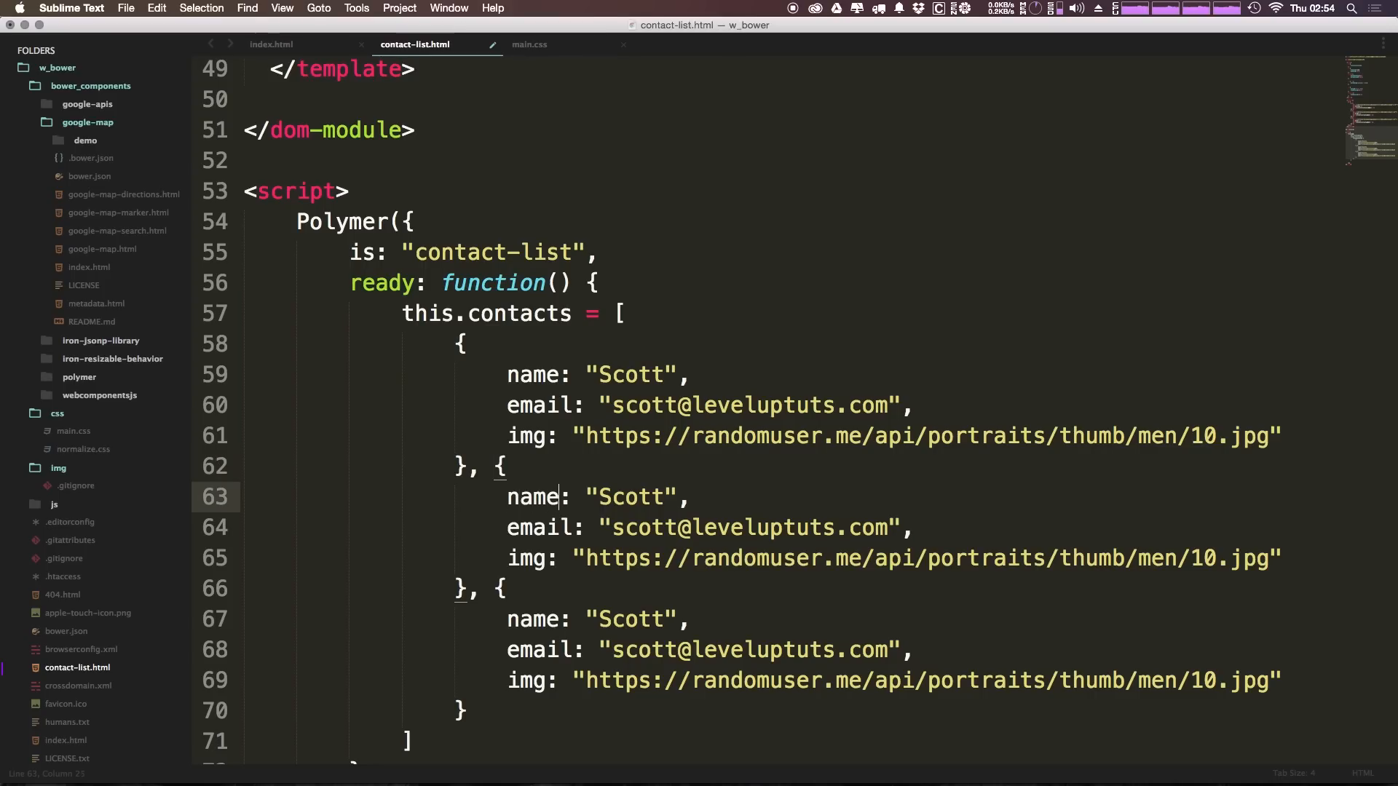
text(Tim)
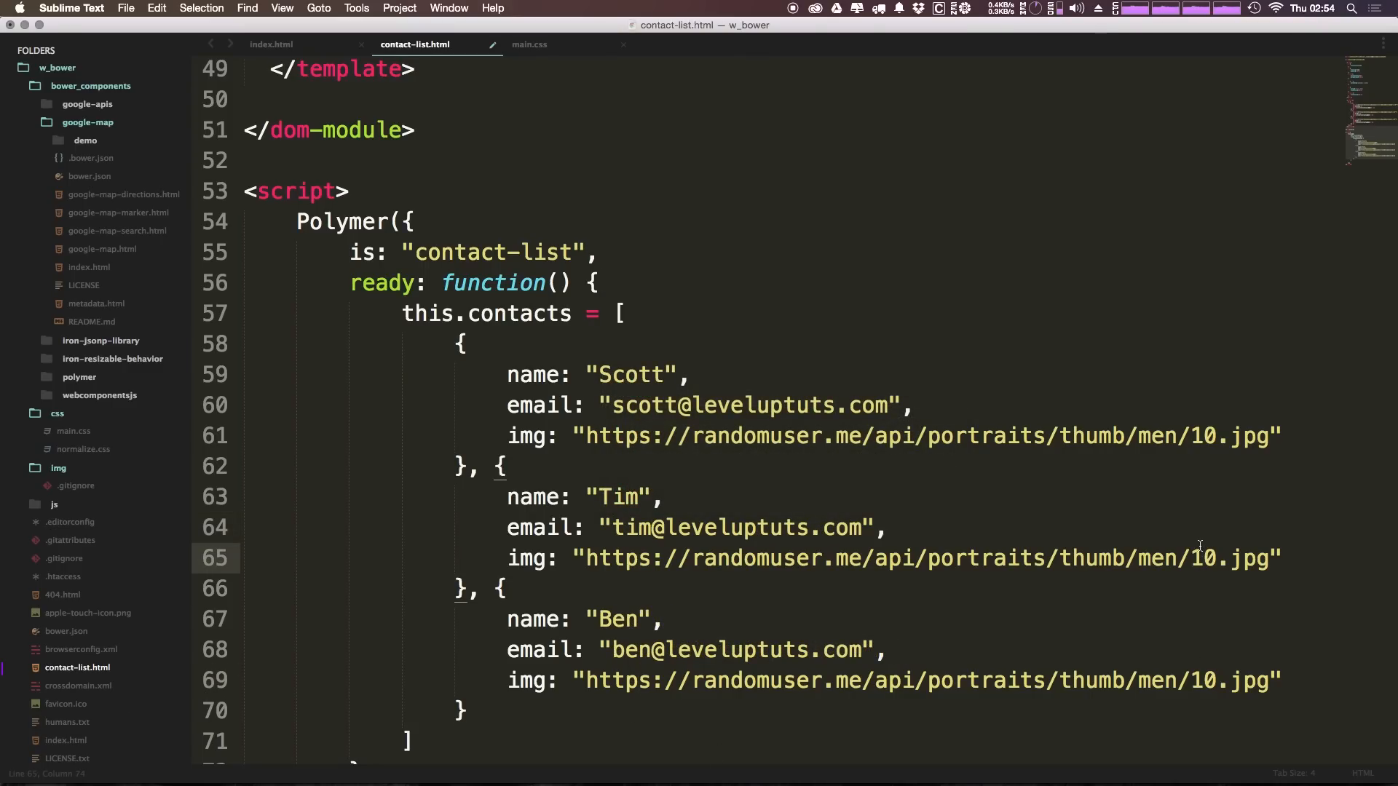
text(15)
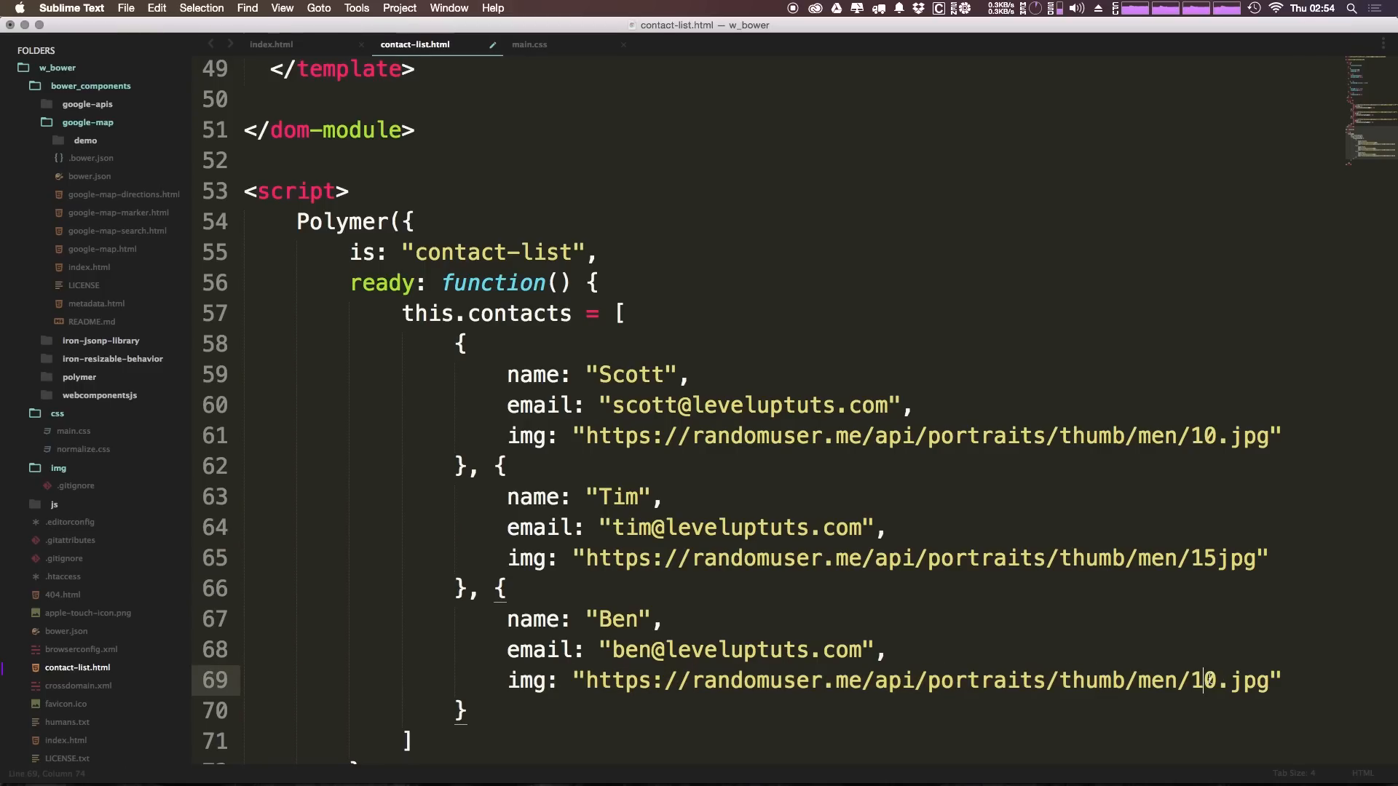
text(4)
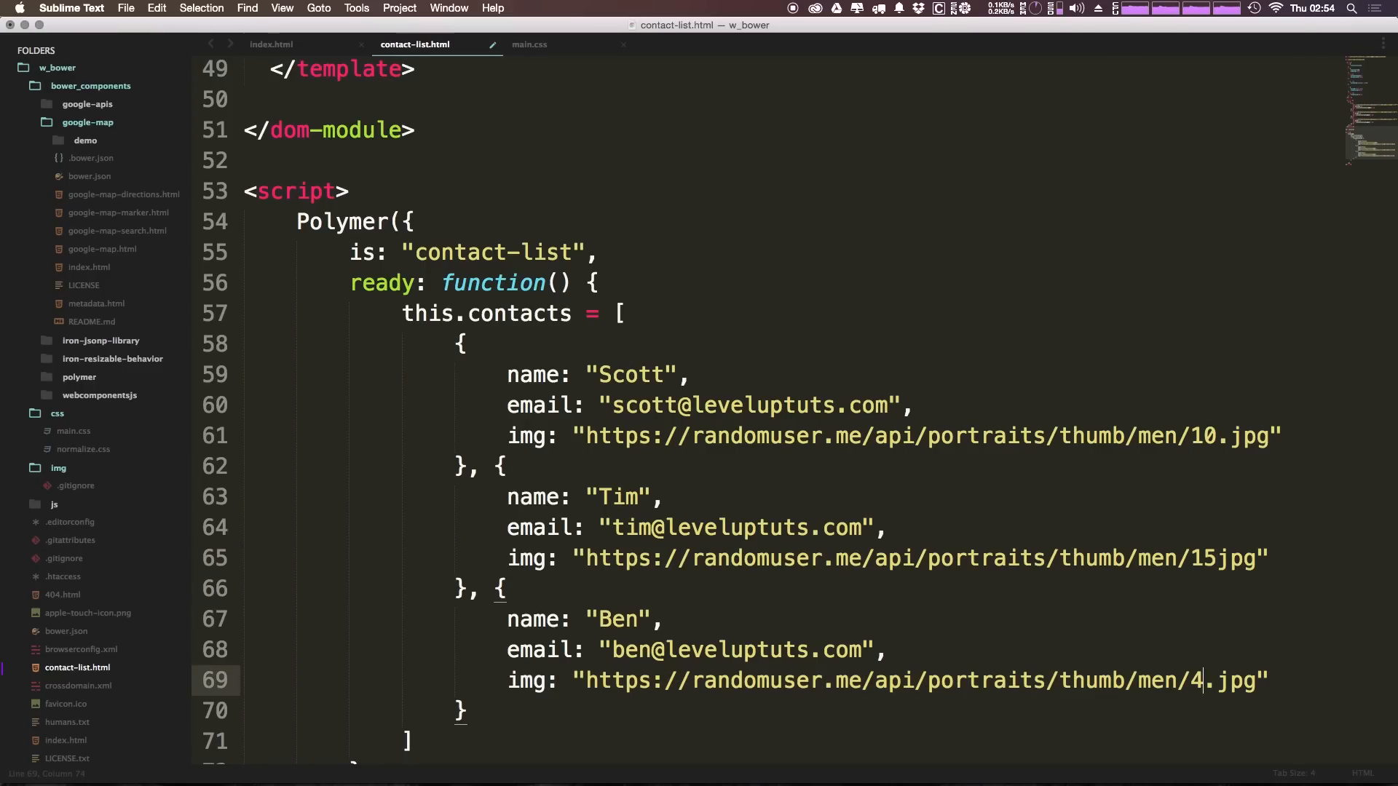
key(cmd+s)
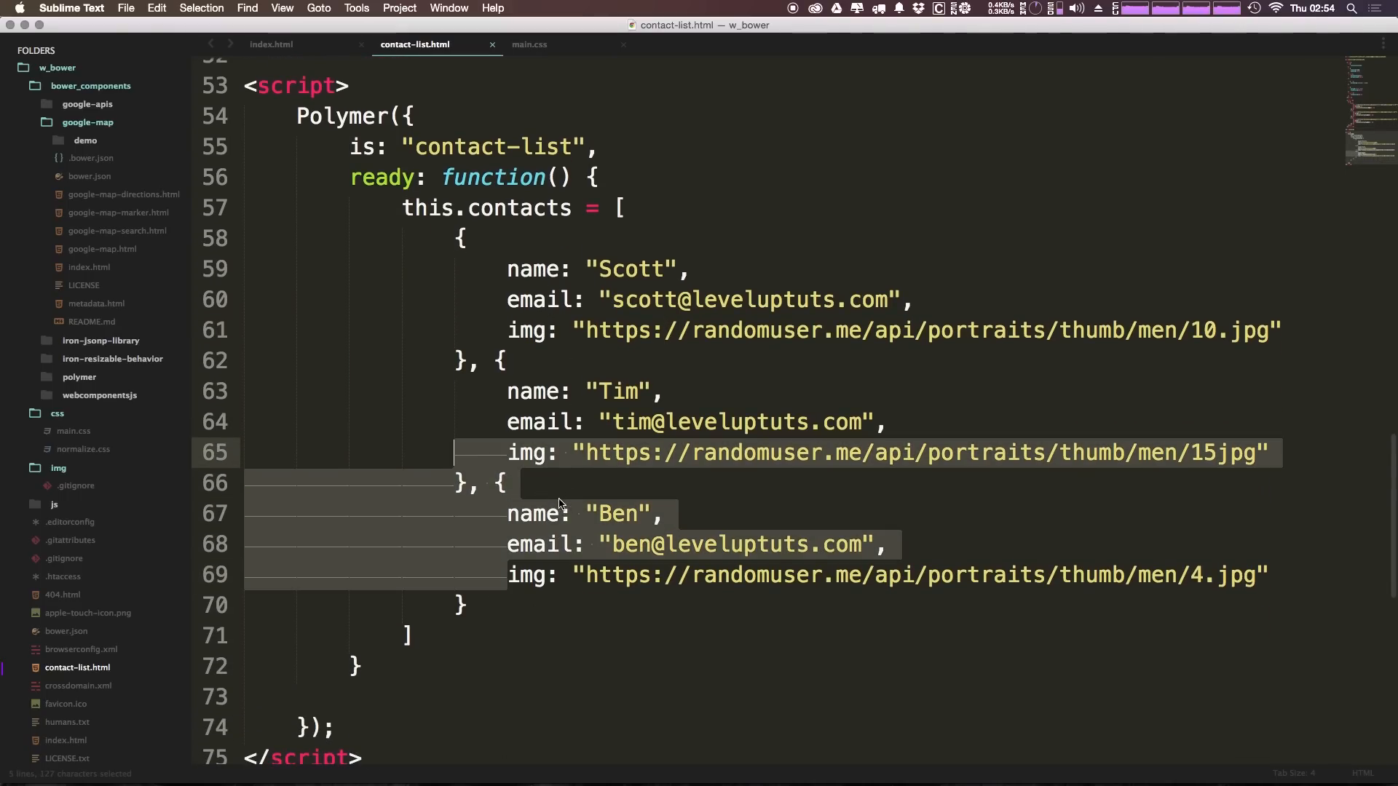
Delete Tim's and Ben's hard-coded list items, leaving Scott's with a blank line above.
click(560, 514)
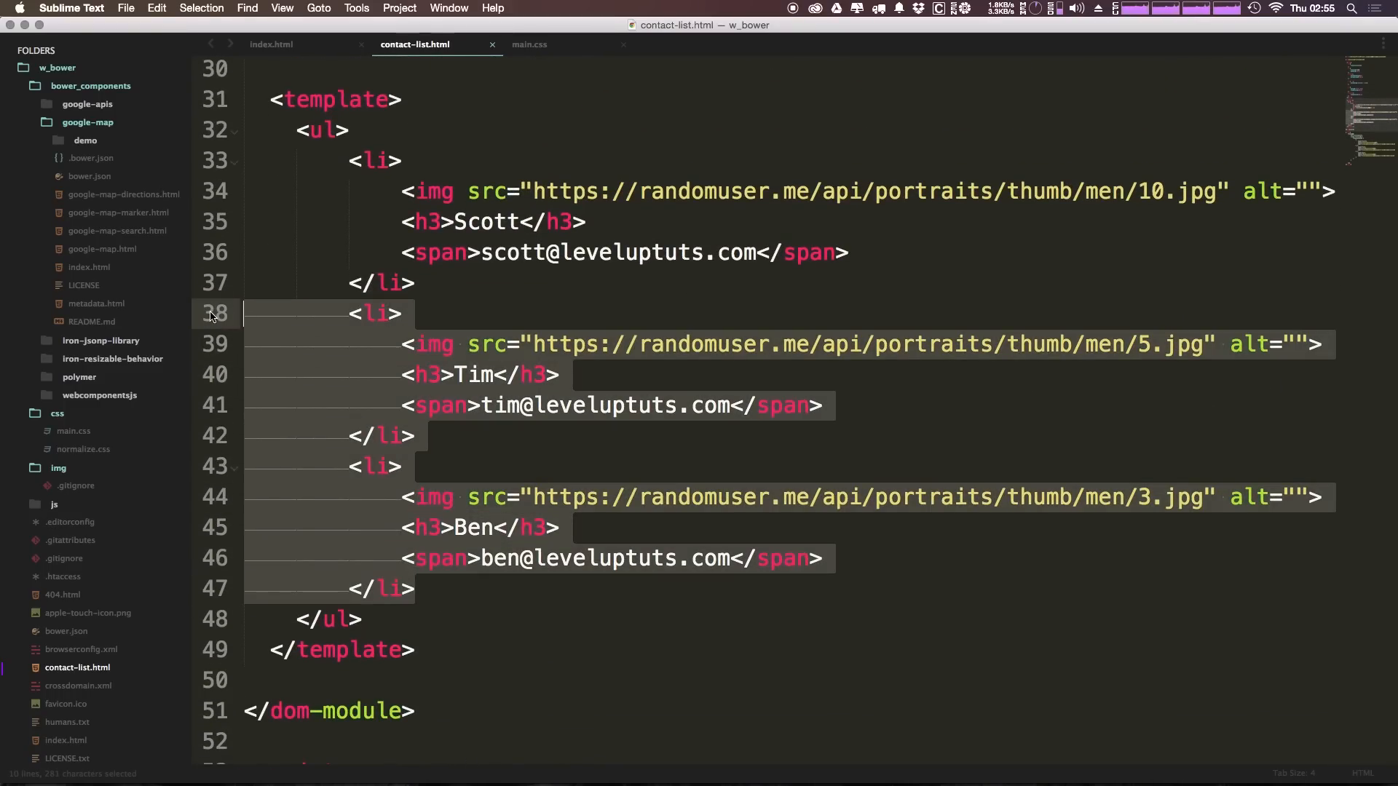
key(delete)
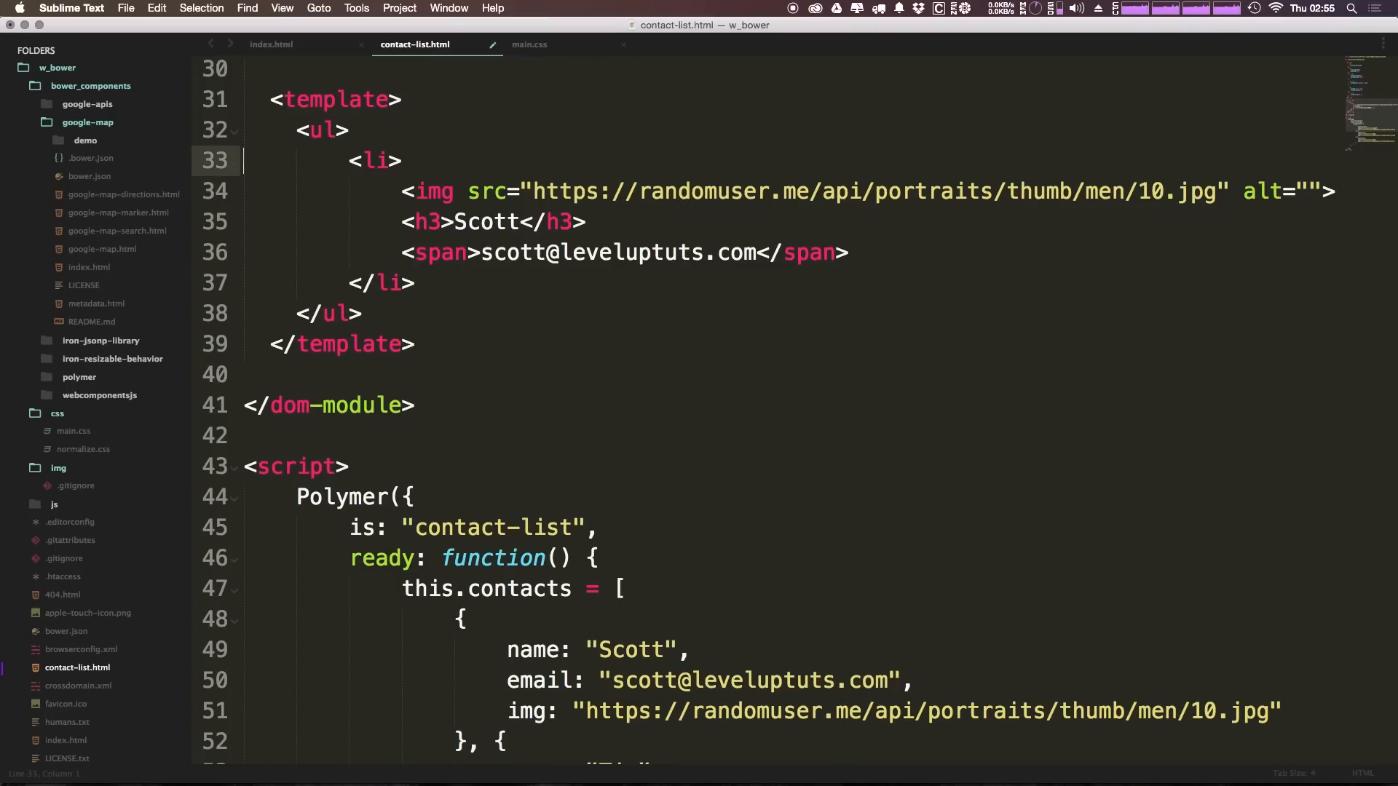
key(backspace)
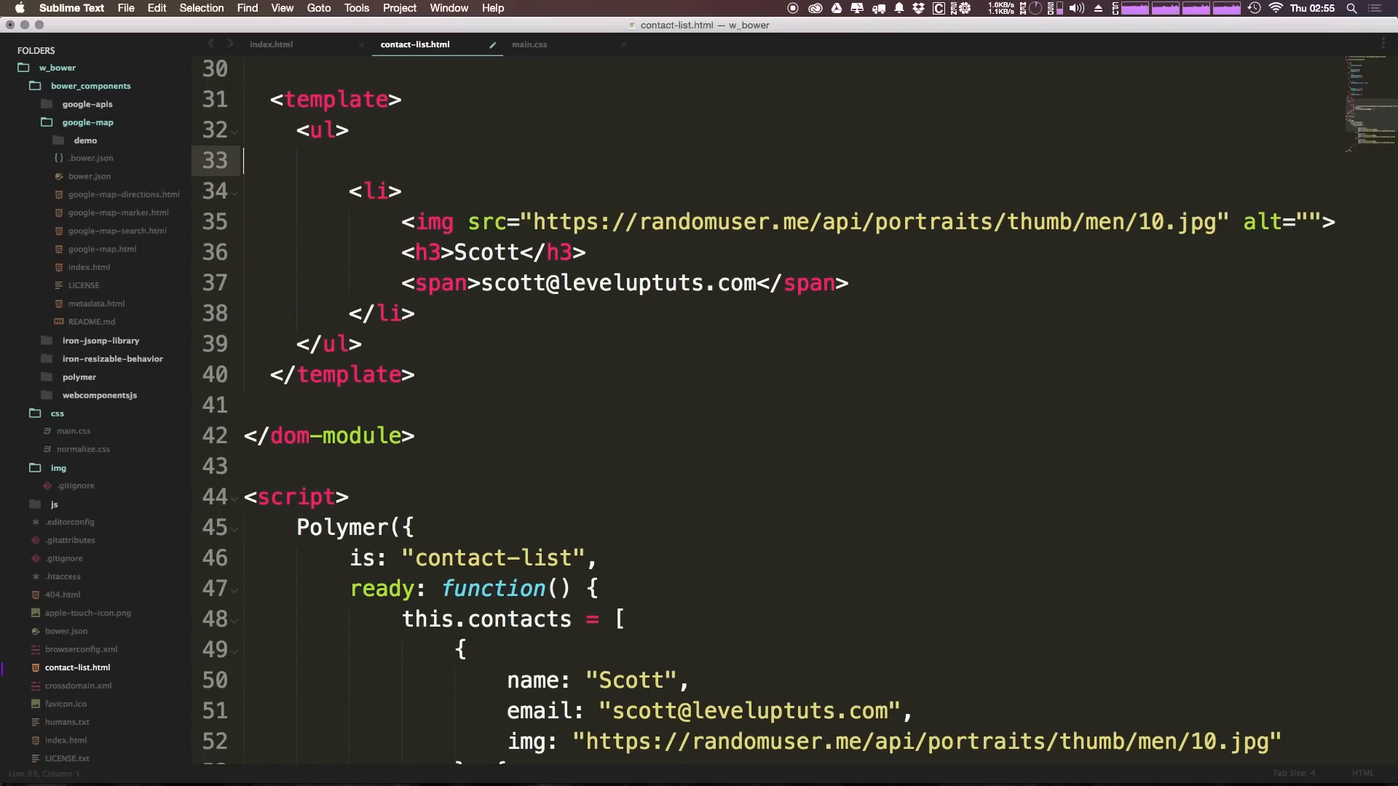
Wrap the list item in <template is="dom-repeat" items="{{contacts}}">.
text(template>)
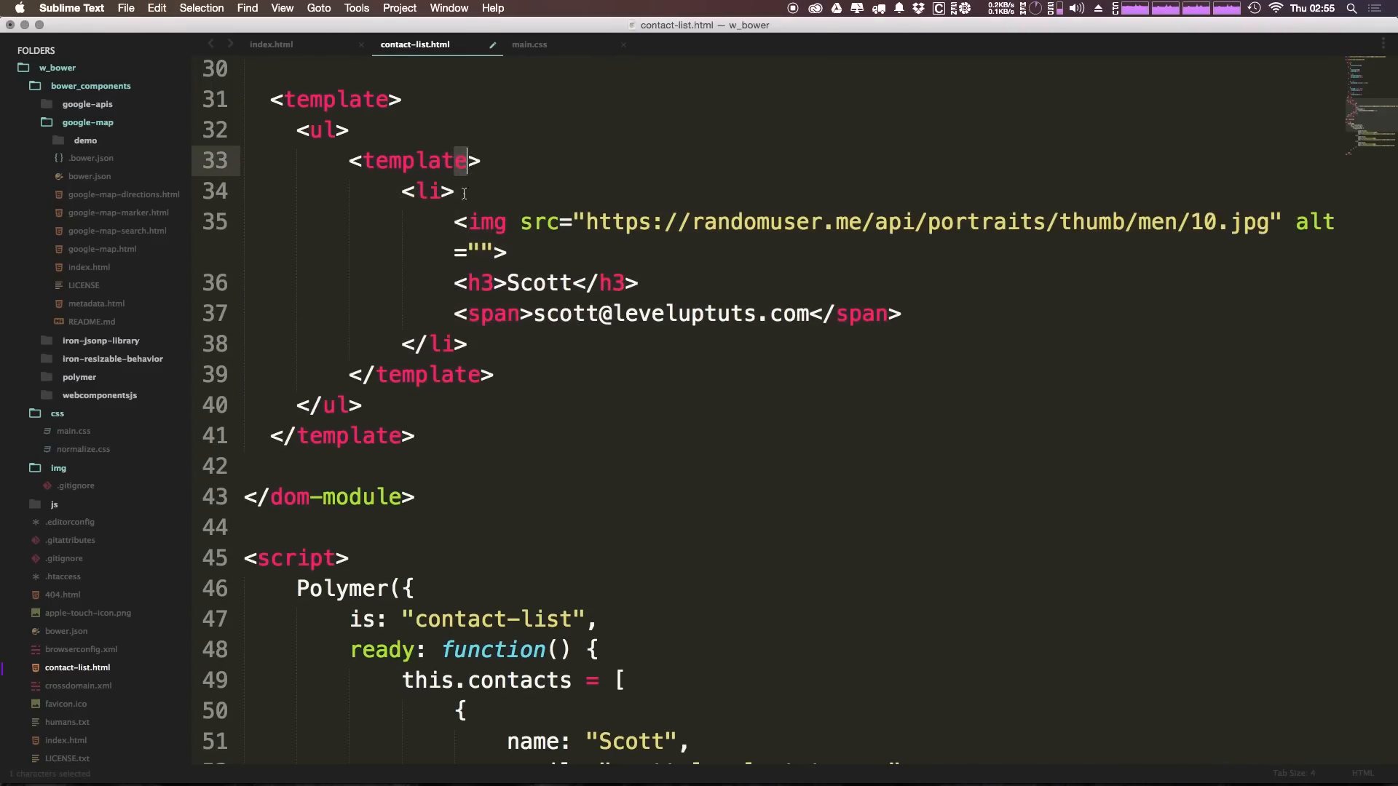
click(469, 158)
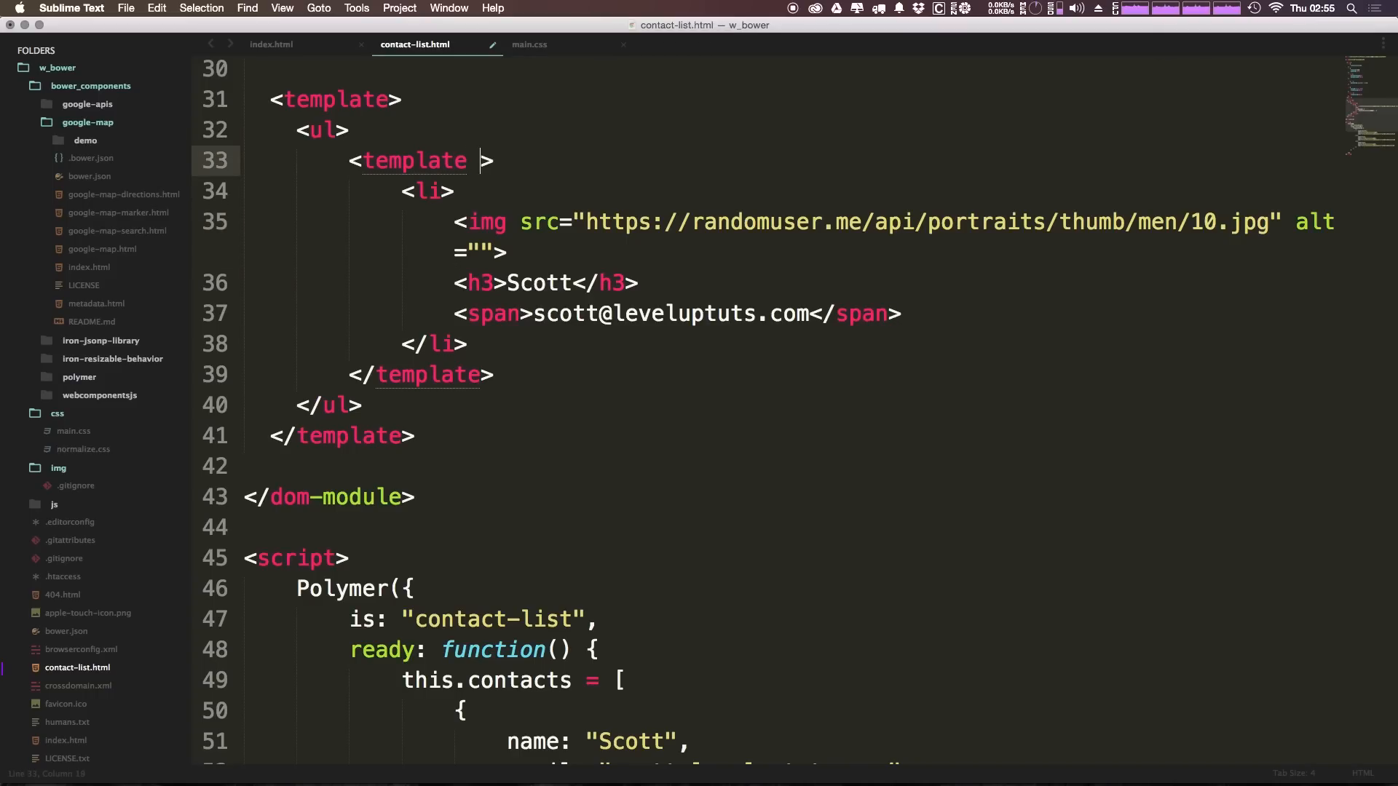
text(is=>)
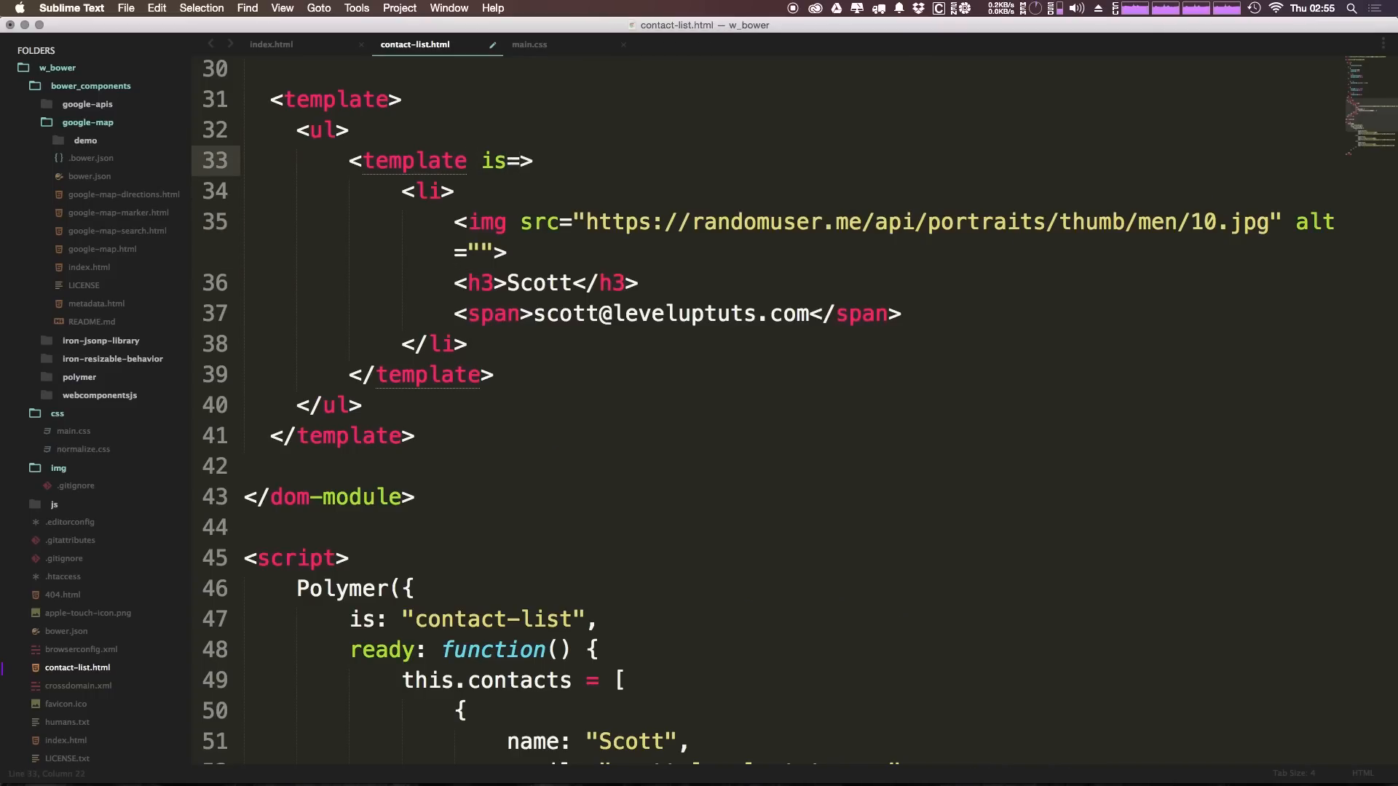
text("")
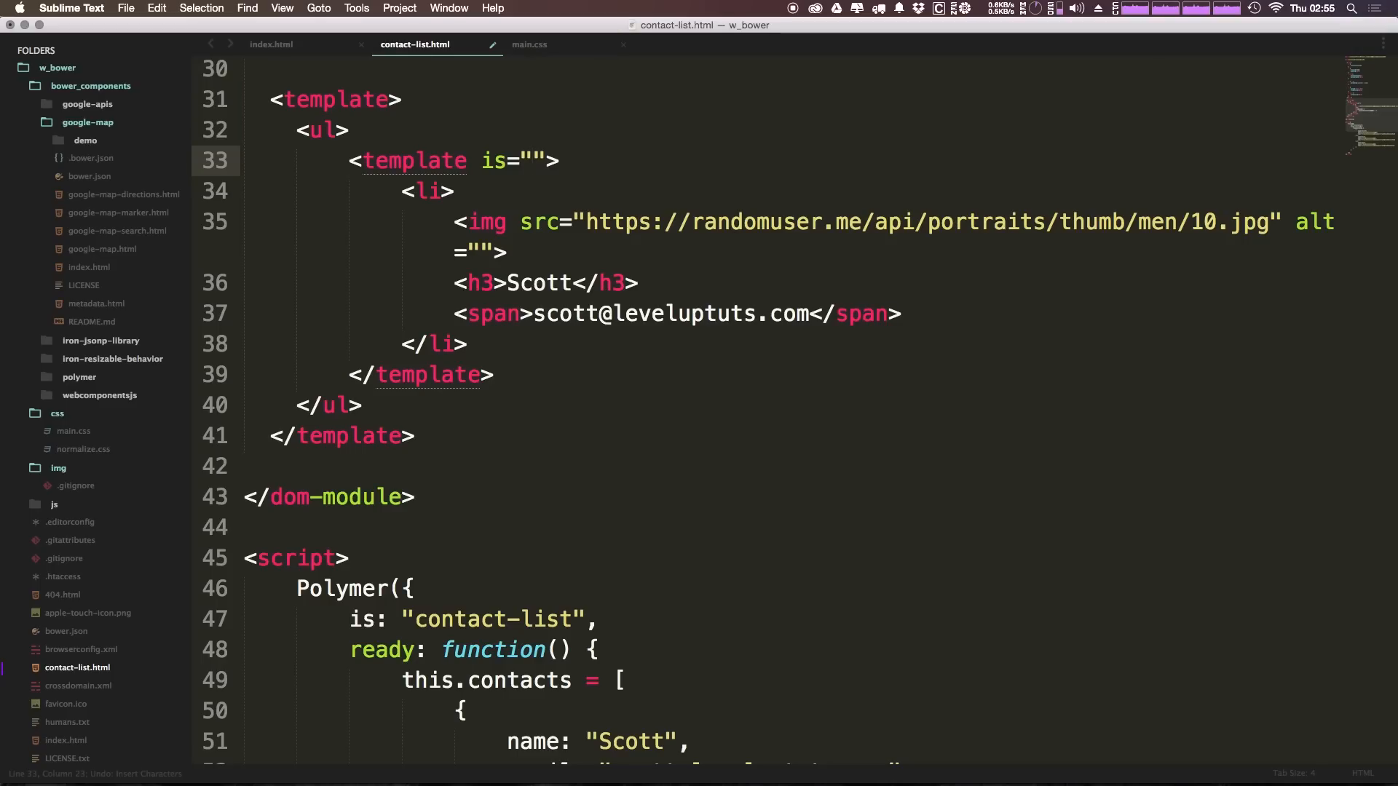
text(dom-)
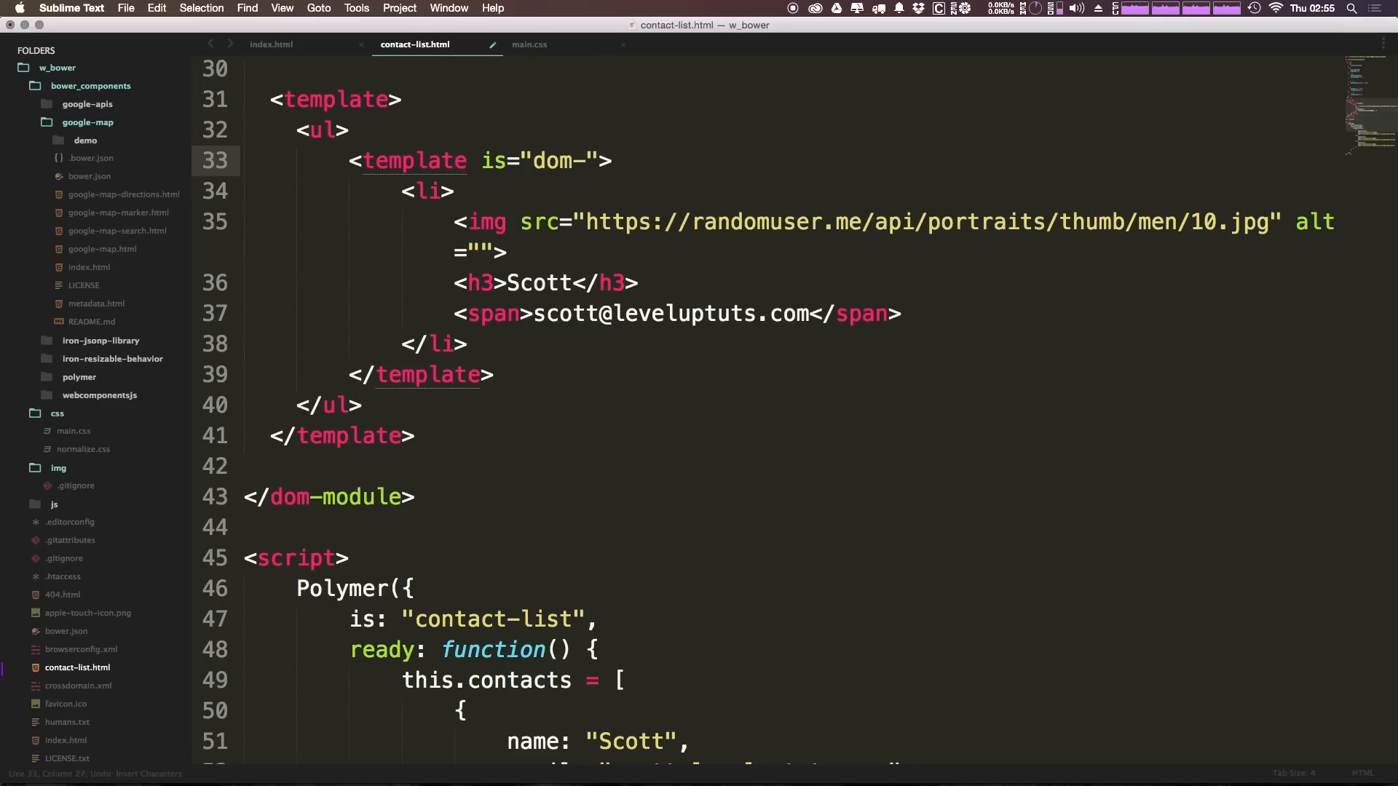
text(repeat)
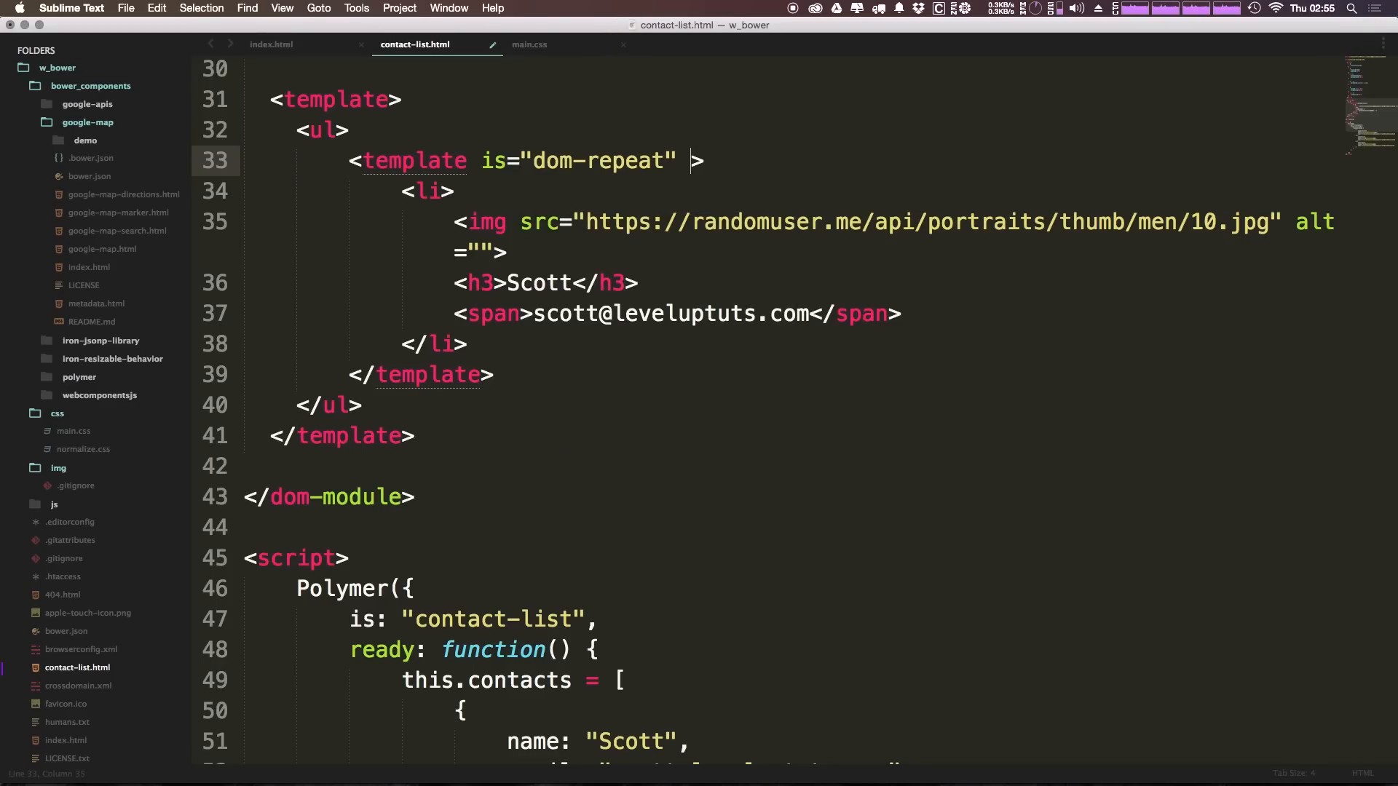
text(items=")
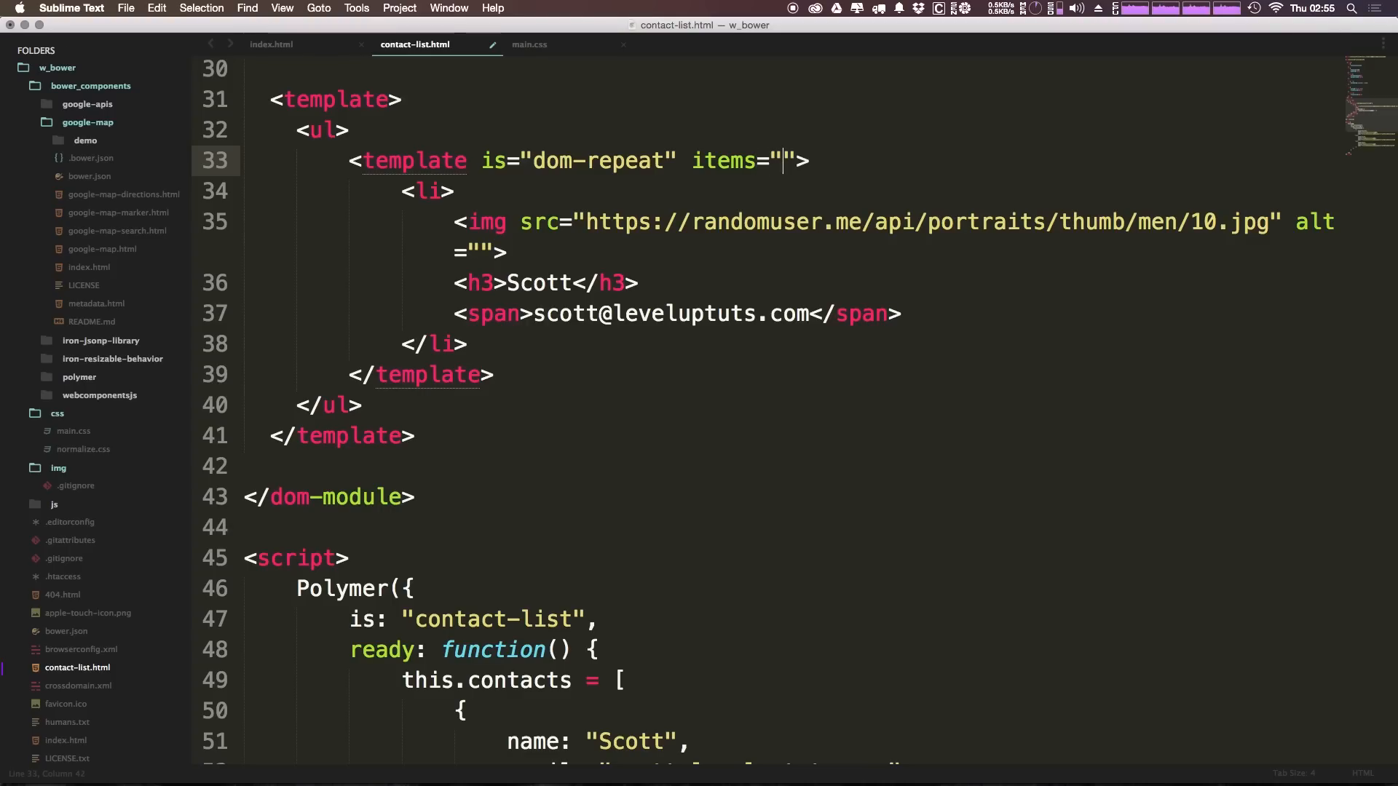
text({{}})
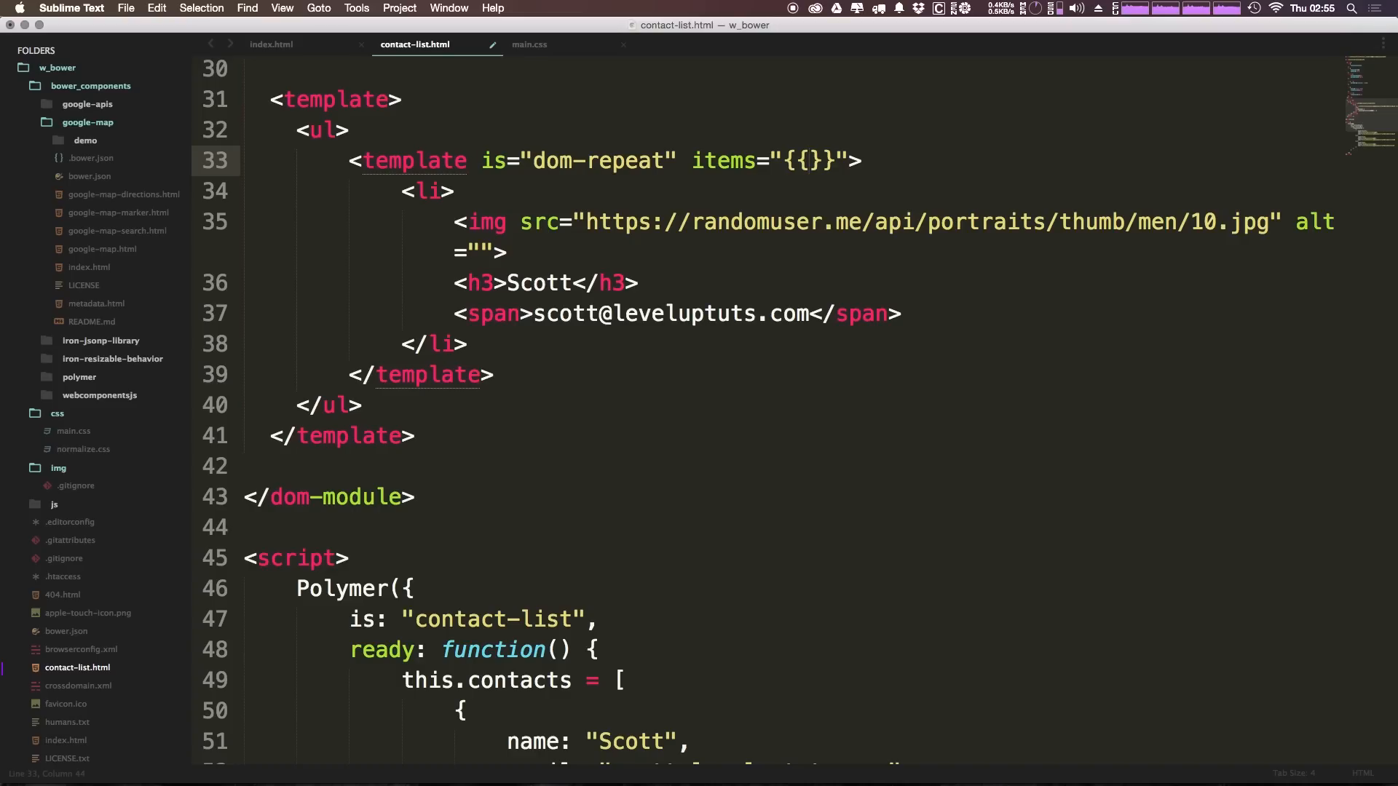
text(c)
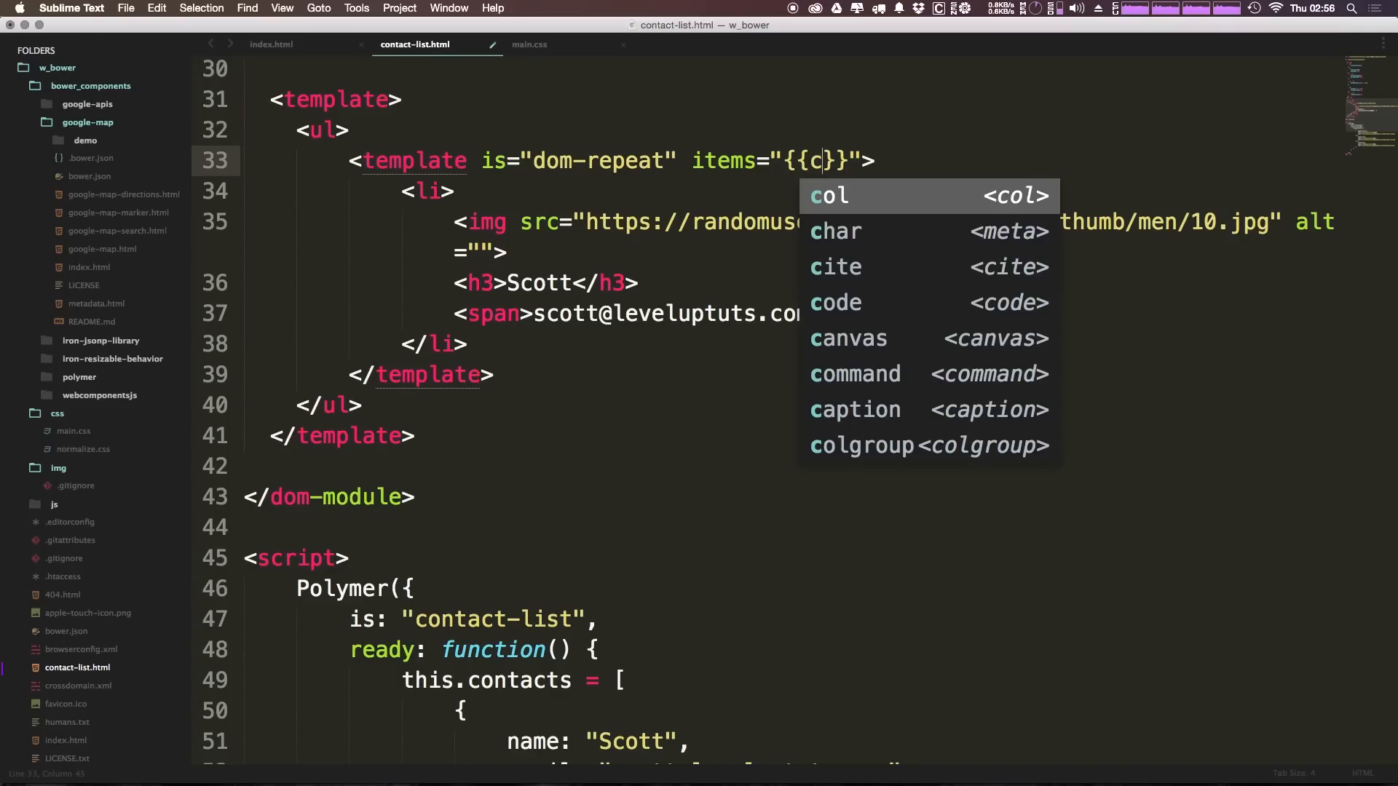
text(ontacts)
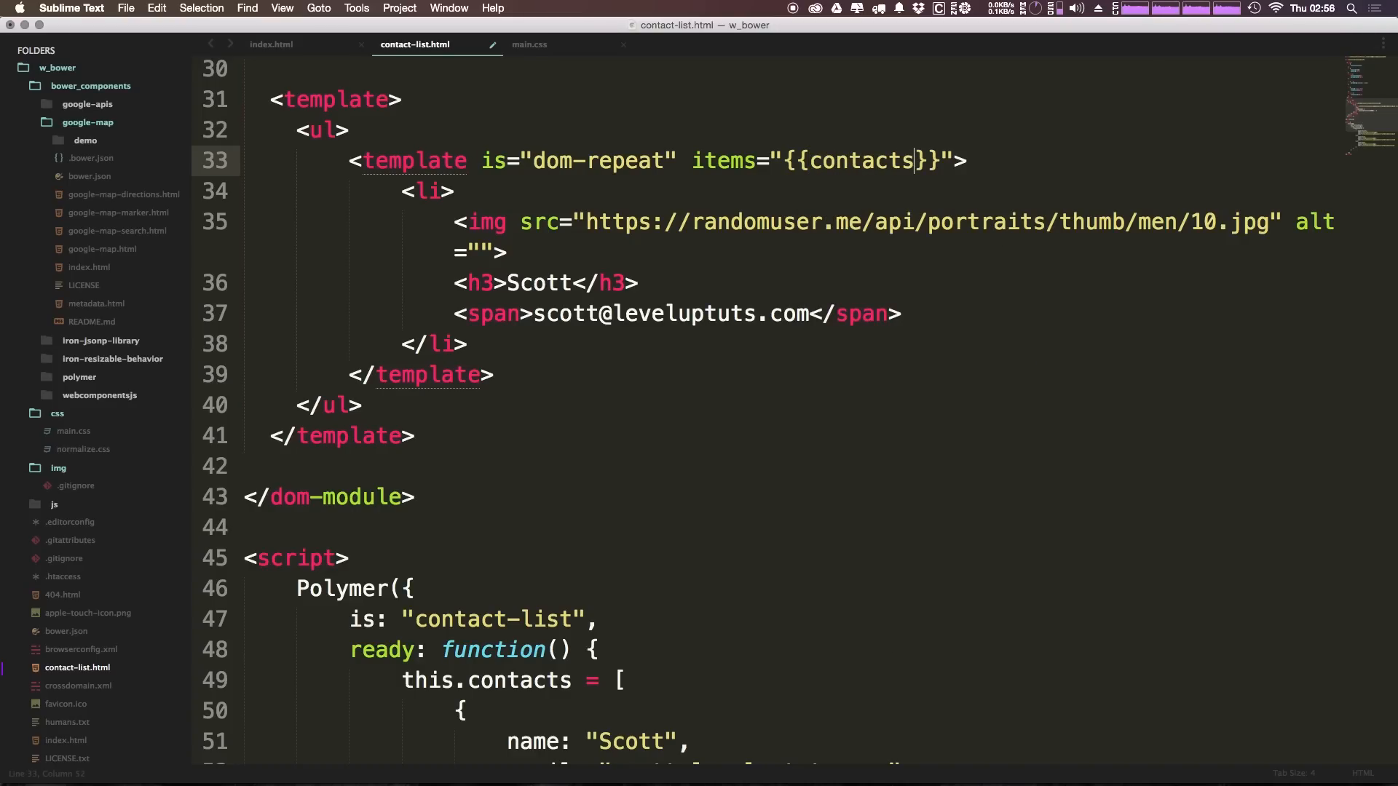
Confirm the contacts binding matches this.contacts, check Chrome, and return to the editor.
double_click(519, 681)
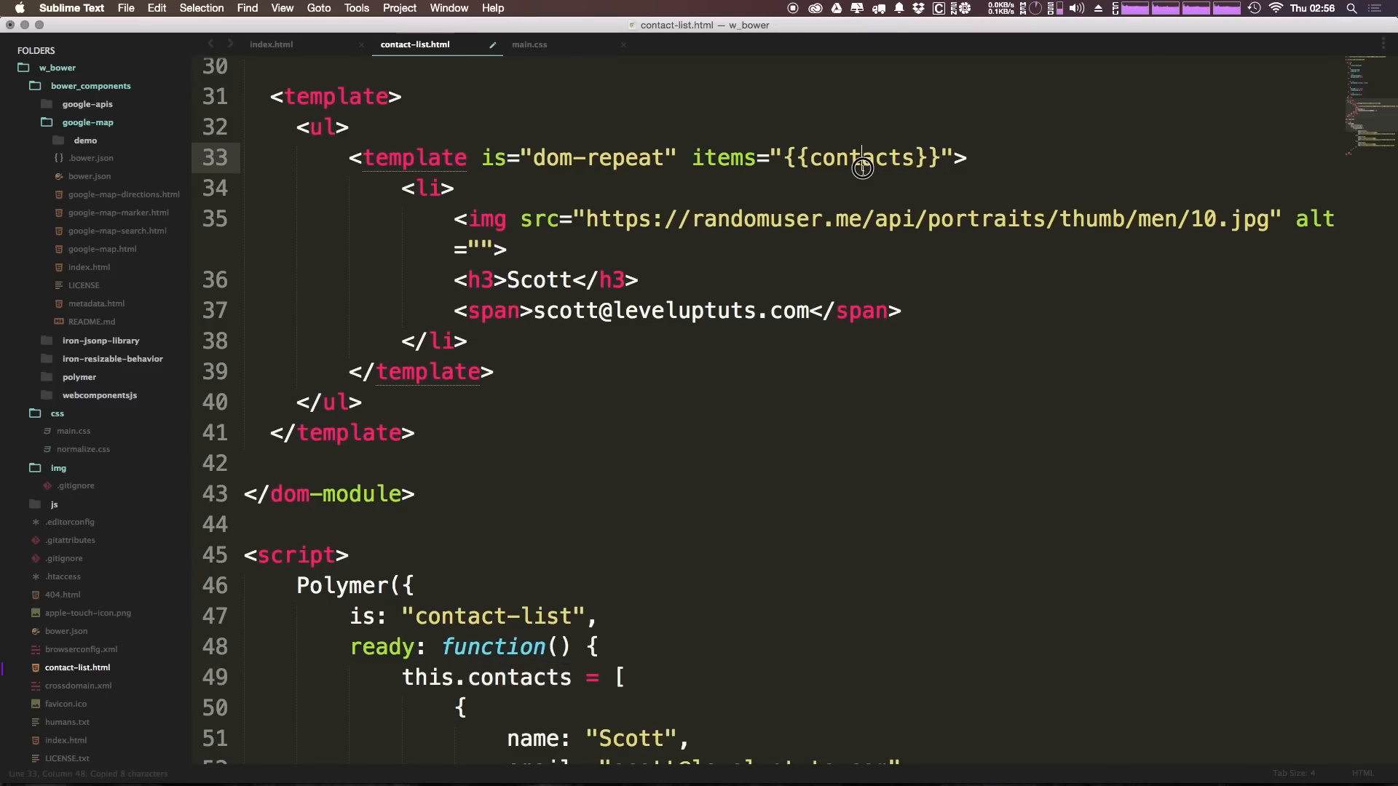
double_click(859, 157)
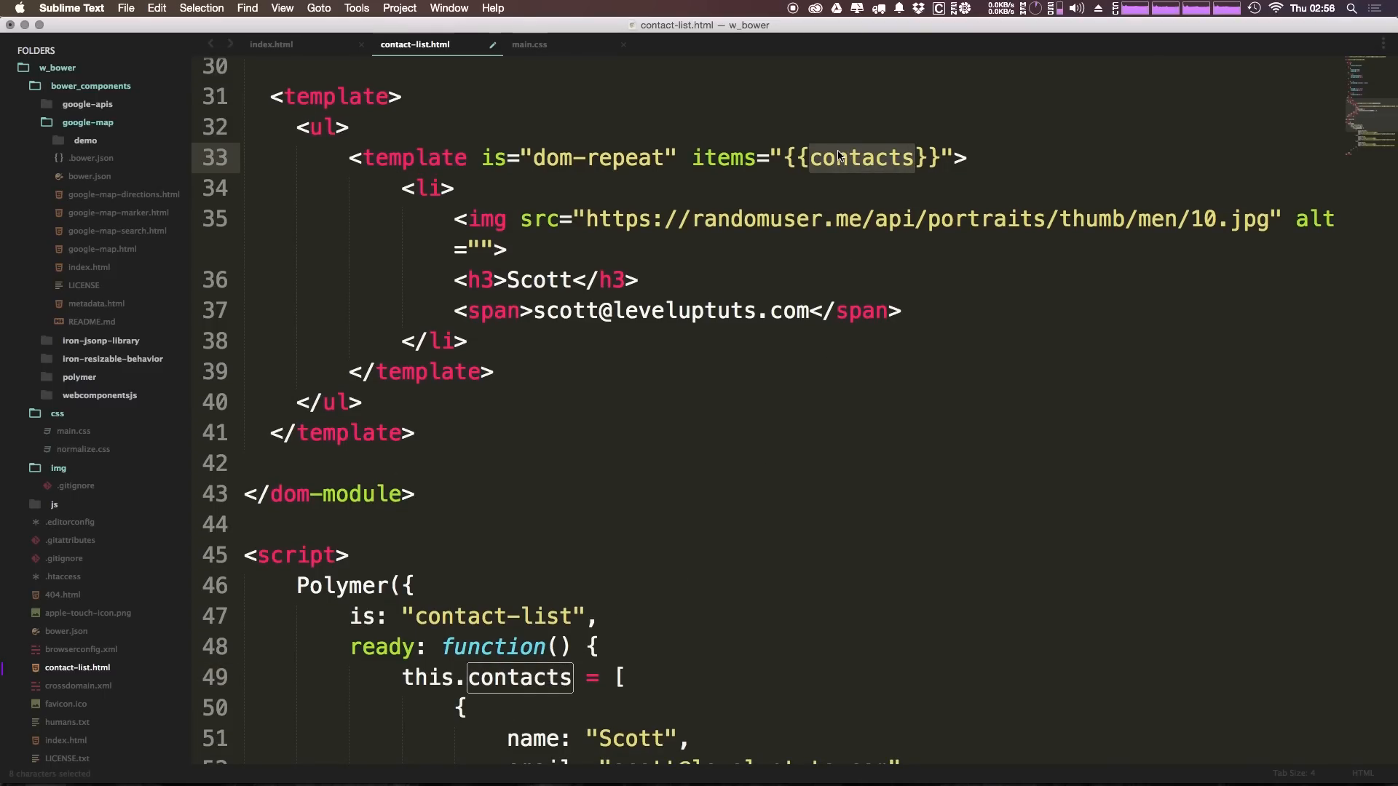
click(741, 218)
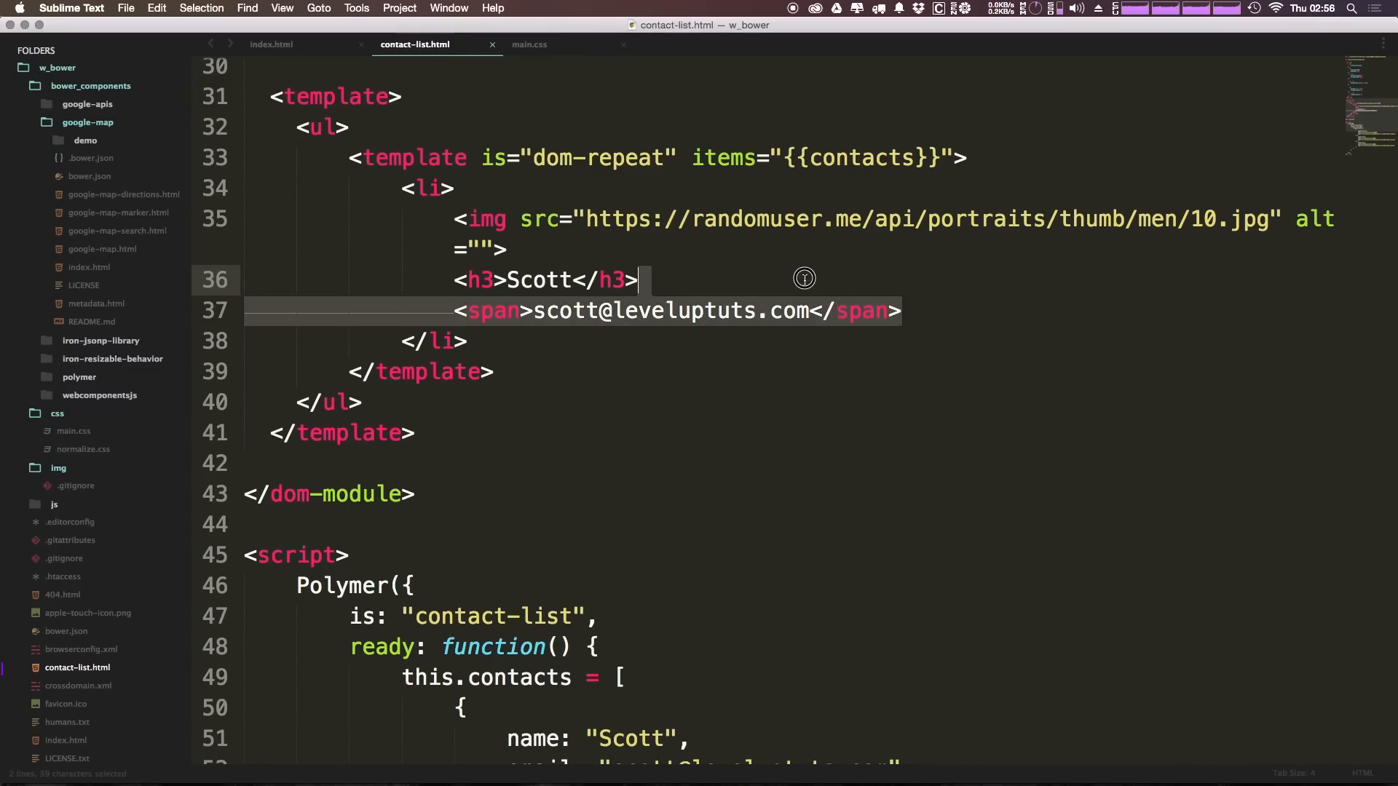
click(603, 310)
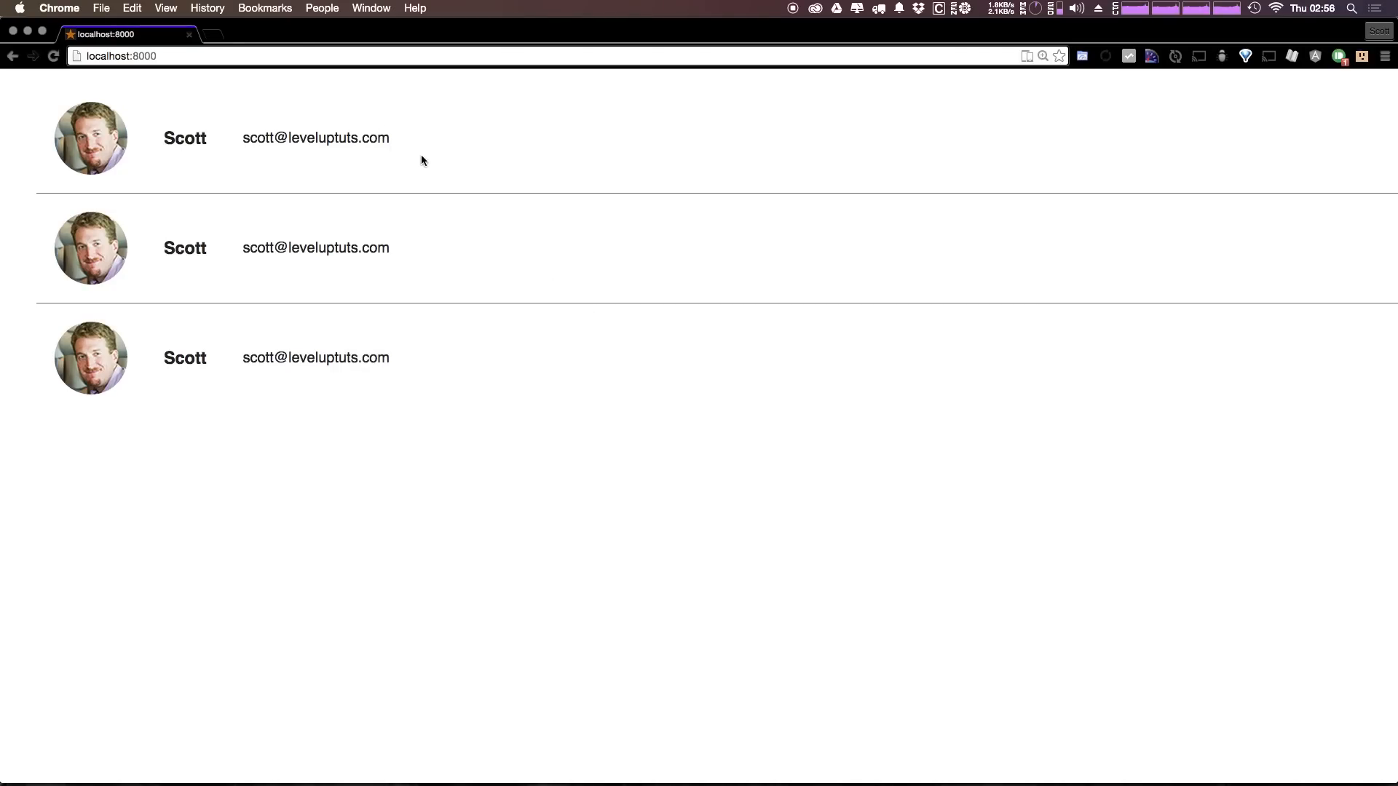
key(cmd+tab)
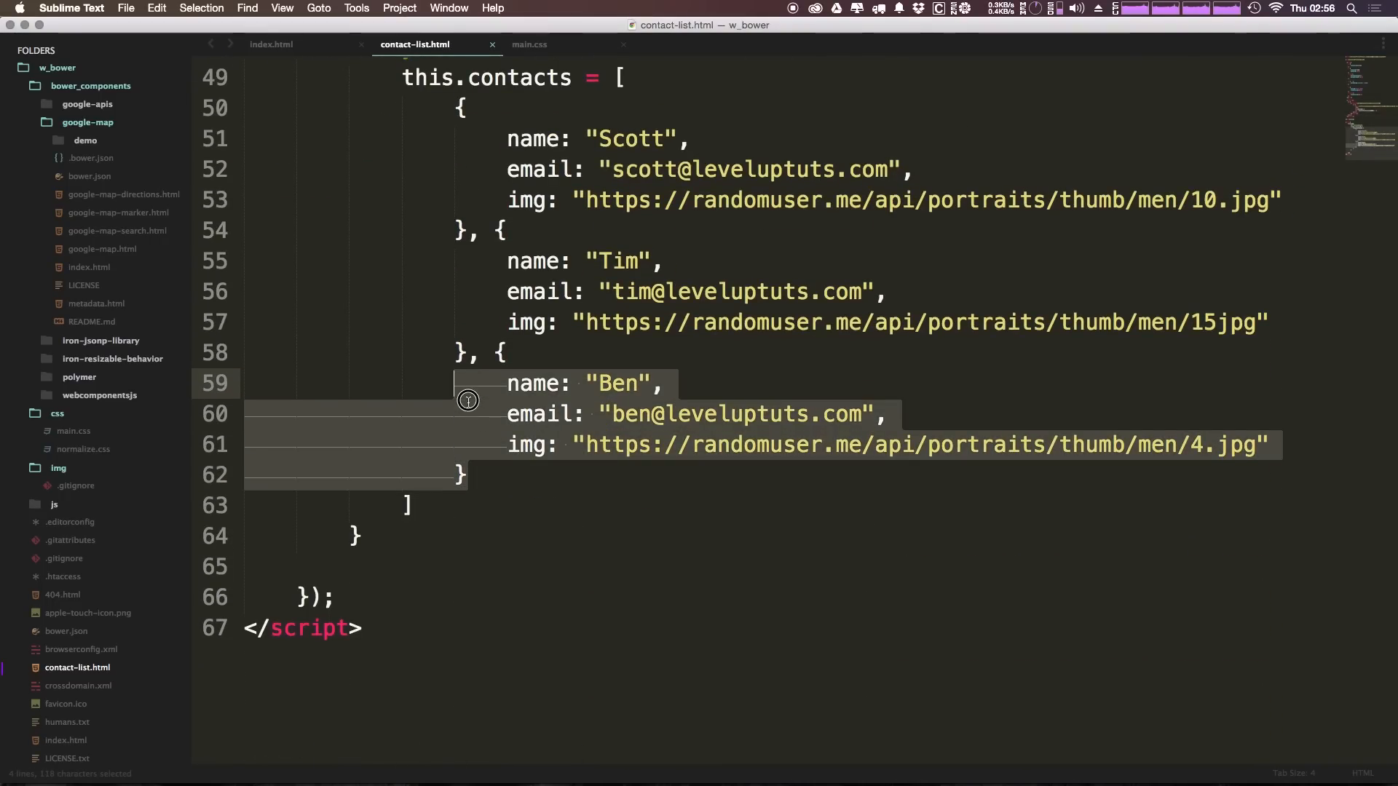
Add a fourth contact Bobby with his own email and save the file.
click(472, 475)
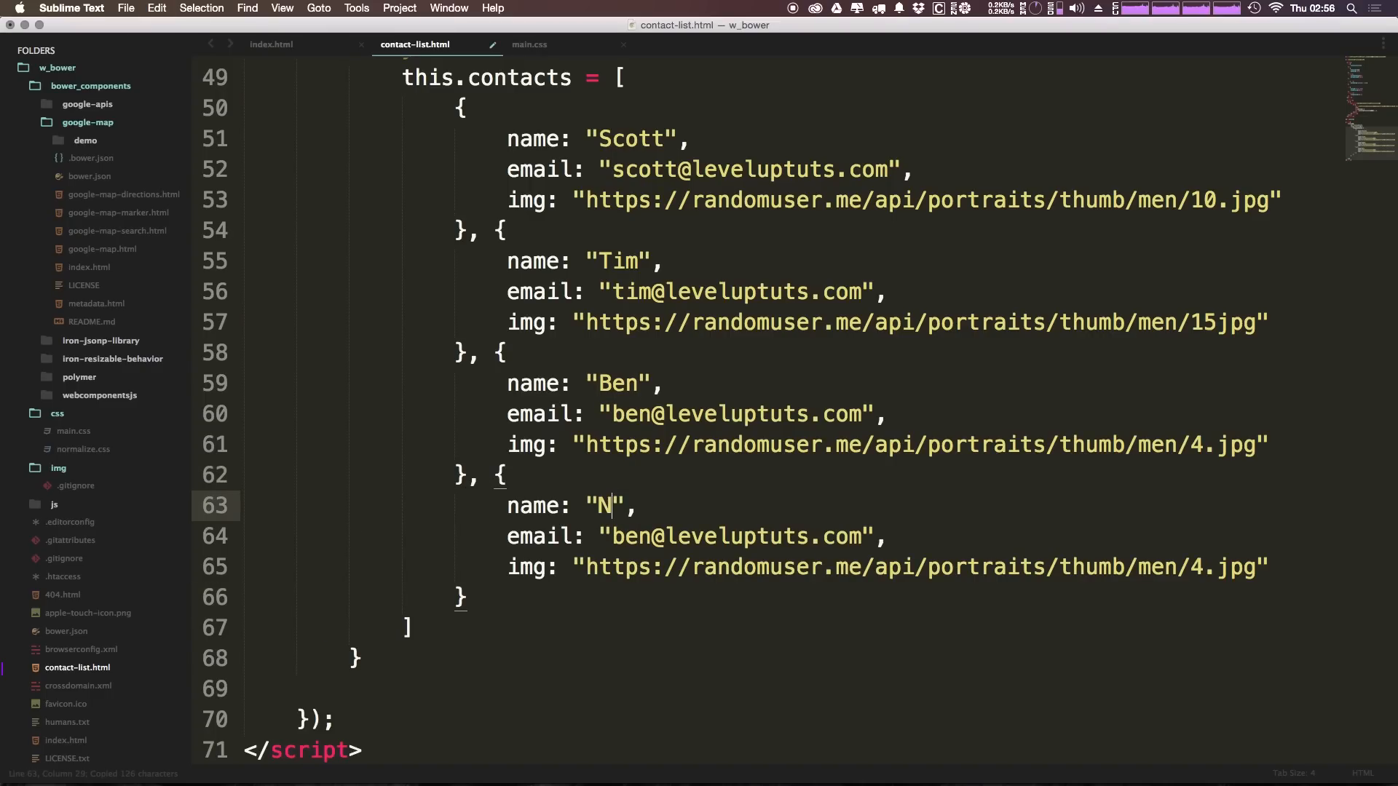
text(obby)
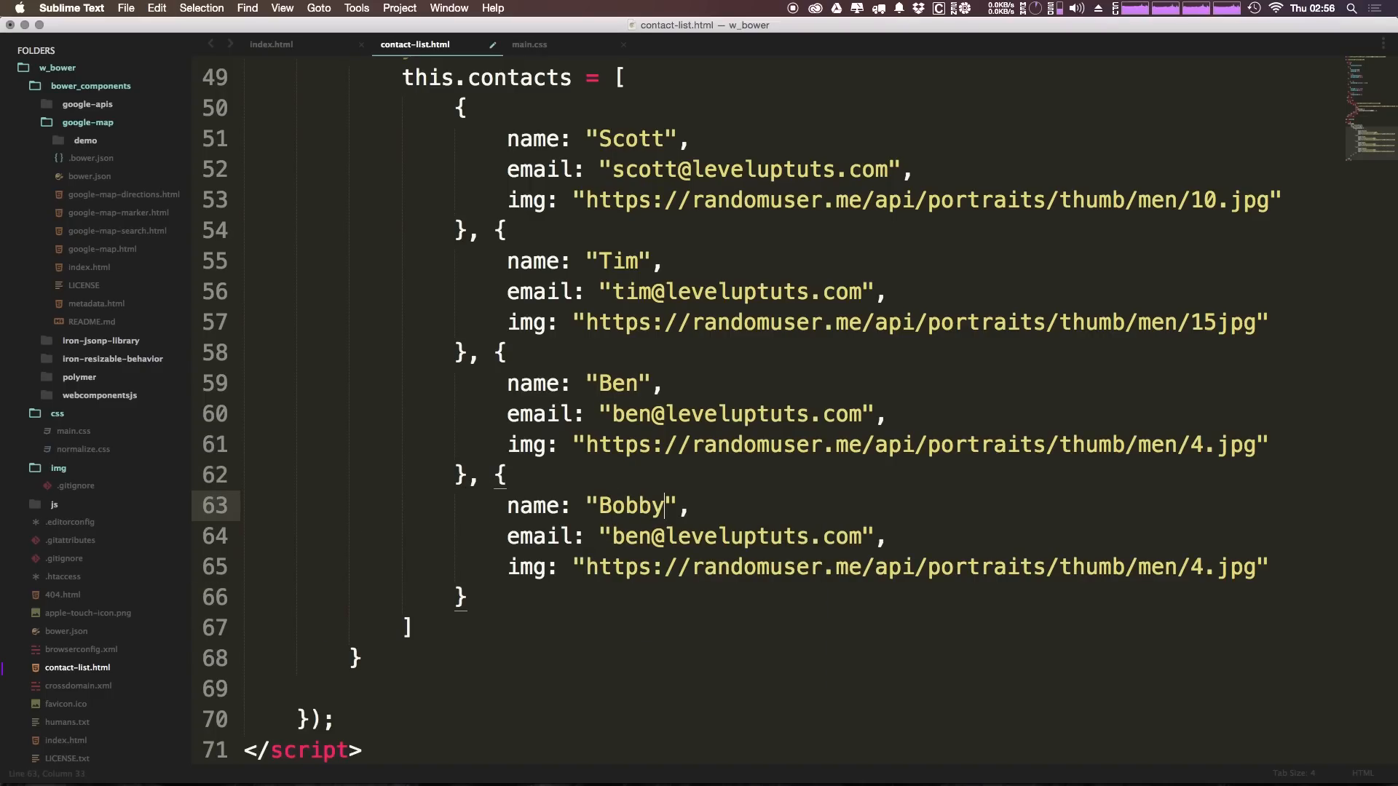
double_click(630, 536)
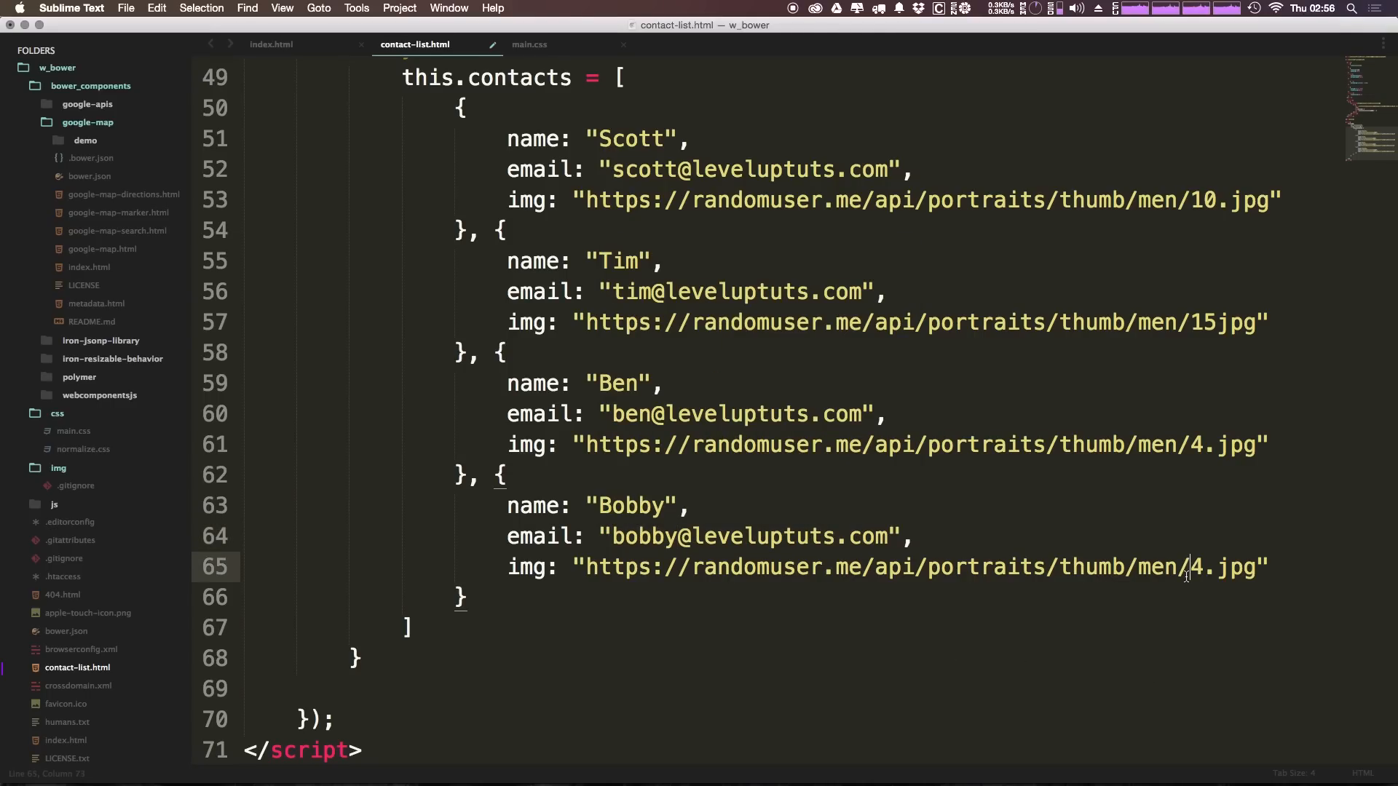
key(backspace)
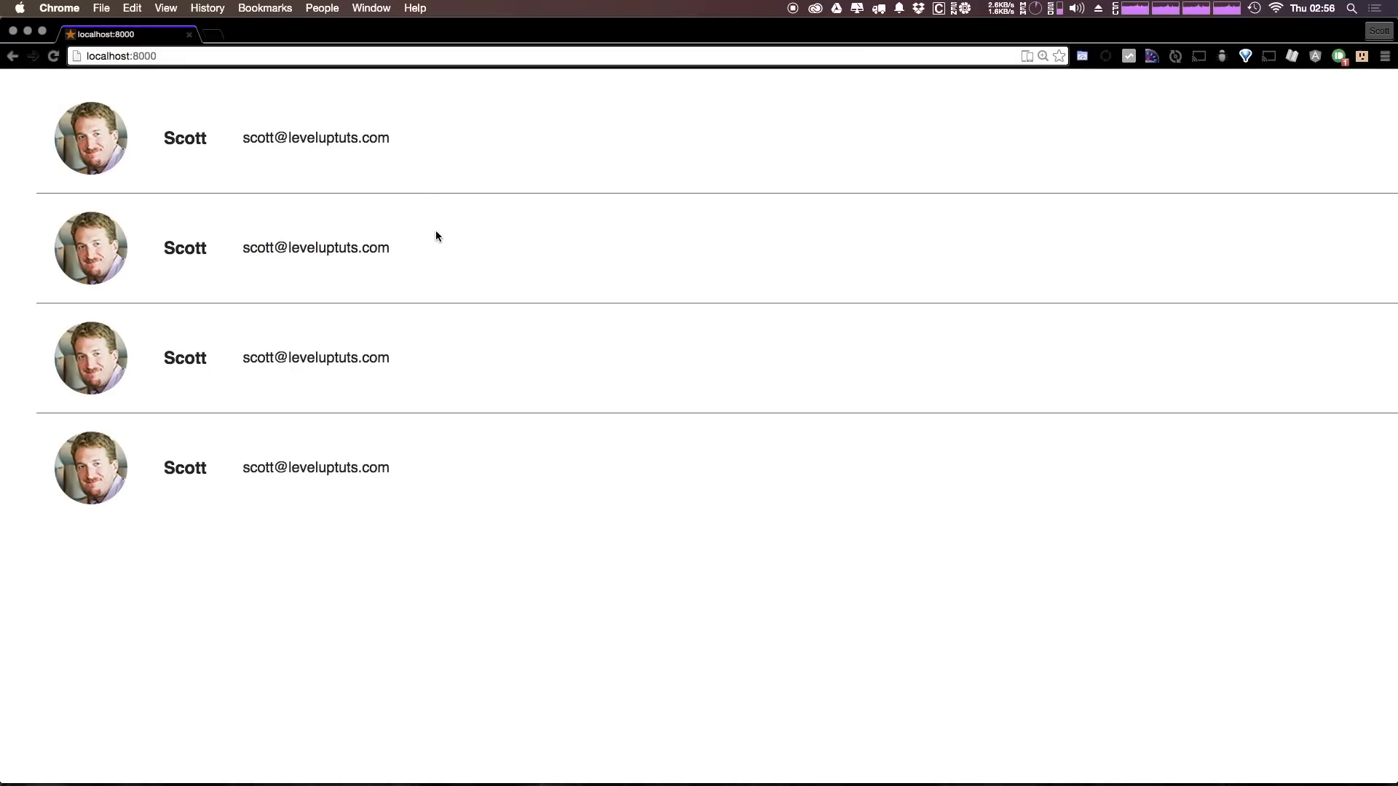
mouse_move(977, 417)
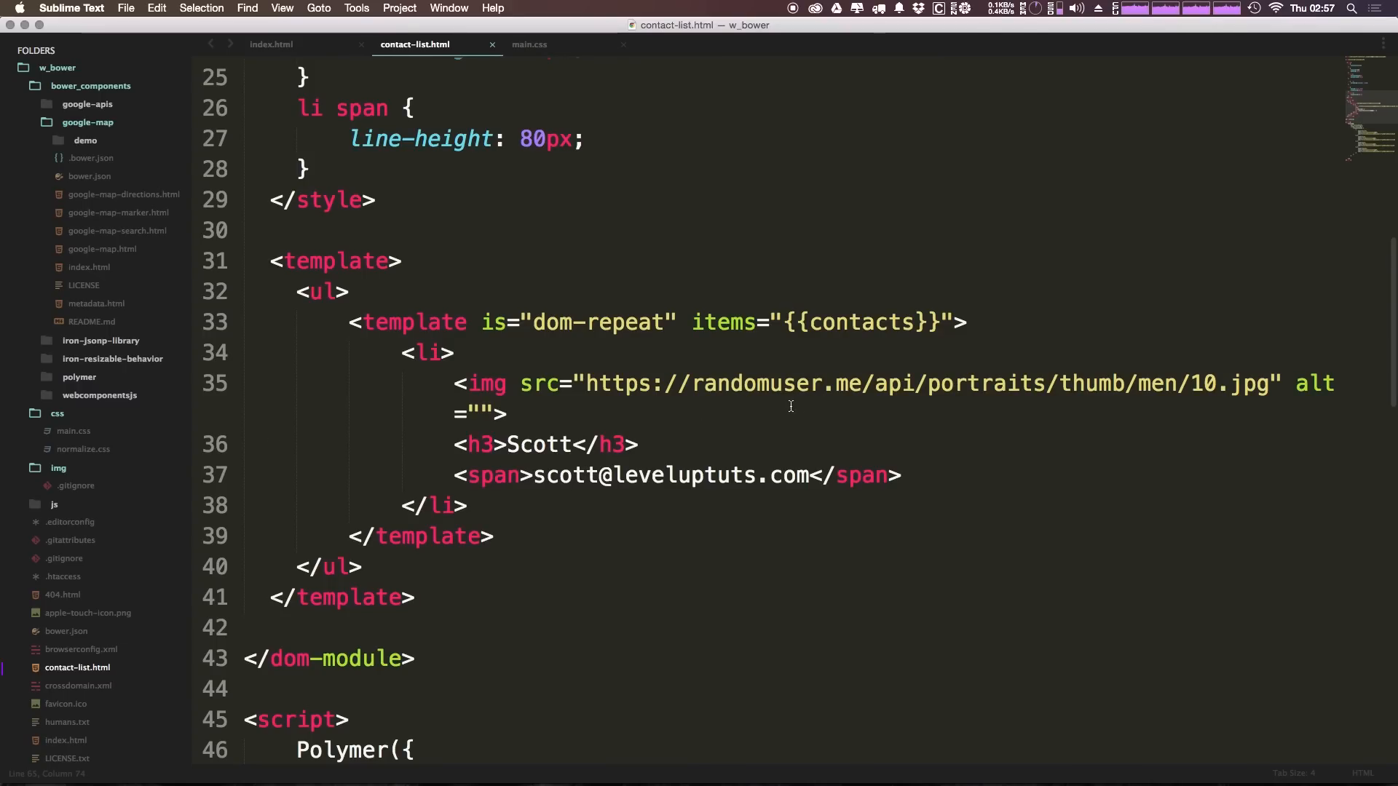
Replace the hard-coded portrait URL in src with {{item.img}} and save.
drag(590, 383, 1182, 382)
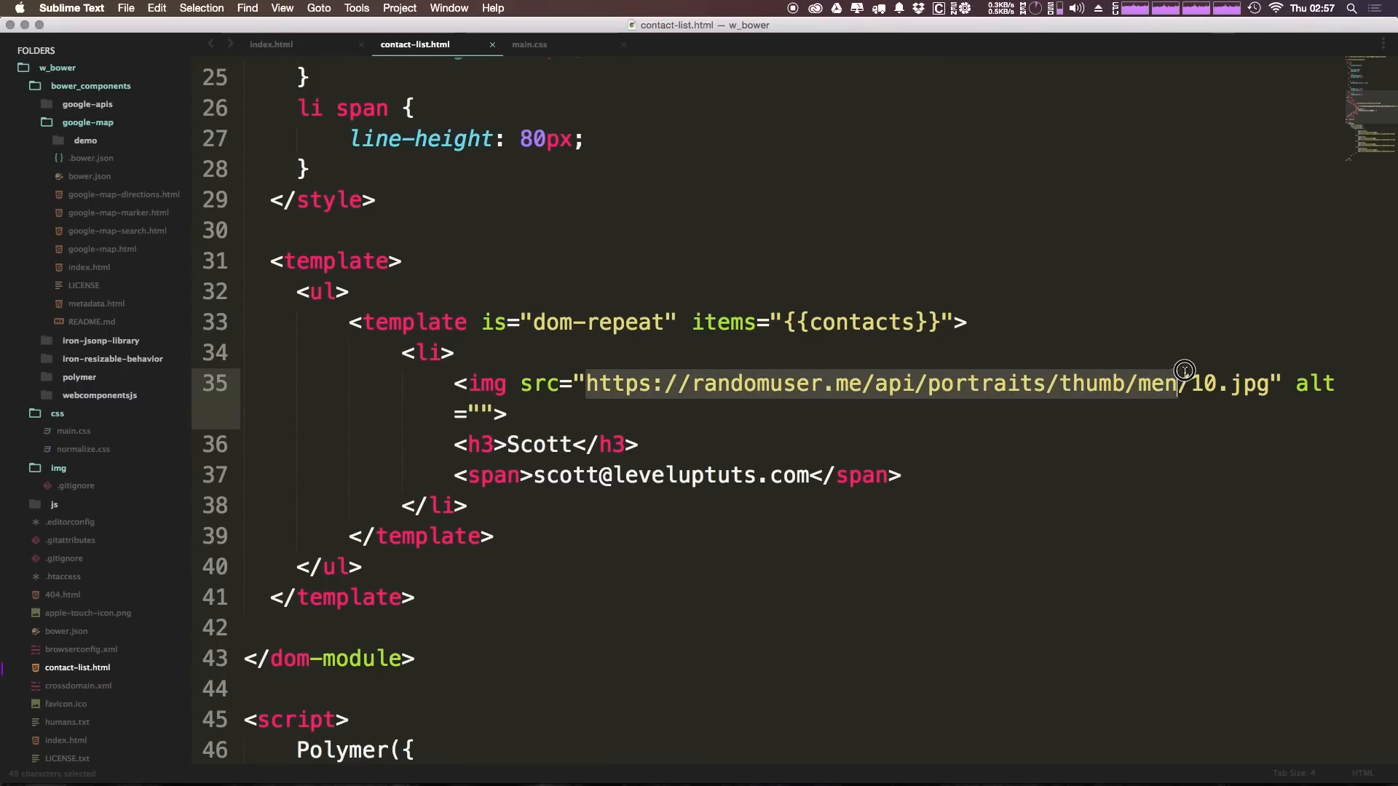
key(delete)
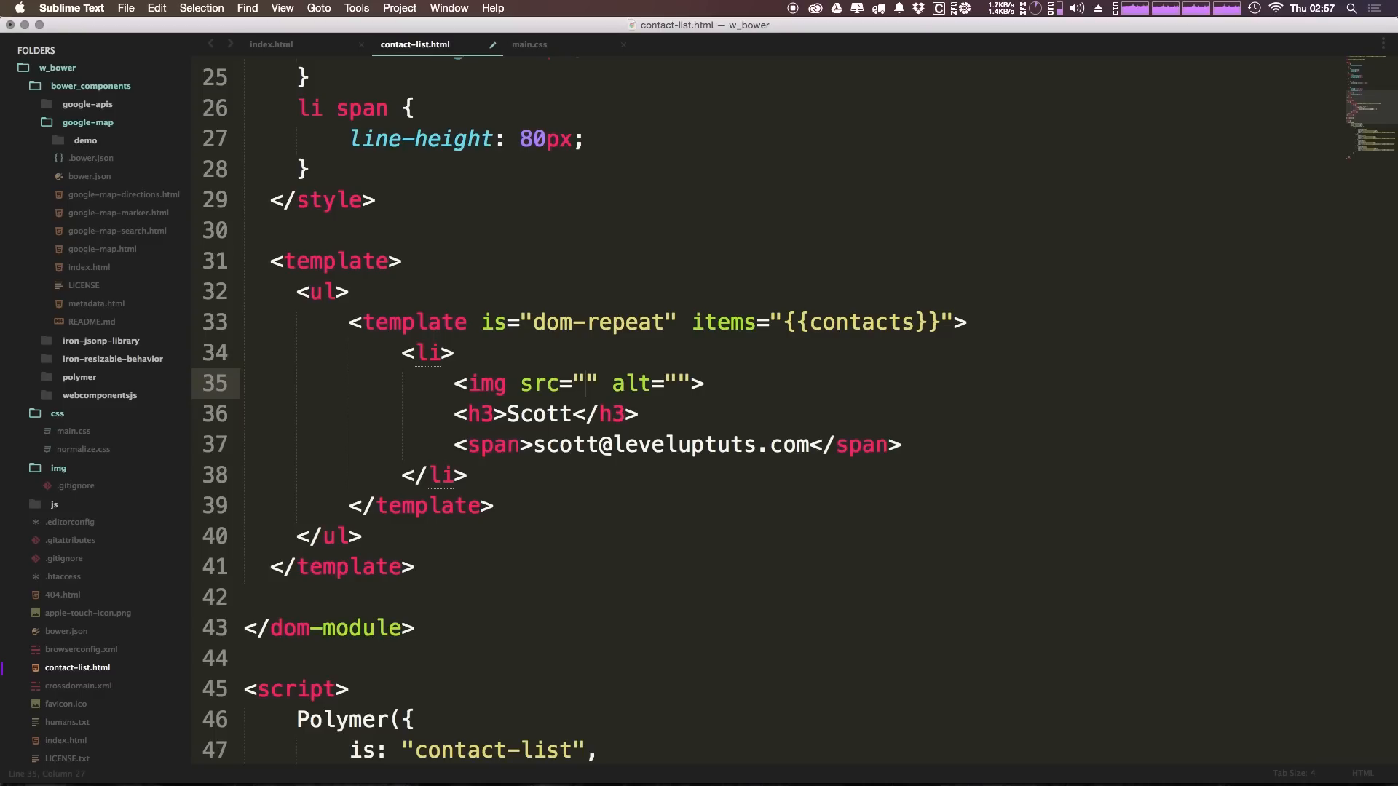
text({{)
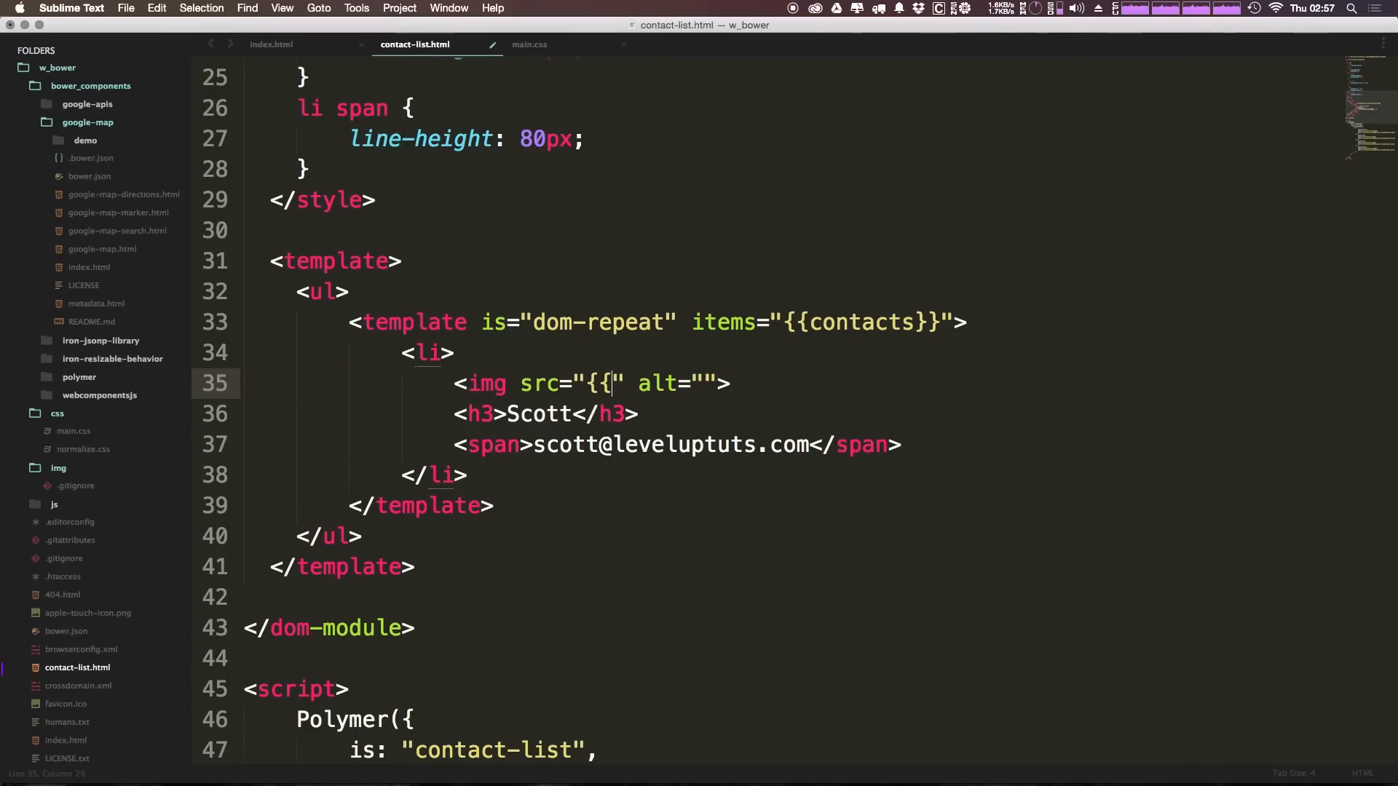
text(}})
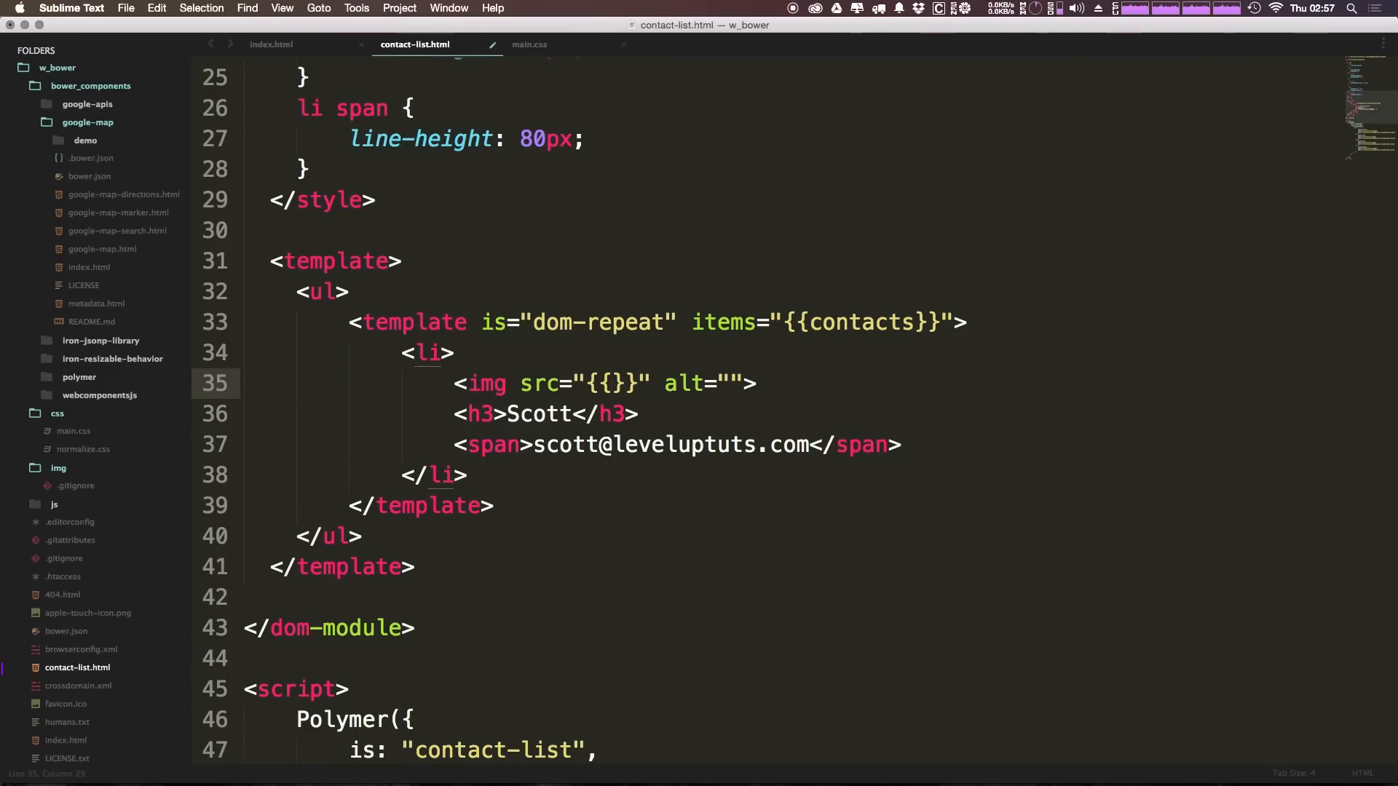
text(item.)
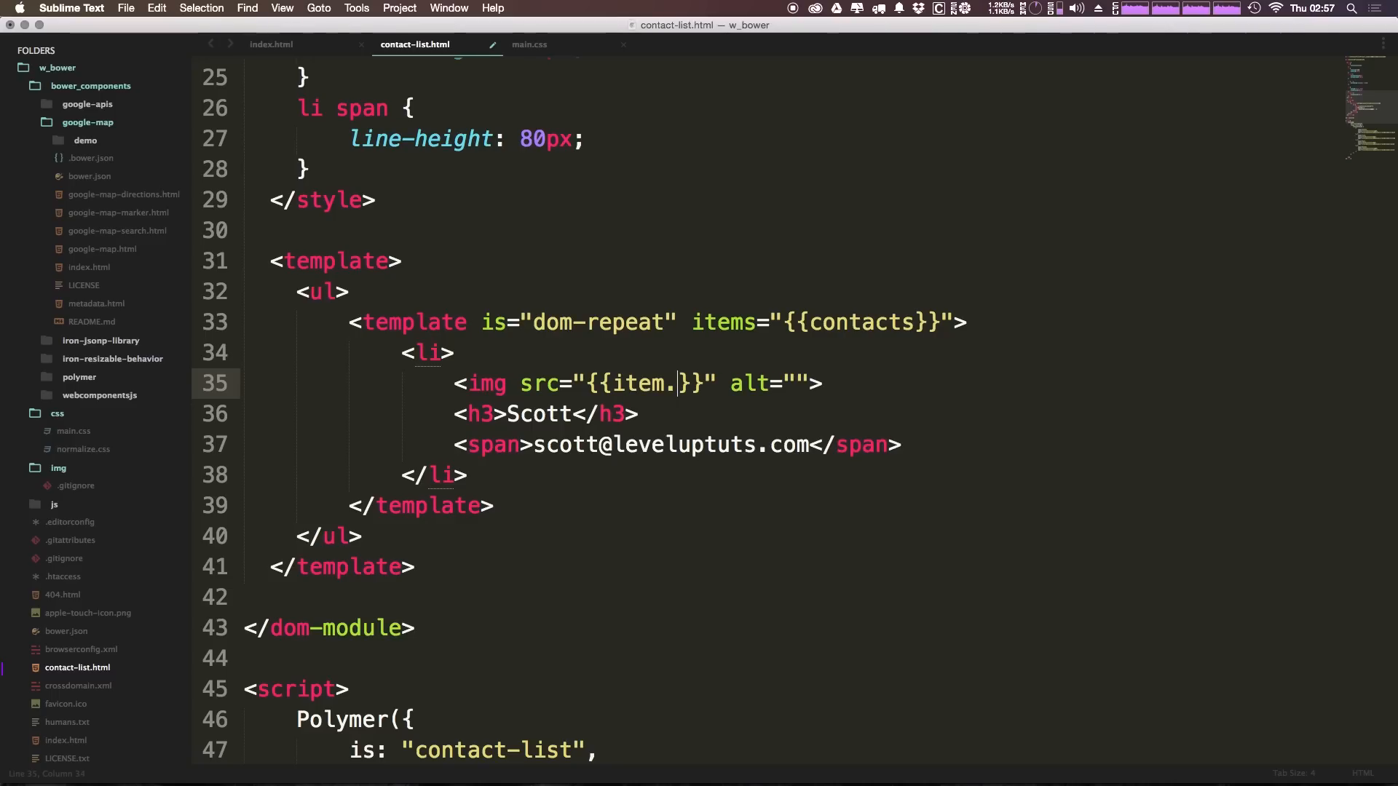
text(img)
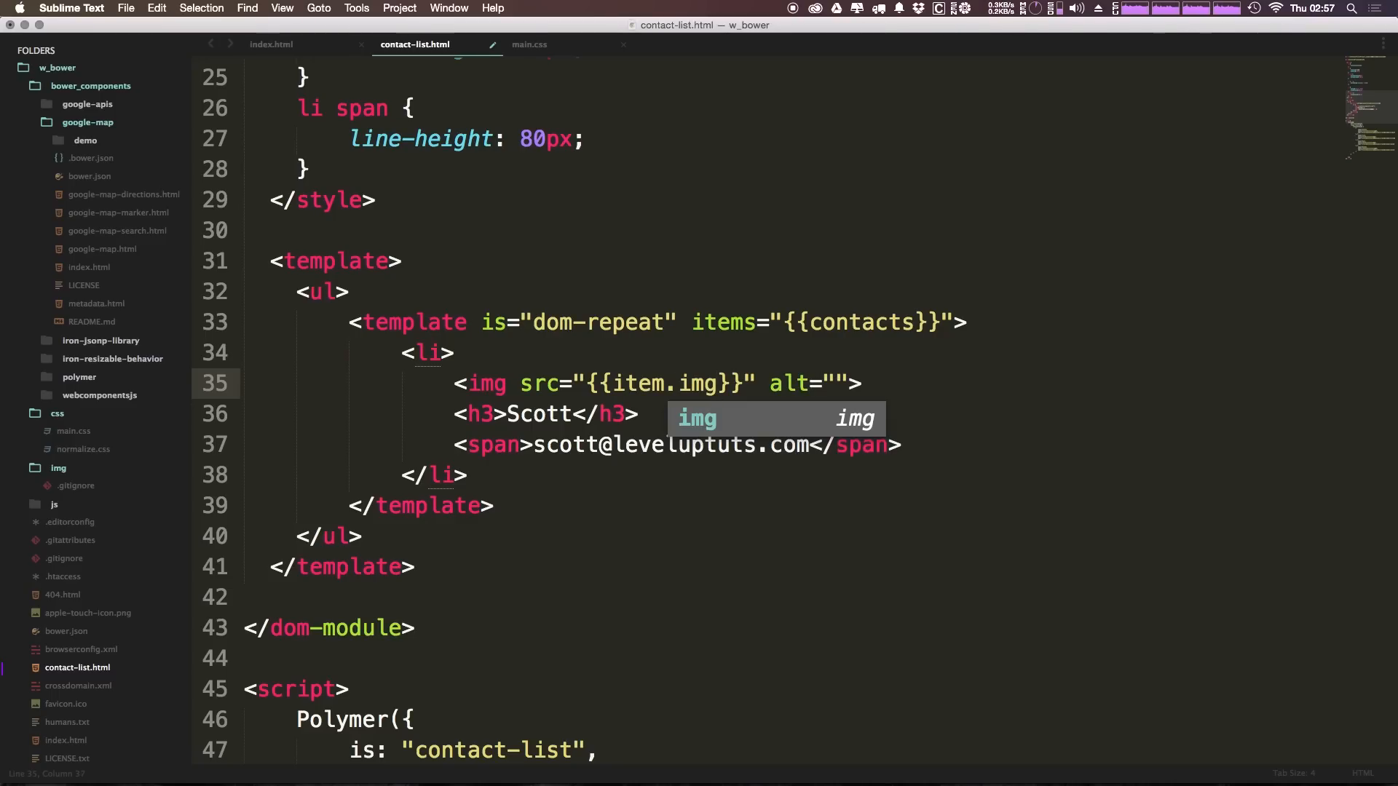
key(cmd+s)
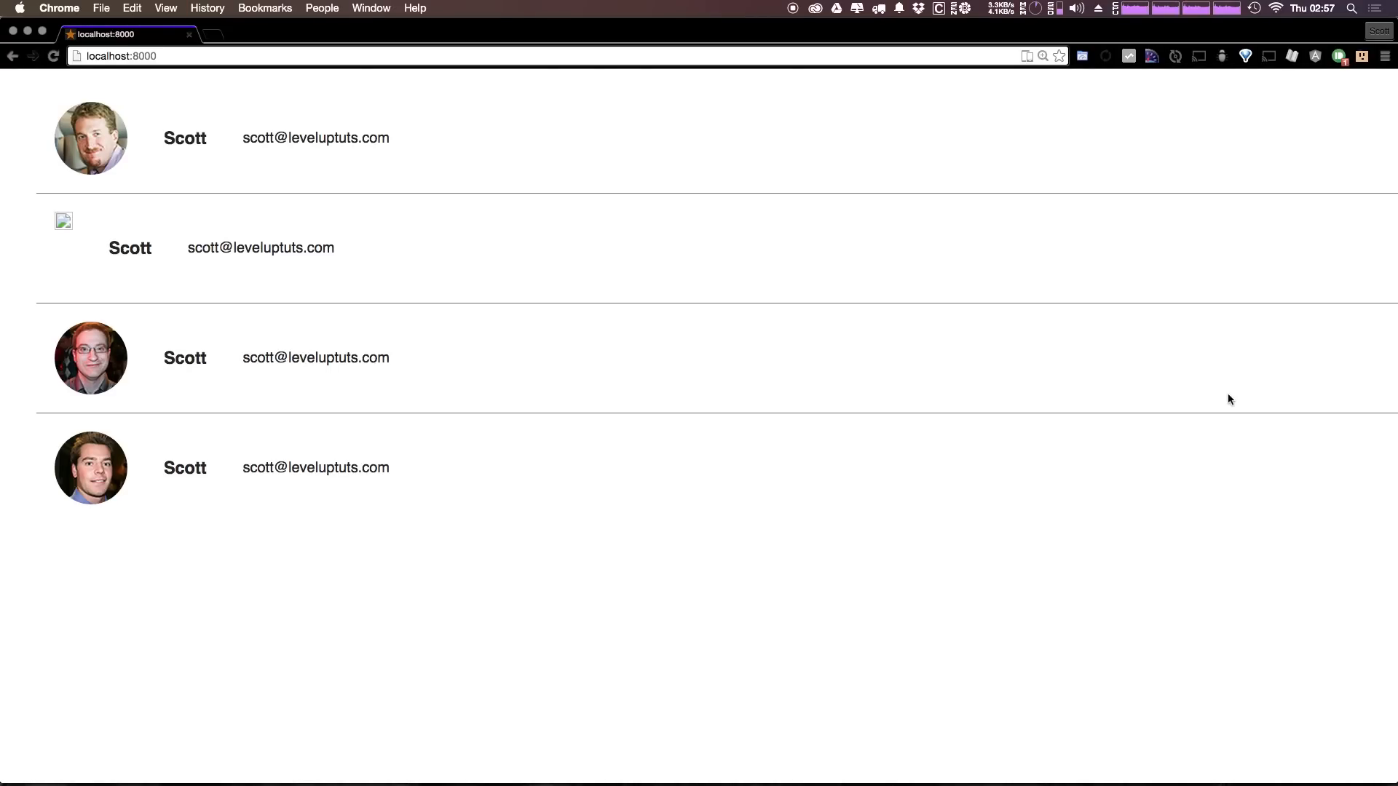
Reload localhost:8000 in Chrome to see four distinct portraits.
key(Cmd+Tab)
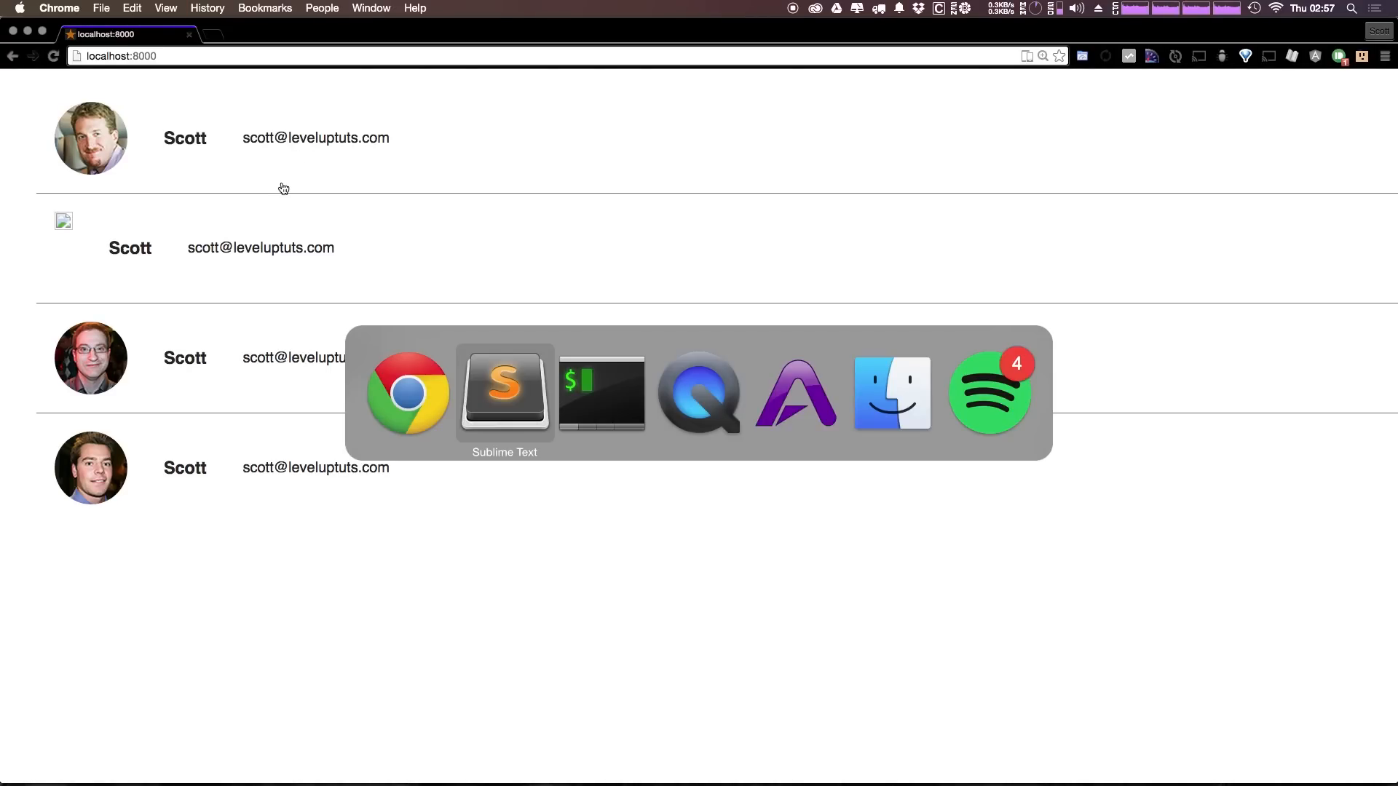
click(504, 394)
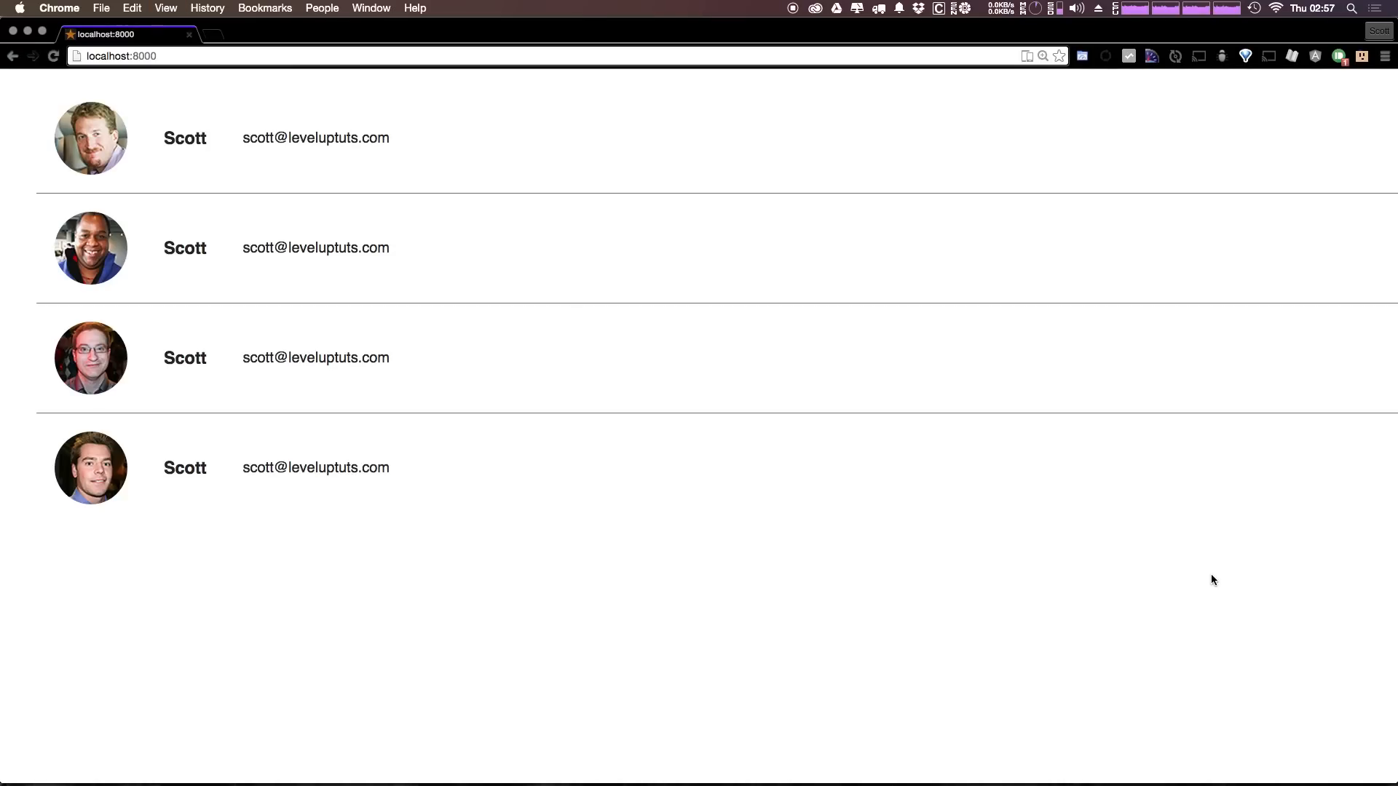
mouse_move(186, 542)
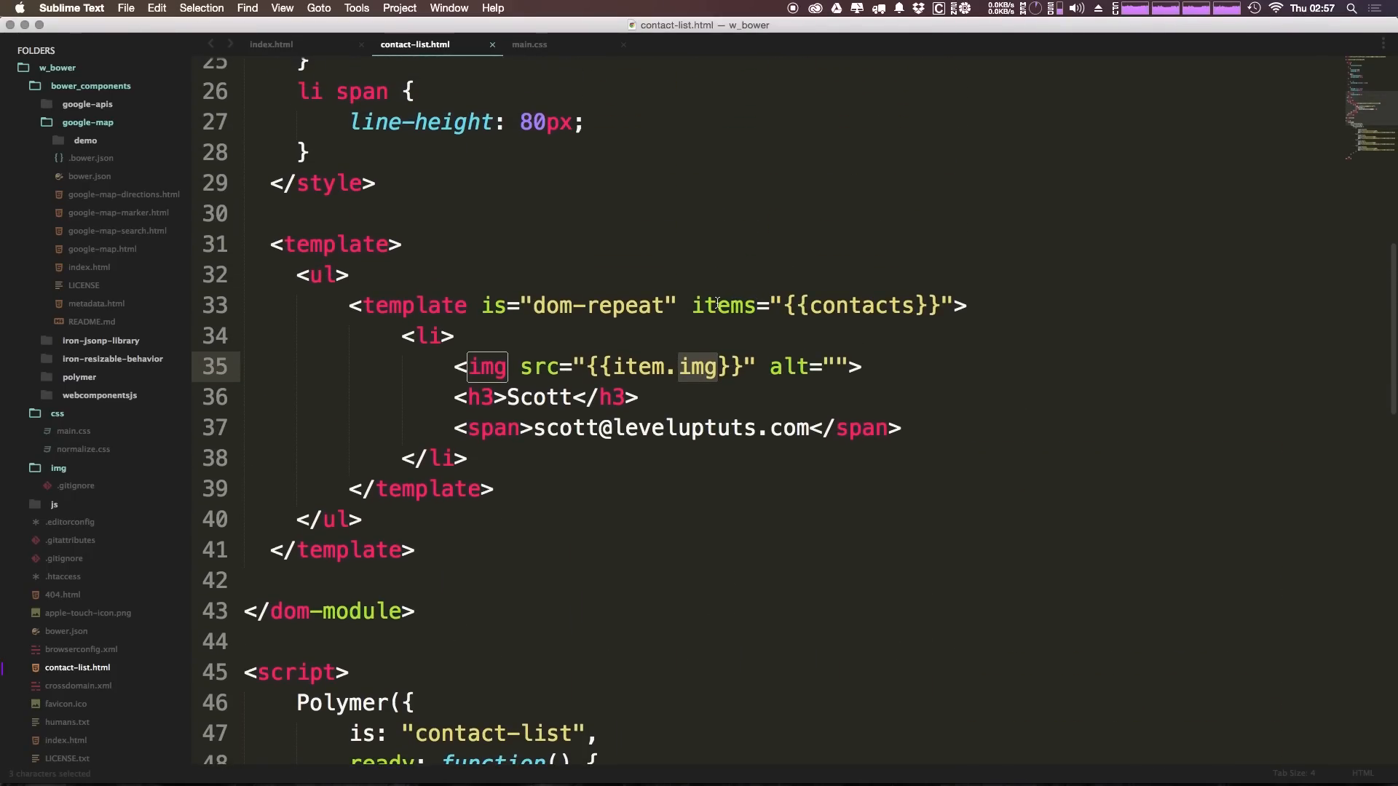
Bind the h3 heading to {{item.name}} and paste the binding over the email span.
double_click(722, 305)
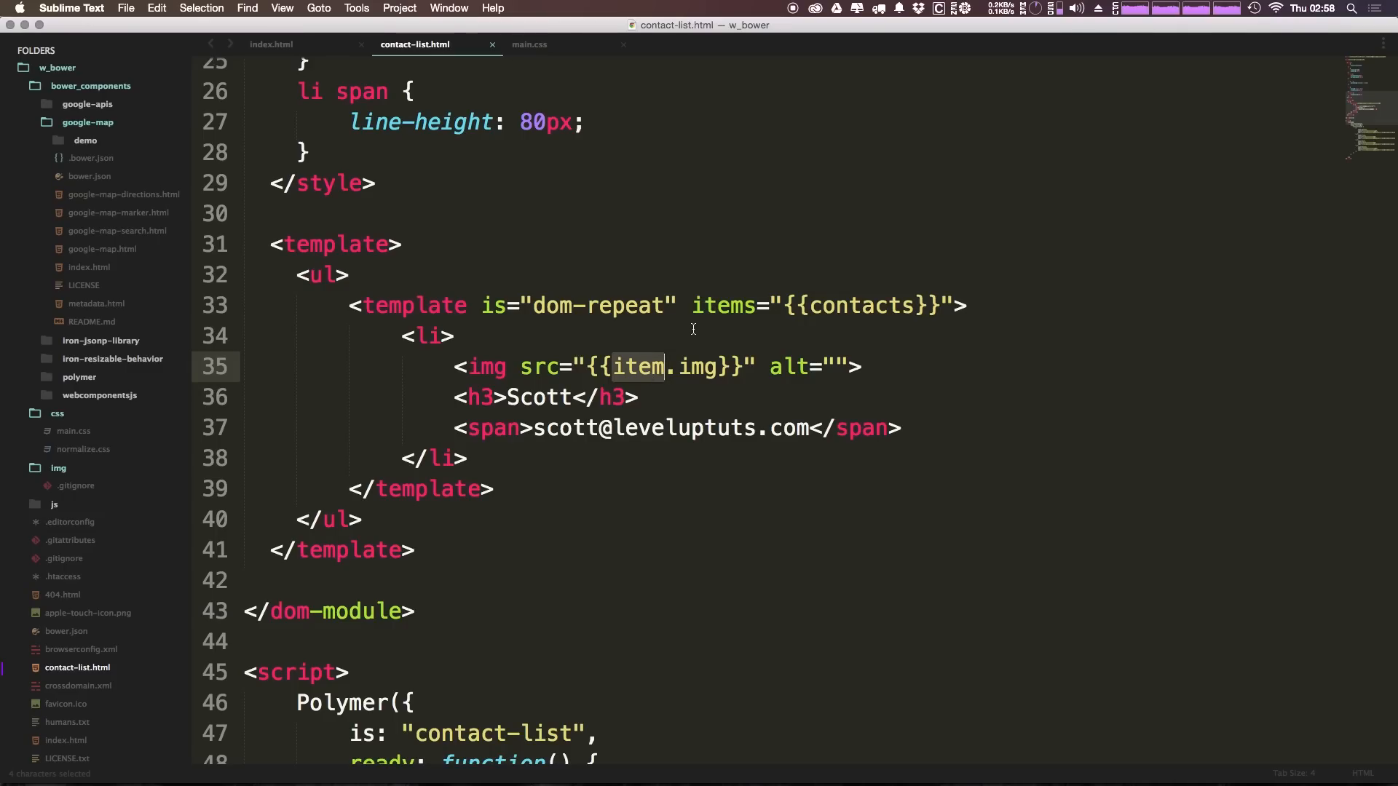
click(741, 367)
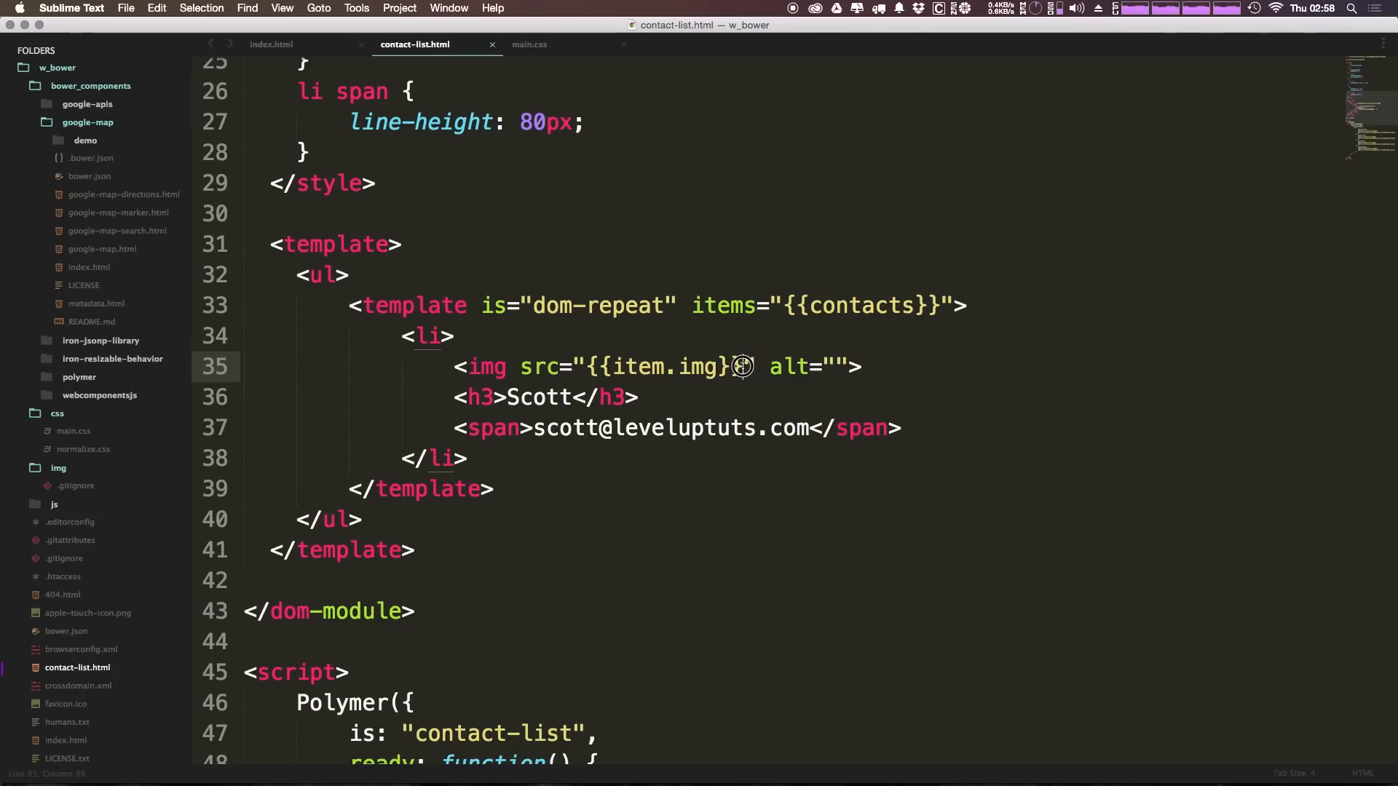
double_click(664, 367)
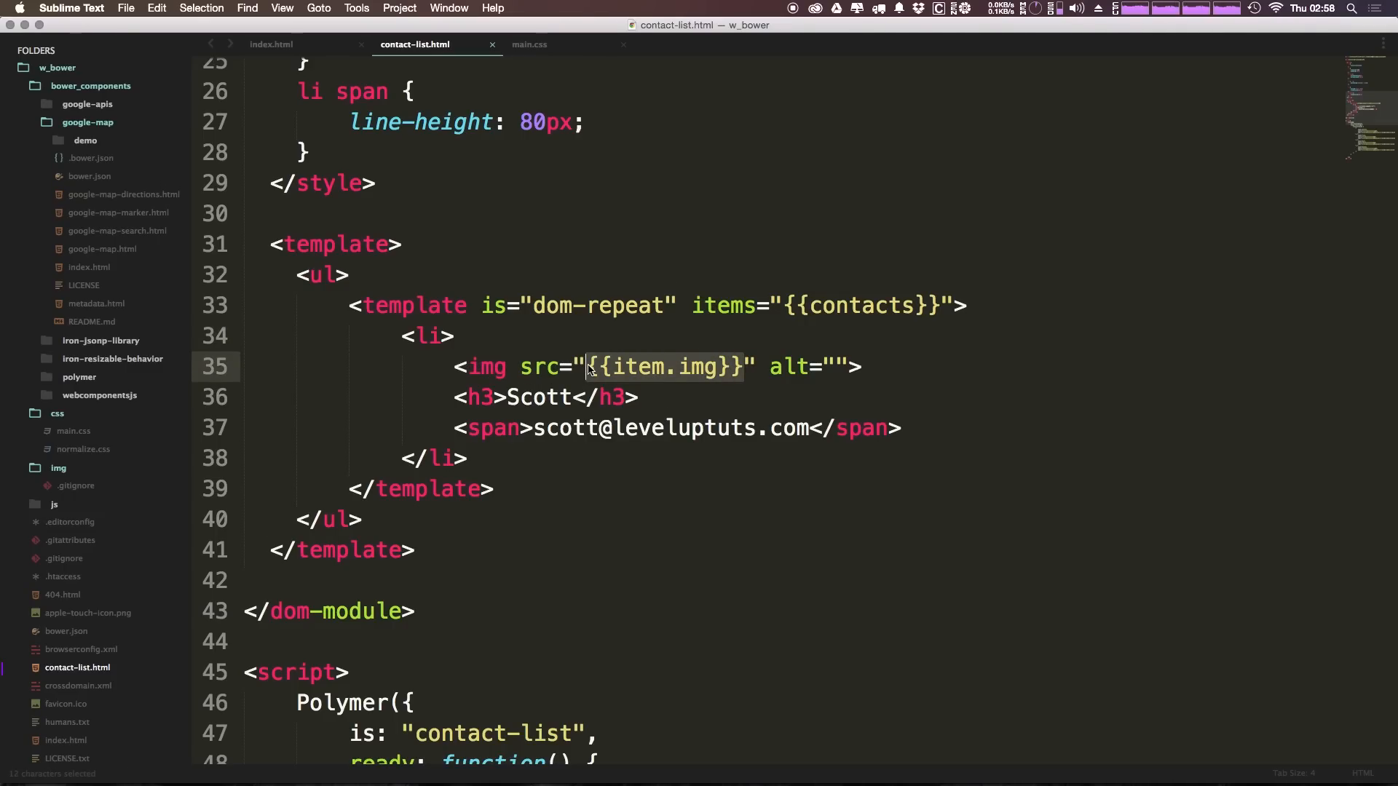
text({{item.img}})
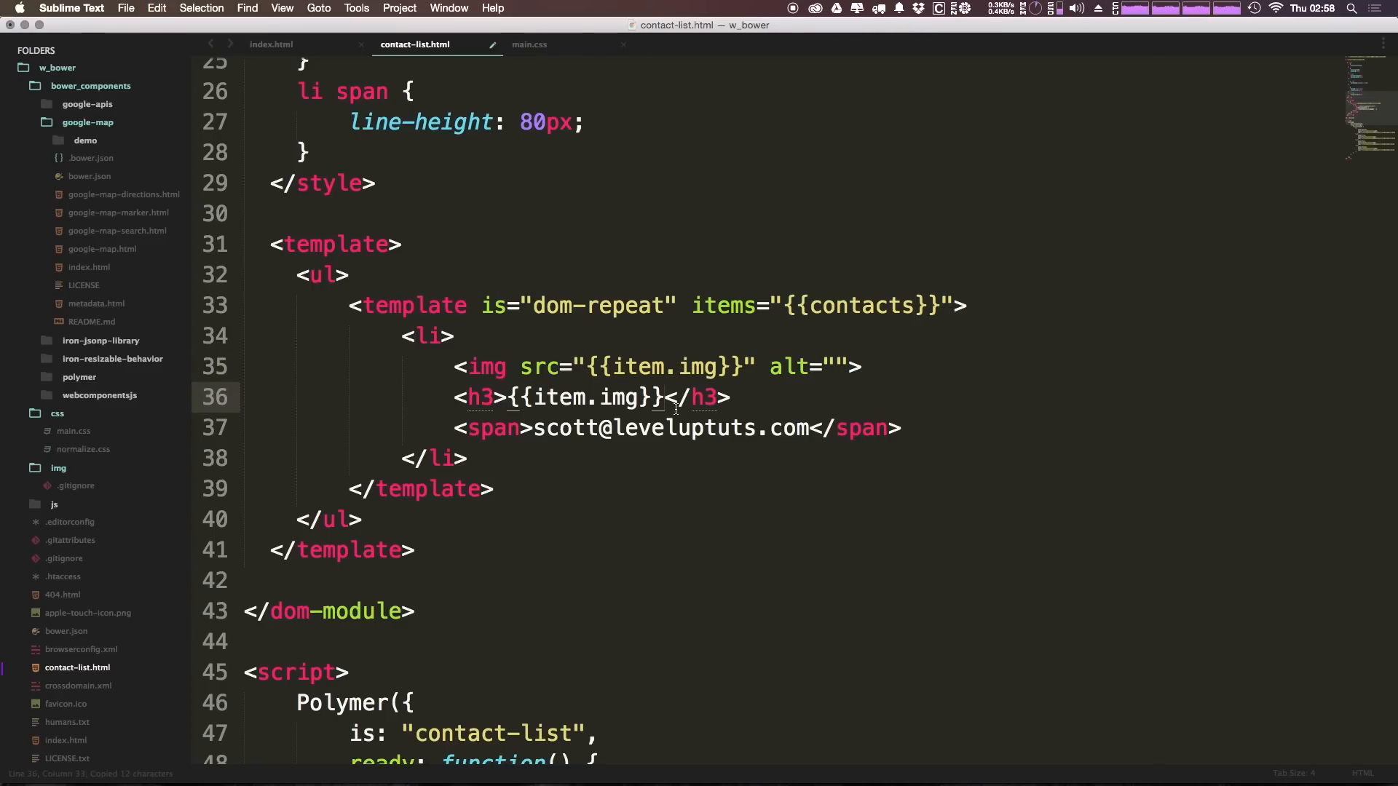
text(nam)
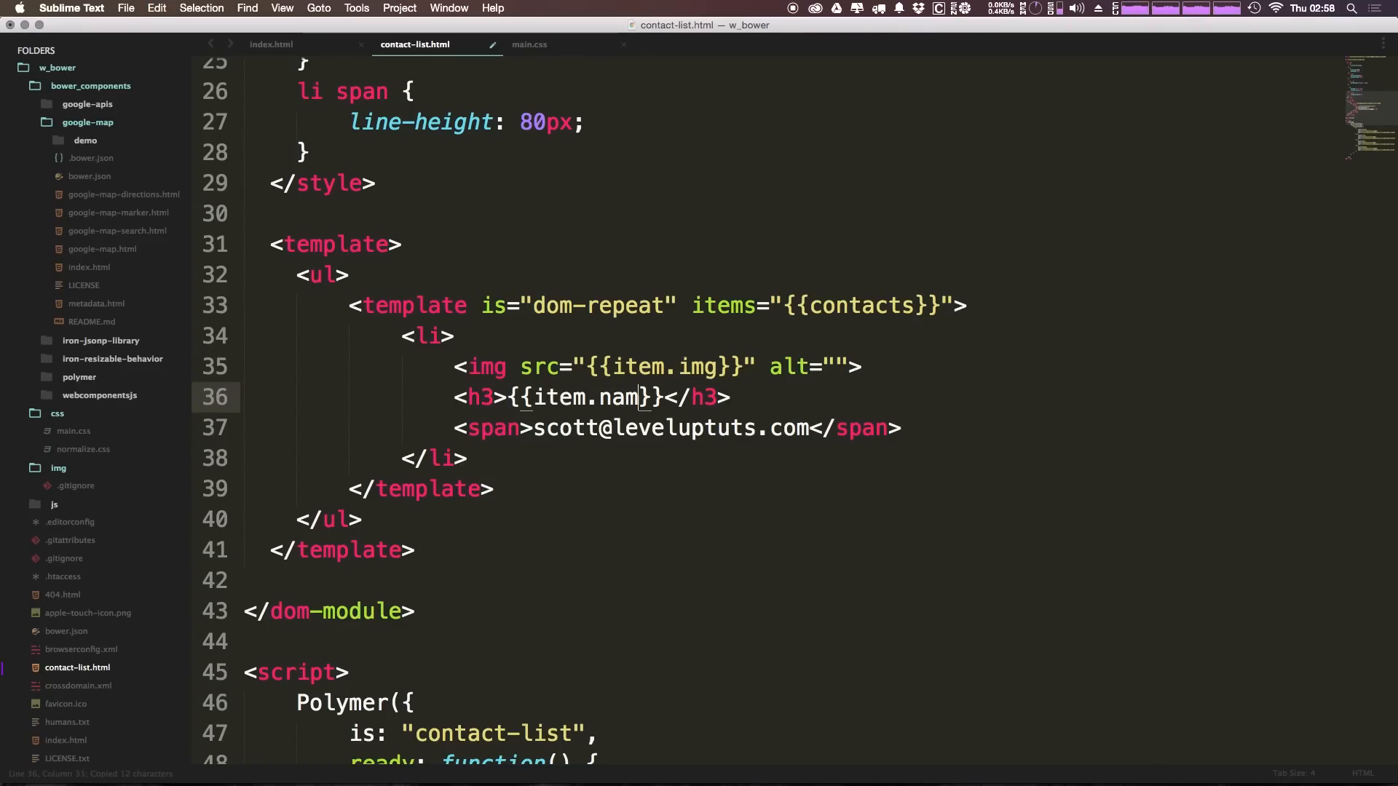
text(e)
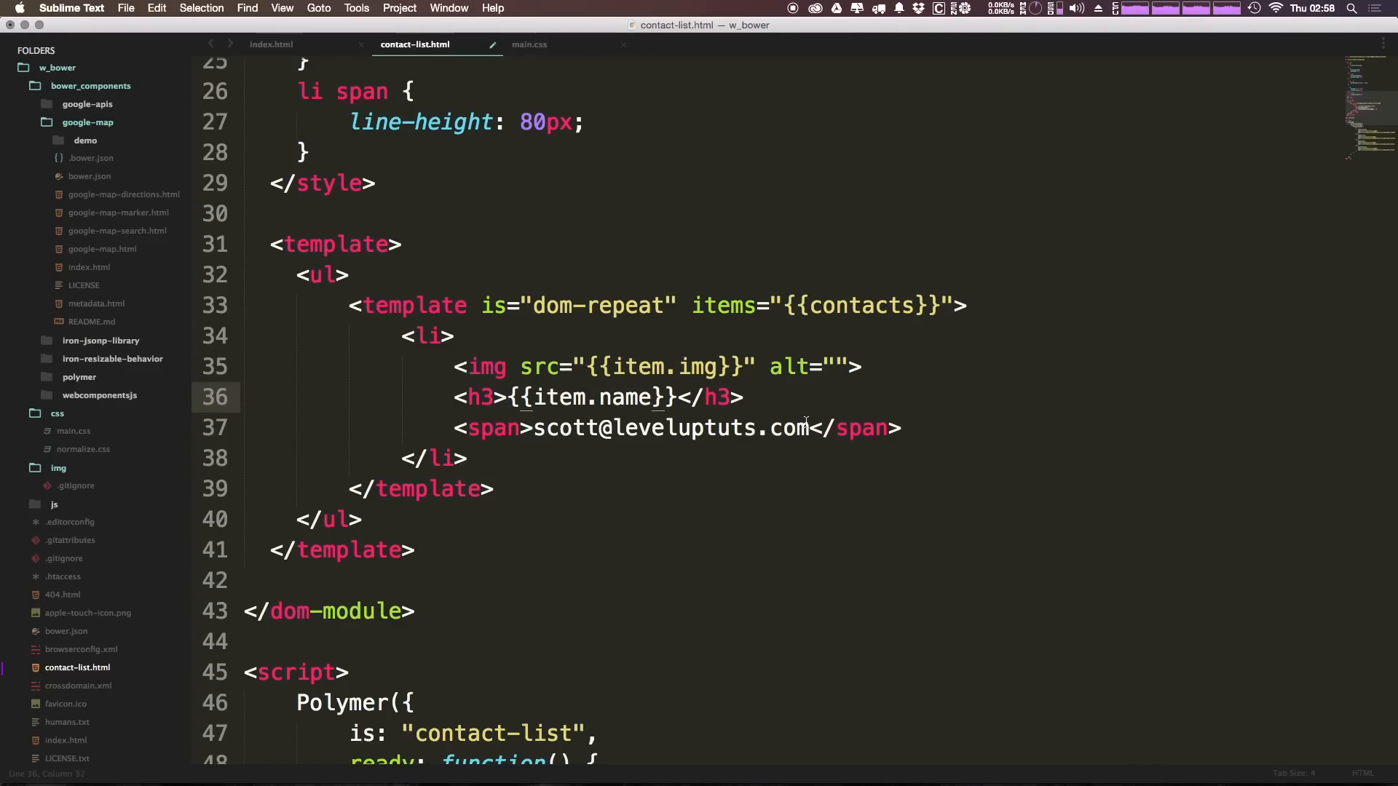
text({{item.img}})
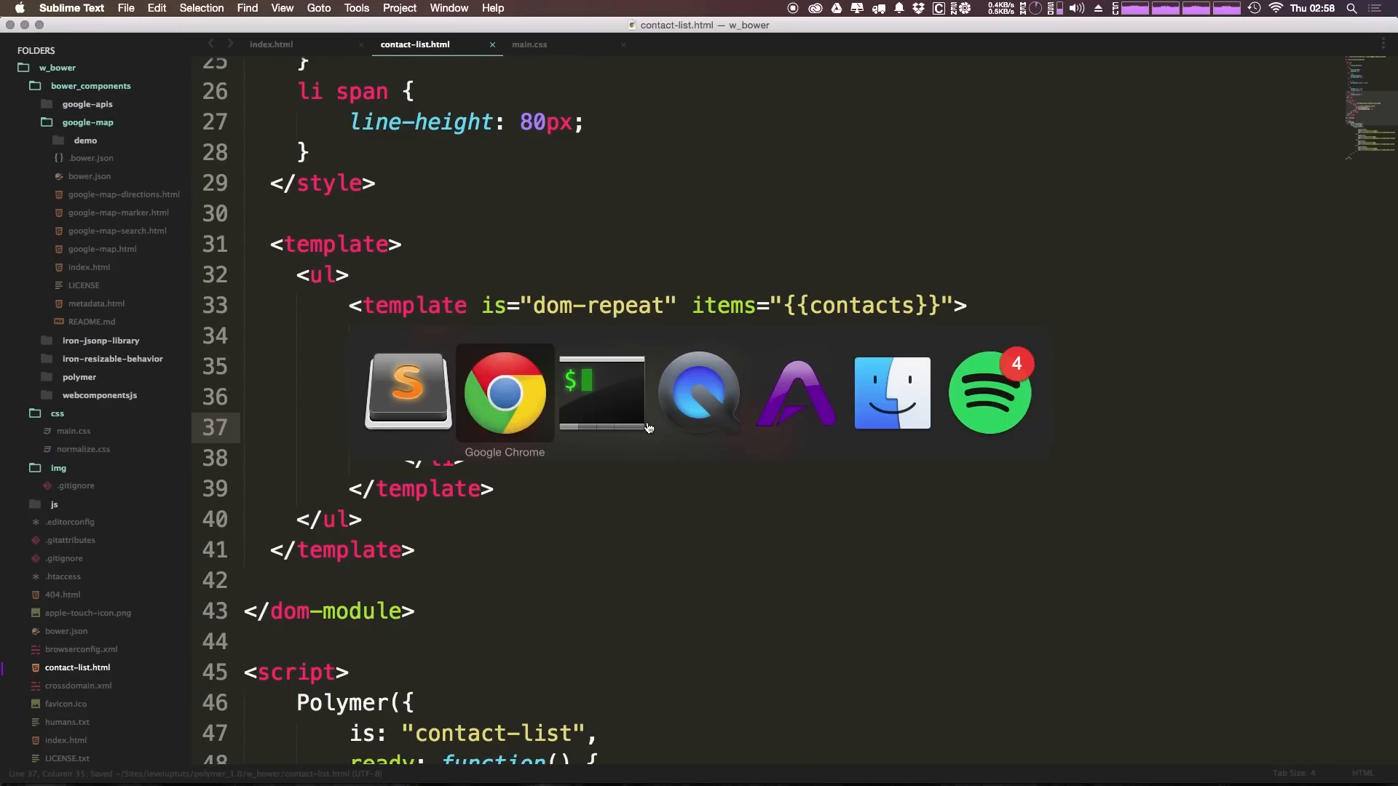
Refresh Chrome to list Scott, Tim, Ben and Bobby with their own emails and photos.
click(504, 392)
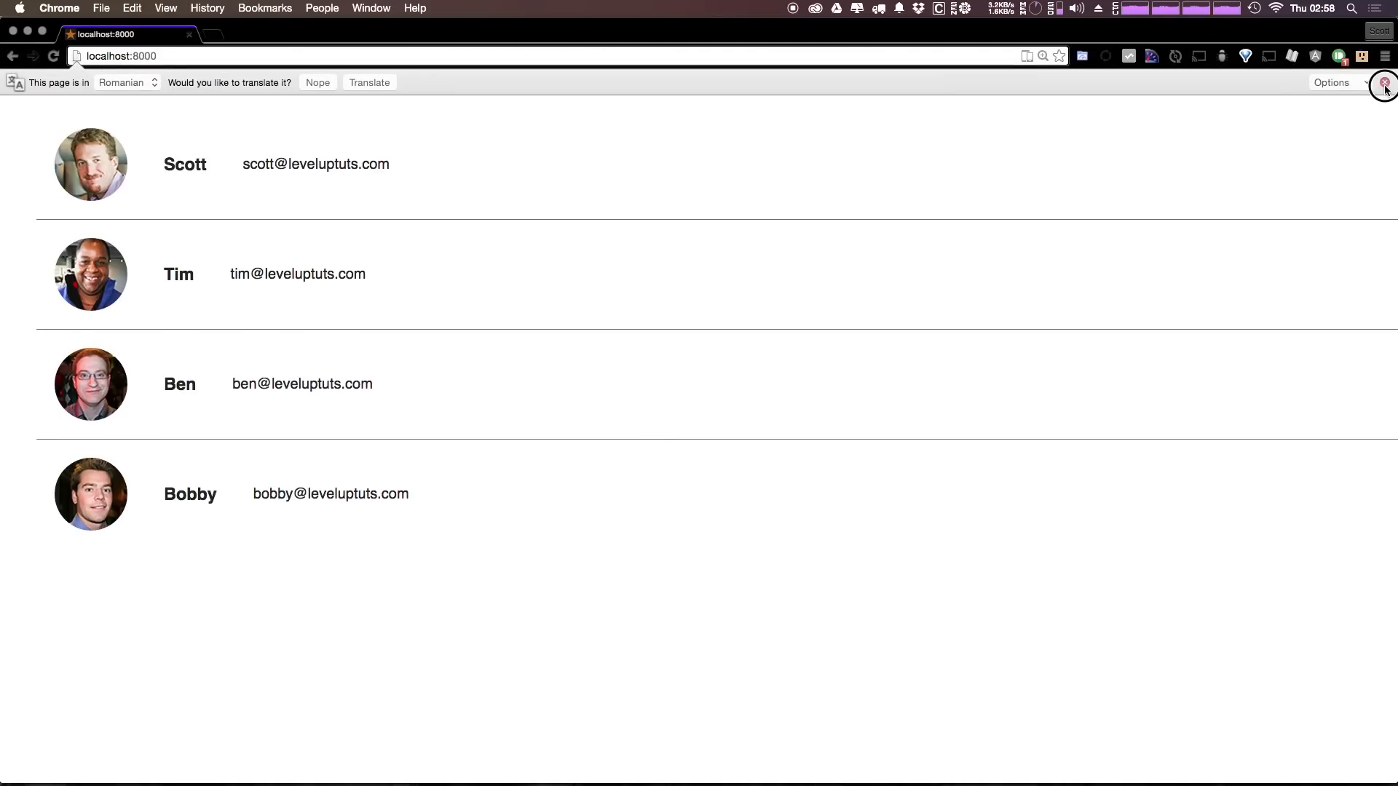
click(1386, 82)
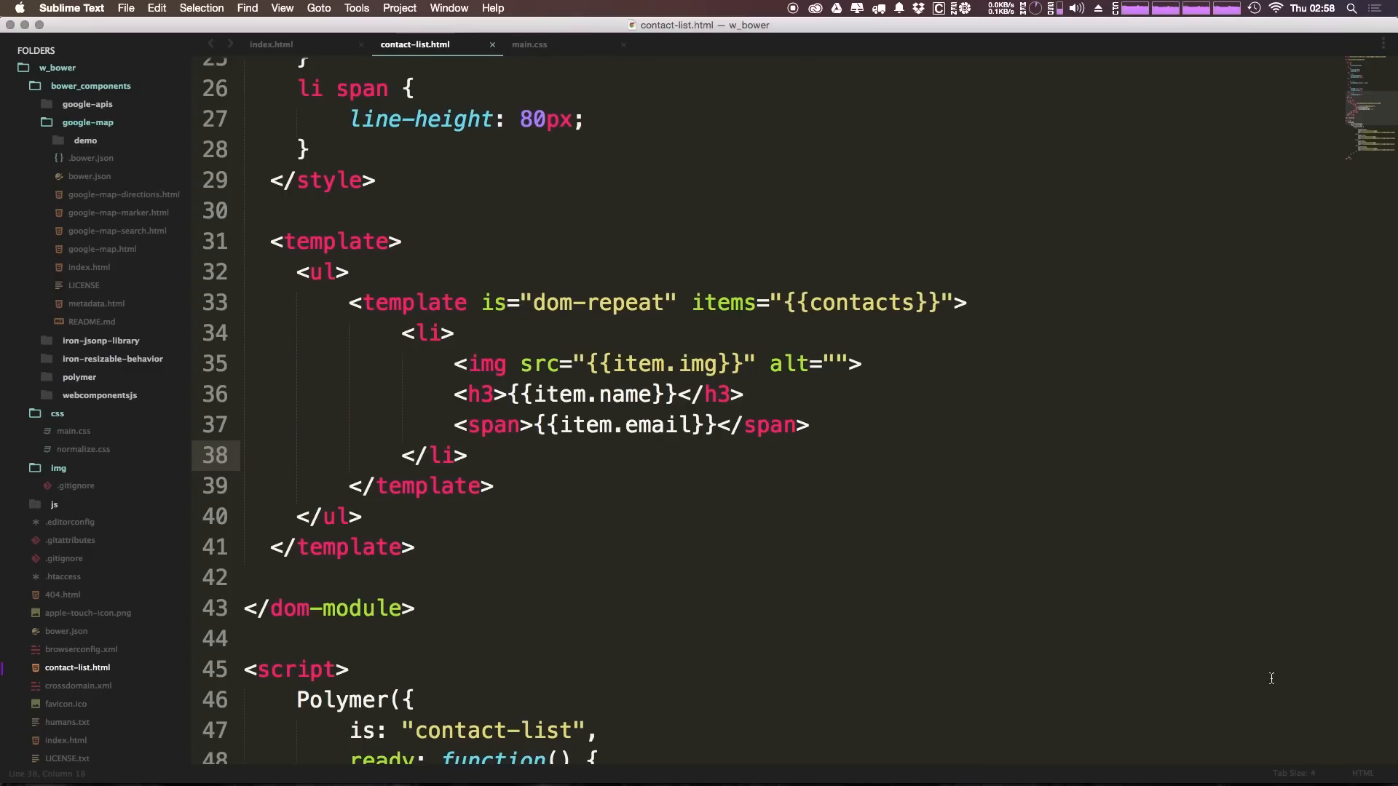
drag(348, 303, 466, 454)
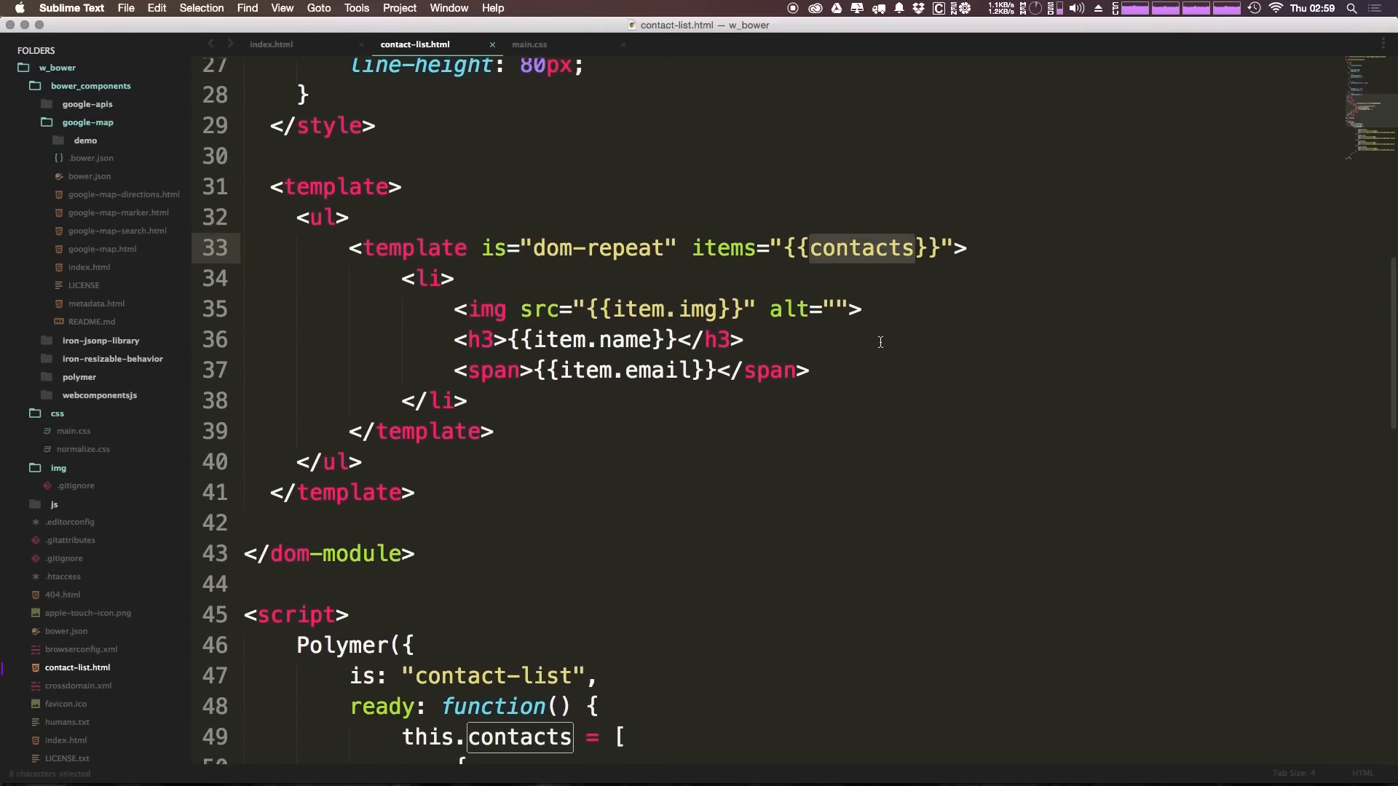
scroll(down, 3)
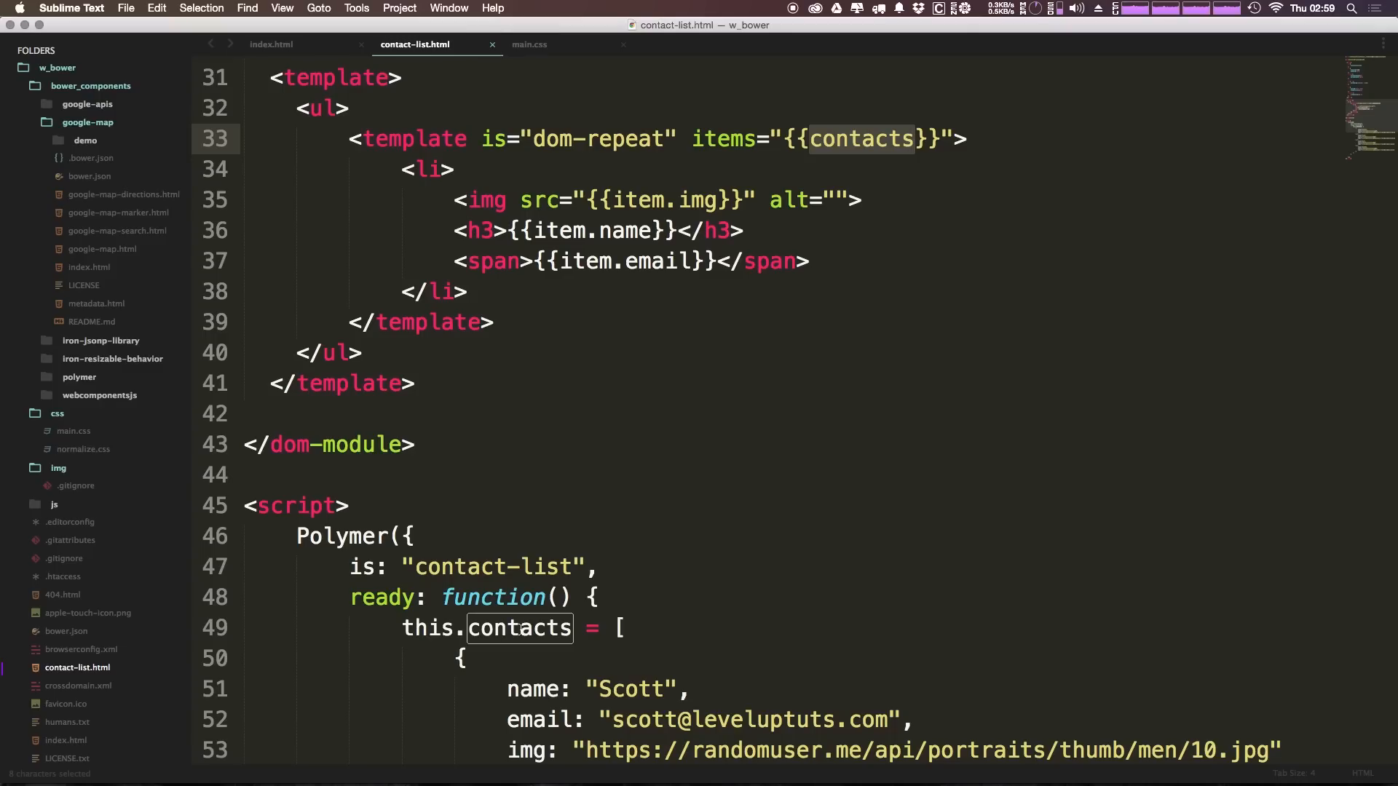
double_click(722, 140)
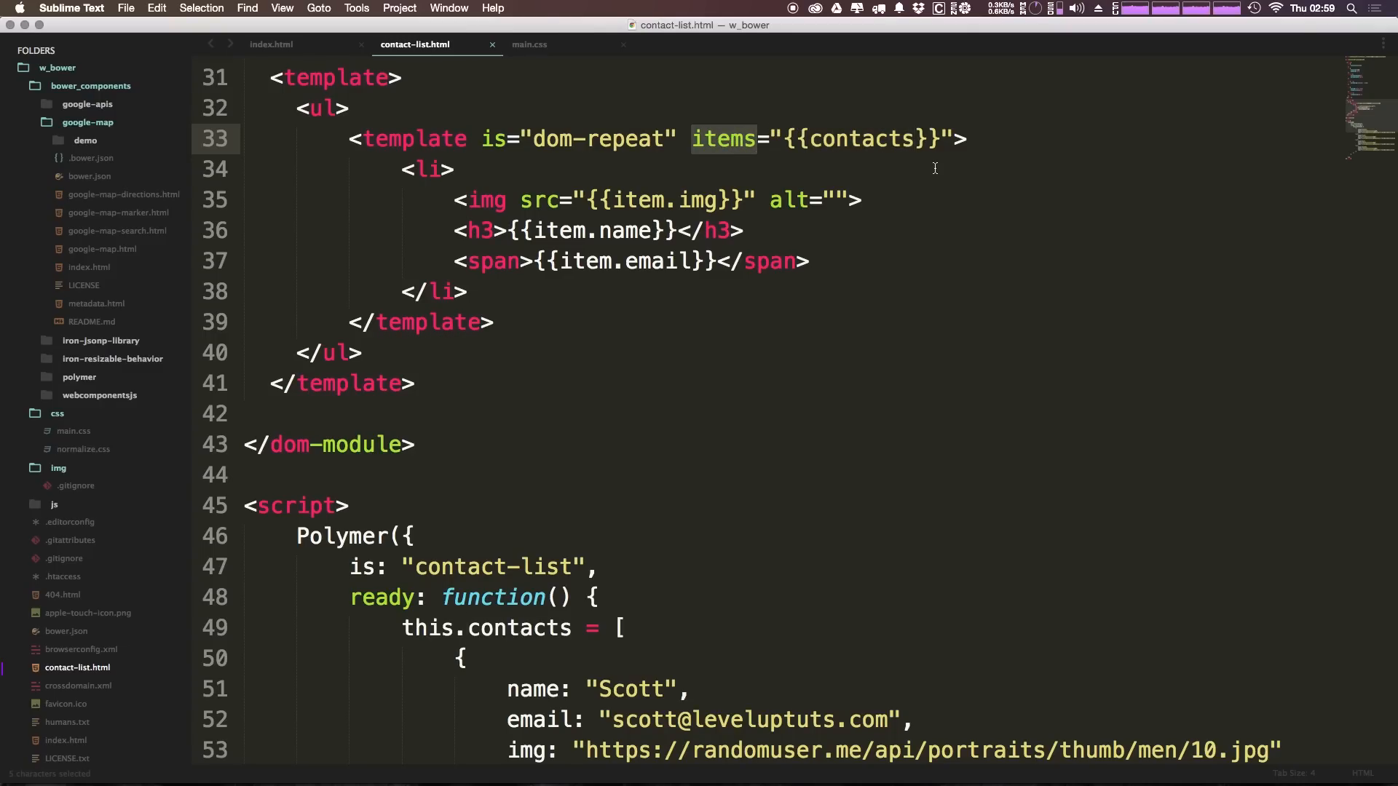
click(638, 138)
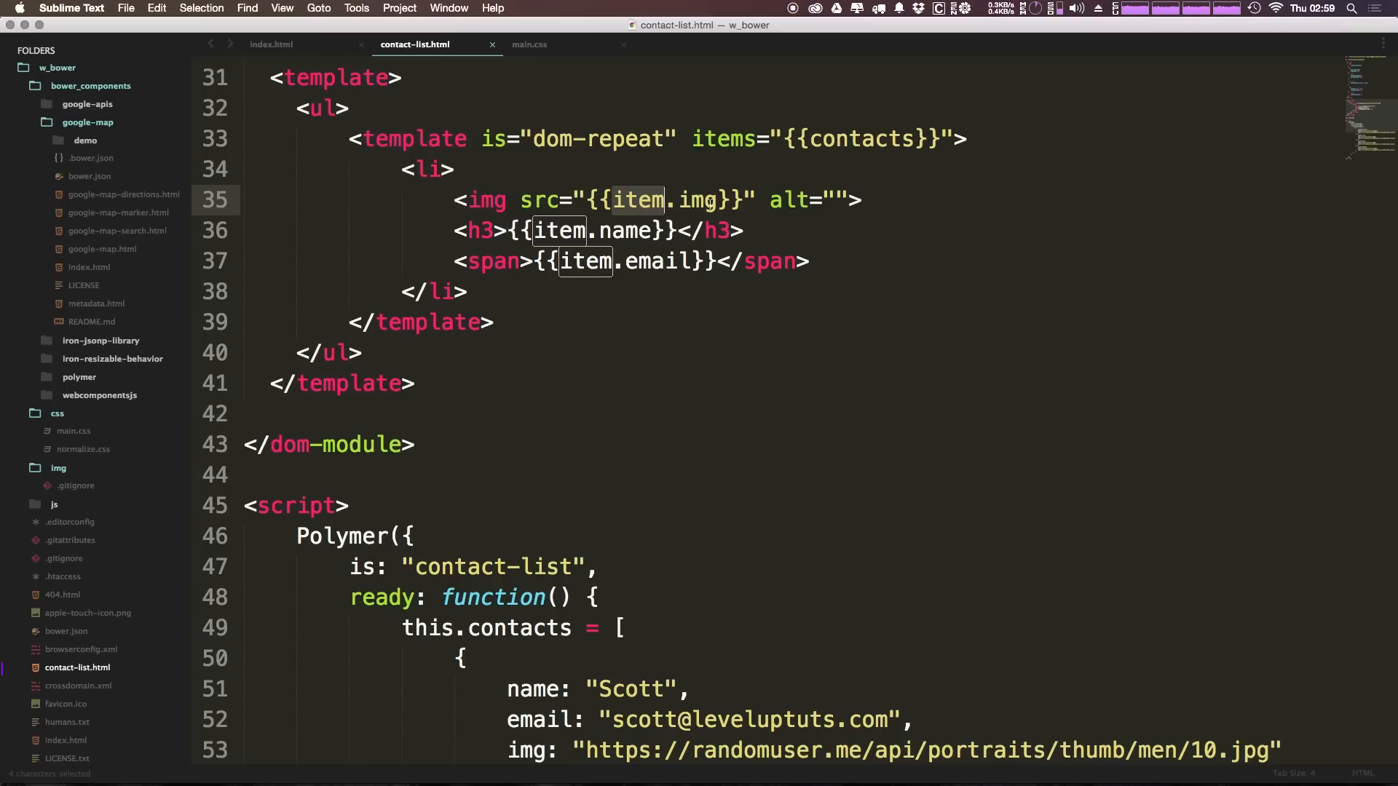
scroll(down, 3)
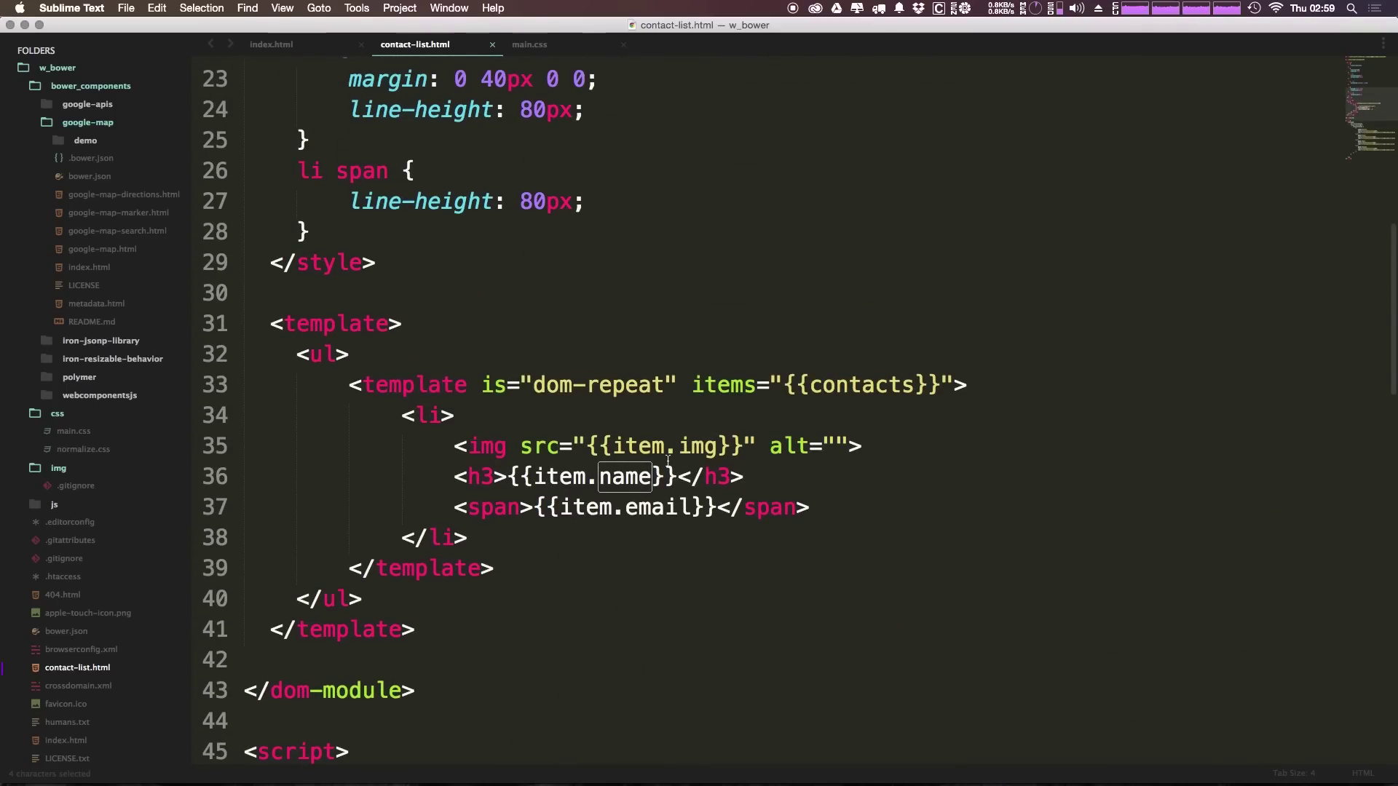
scroll(down, 3)
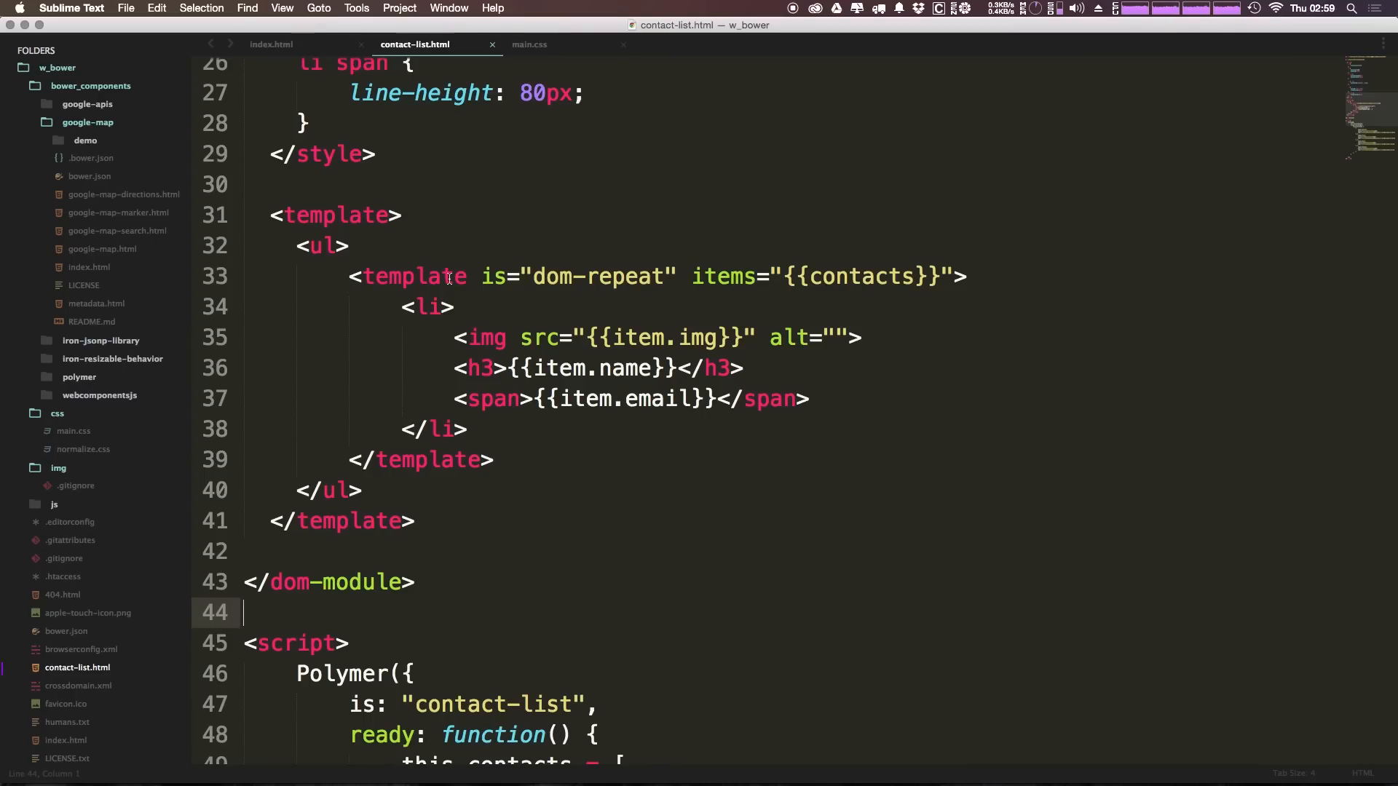
mouse_move(432, 12)
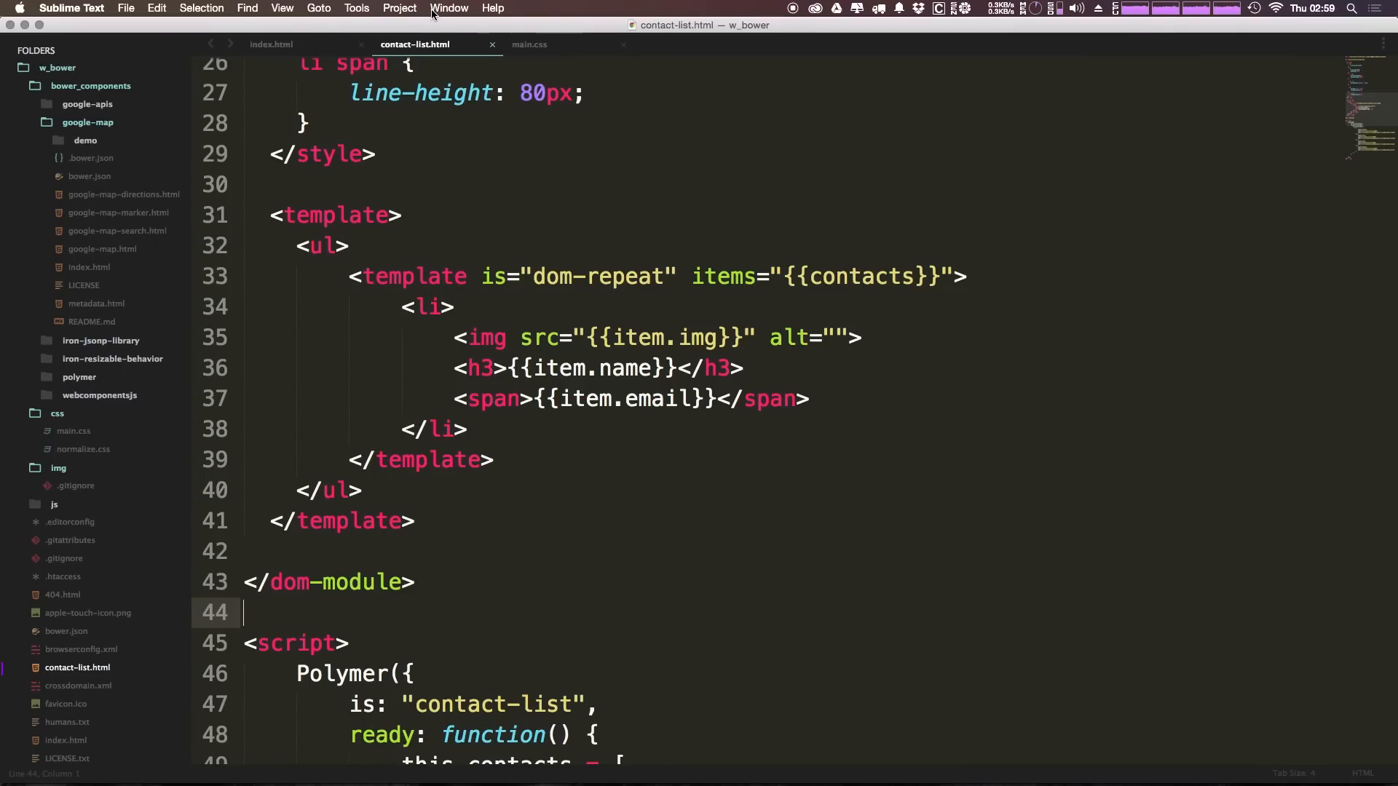
mouse_move(402, 47)
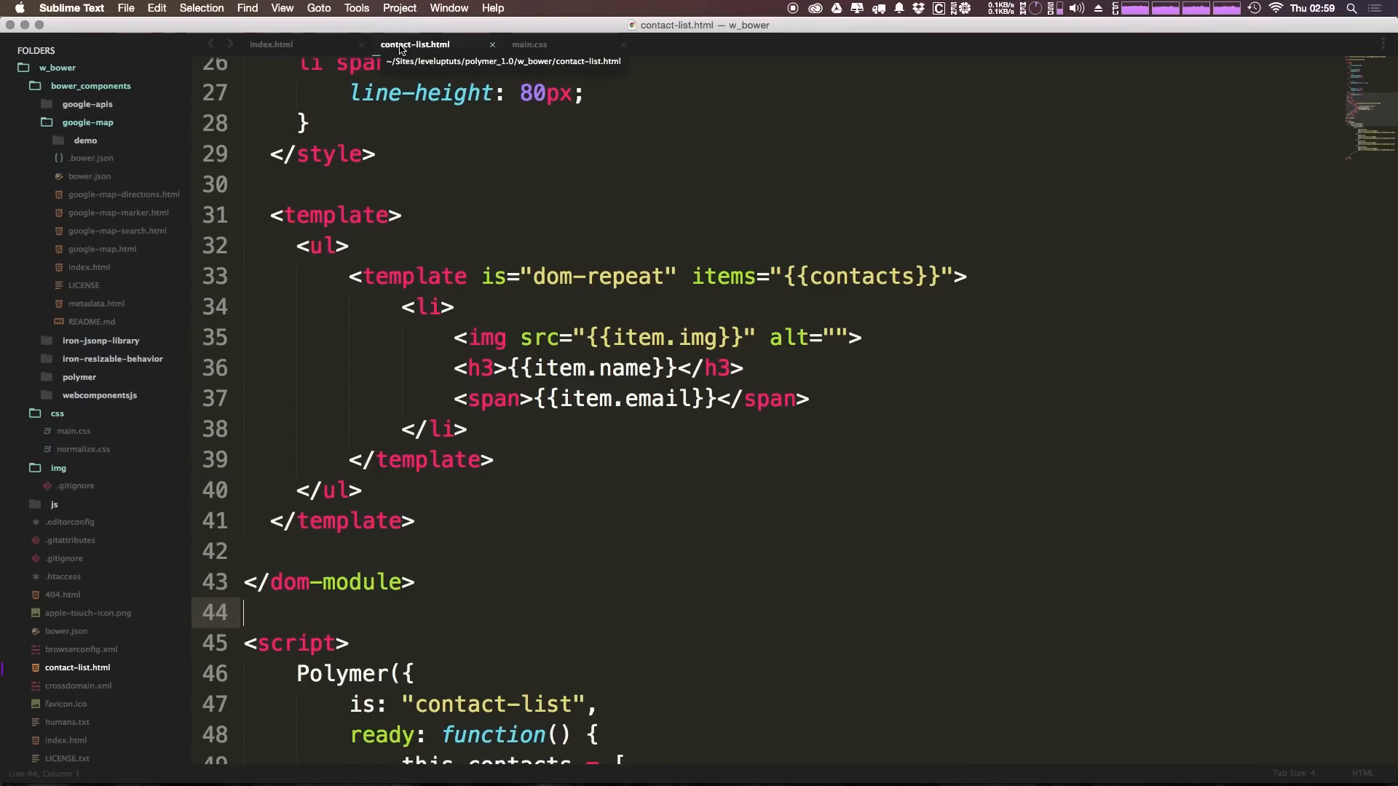